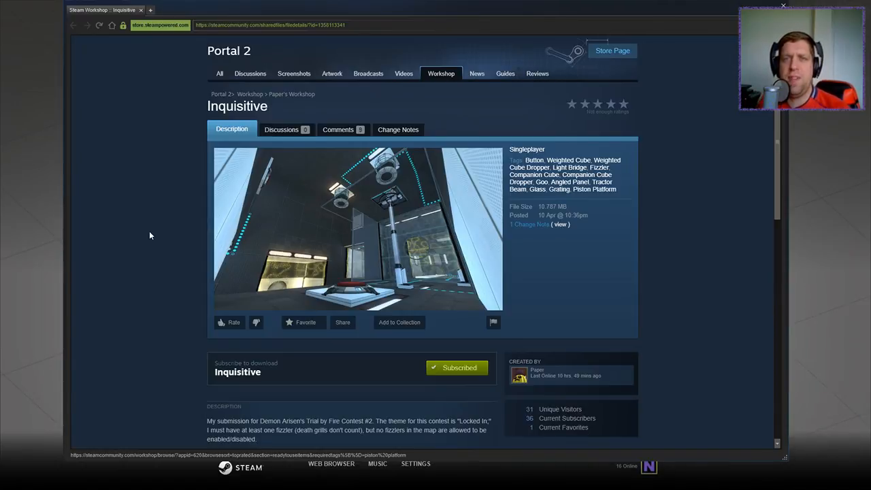
Start the Inquisitive map and fire a portal onto the white tiled surface.
{"action": "scroll", "scroll_direction": "down", "scroll_amount": 3}
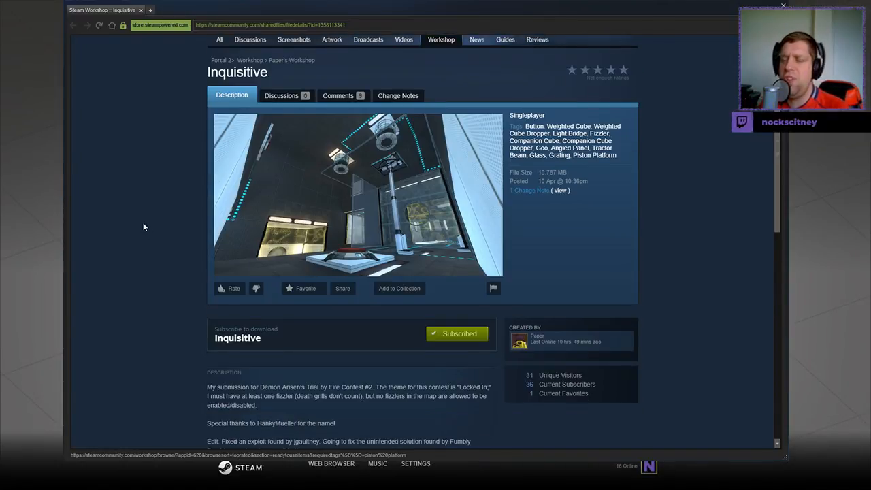
{"action": "scroll", "scroll_direction": "down", "scroll_amount": 3}
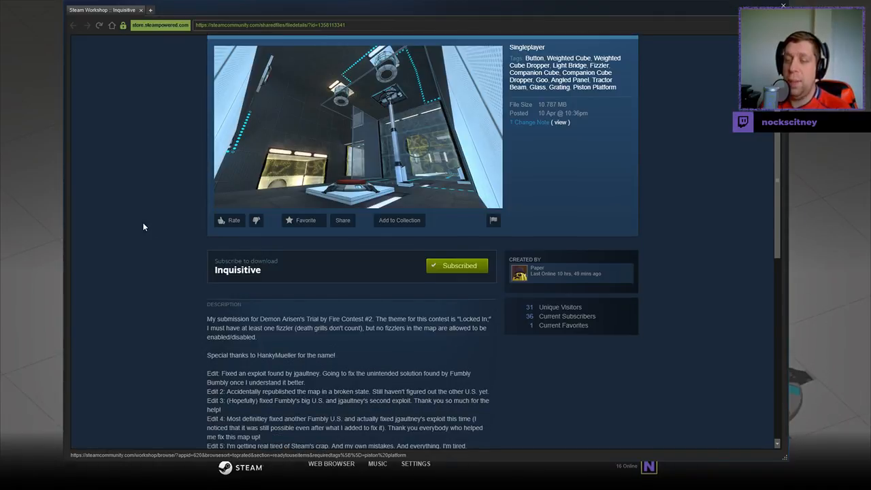
{"action": "mouse_move", "coordinate": [249, 308]}
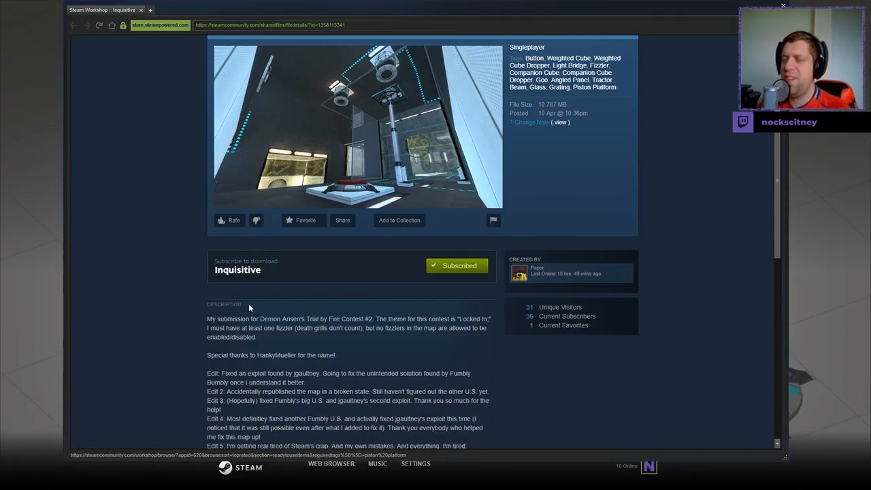
{"action": "mouse_move", "coordinate": [371, 336]}
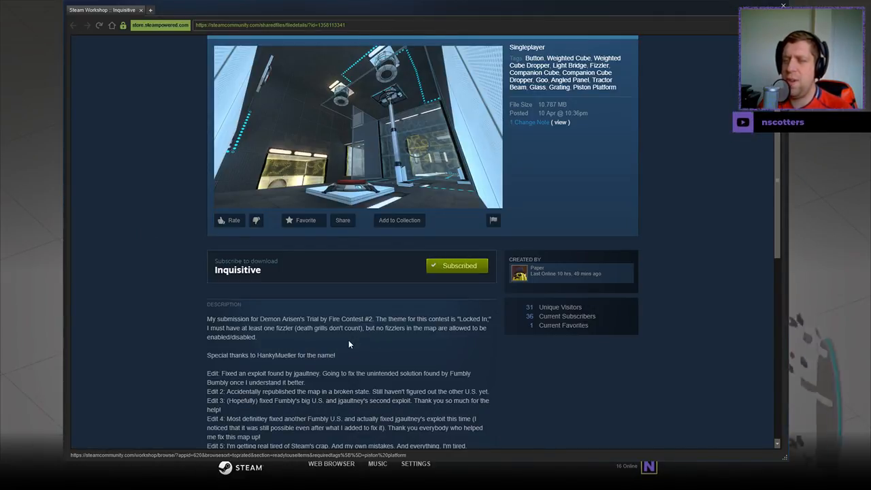
{"action": "scroll", "scroll_direction": "down", "scroll_amount": 3}
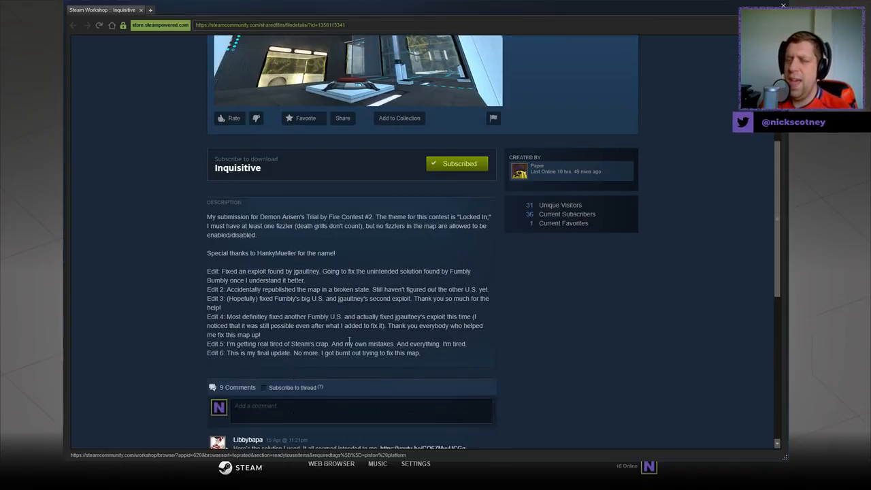
{"action": "scroll", "scroll_direction": "up", "scroll_amount": 3}
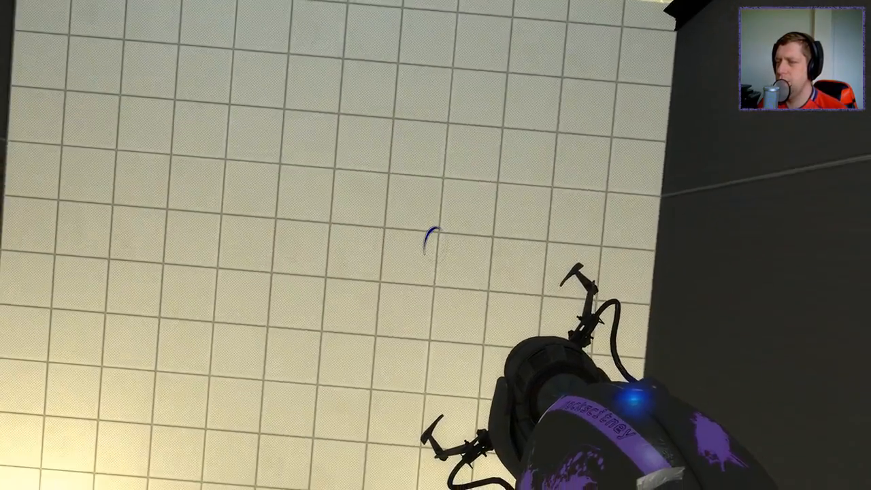
{"action": "right_click", "coordinate": [436, 245]}
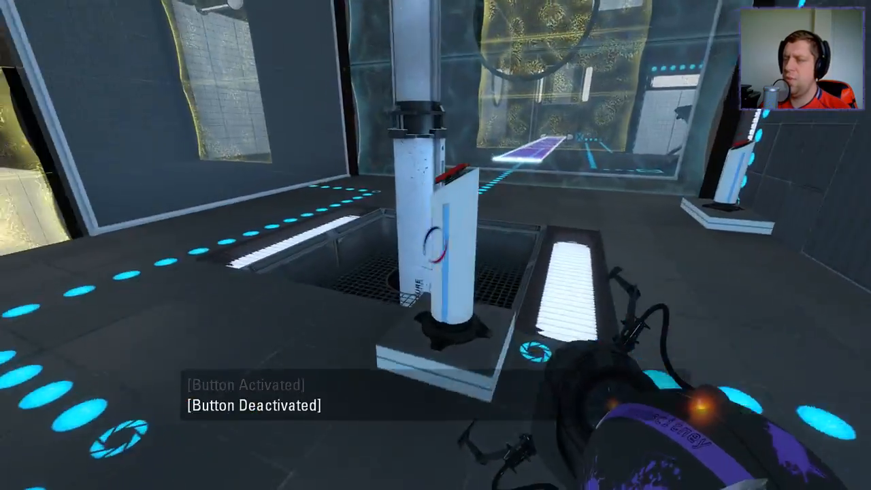
{"action": "mouse_move", "coordinate": [436, 245]}
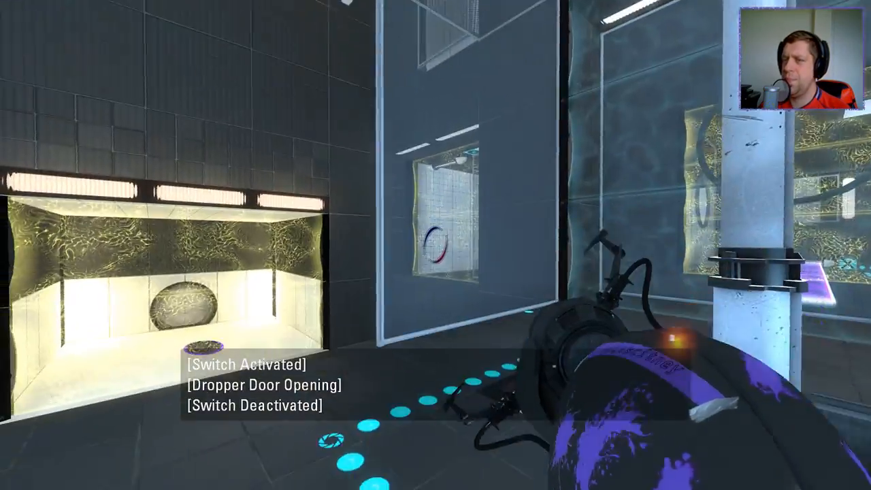
{"action": "mouse_move", "coordinate": [435, 245]}
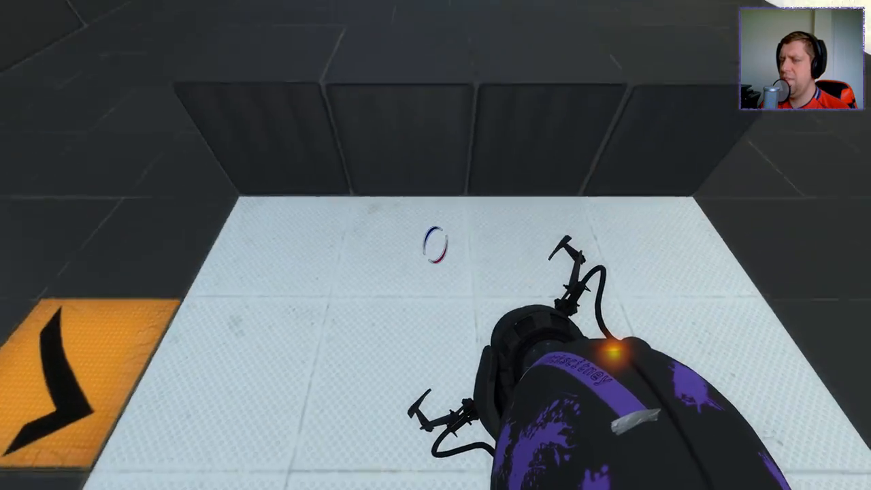
{"action": "mouse_move", "coordinate": [435, 245]}
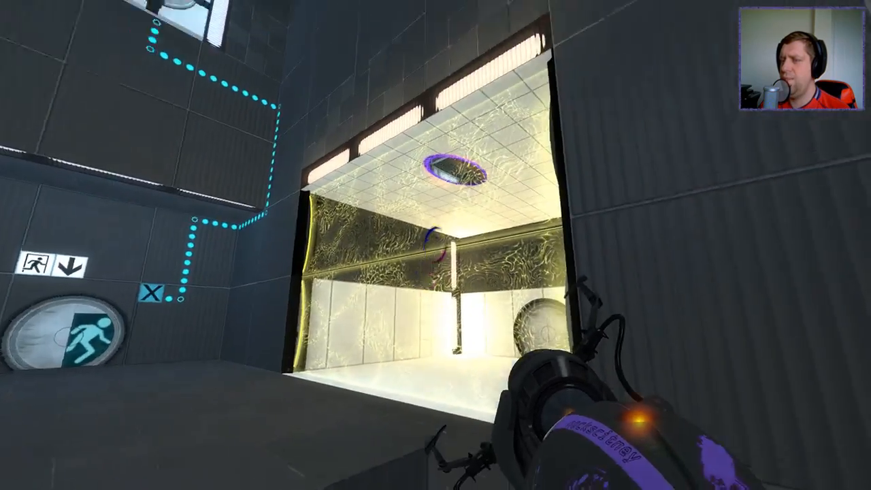
{"action": "mouse_move", "coordinate": [435, 245]}
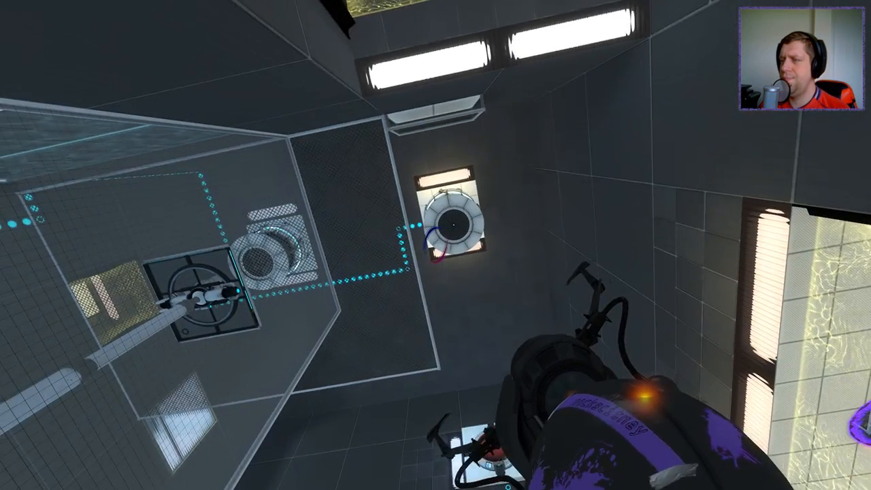
{"action": "mouse_move", "coordinate": [435, 245]}
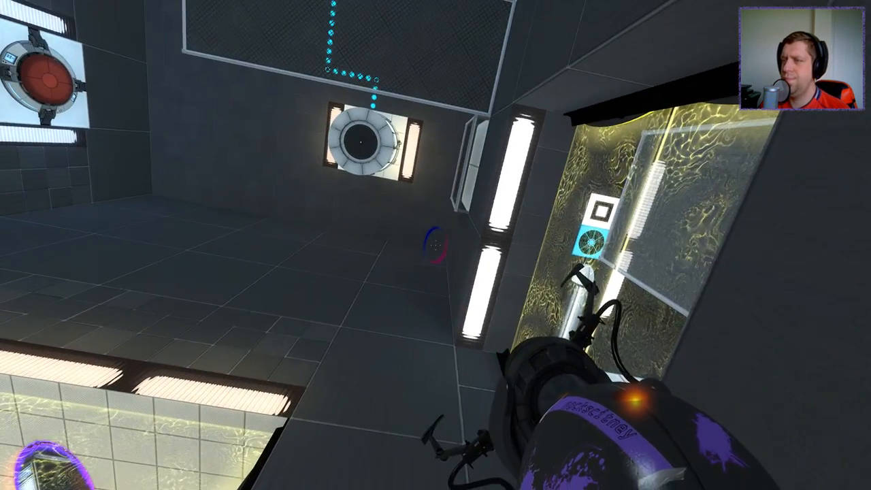
Fire portals onto the white wall strip near the exit door.
{"action": "left_click", "coordinate": [435, 244]}
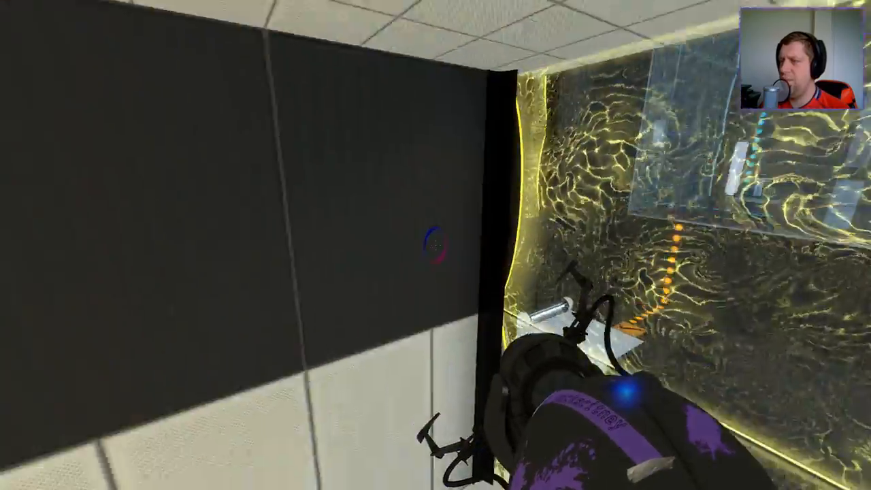
{"action": "mouse_move", "coordinate": [435, 245]}
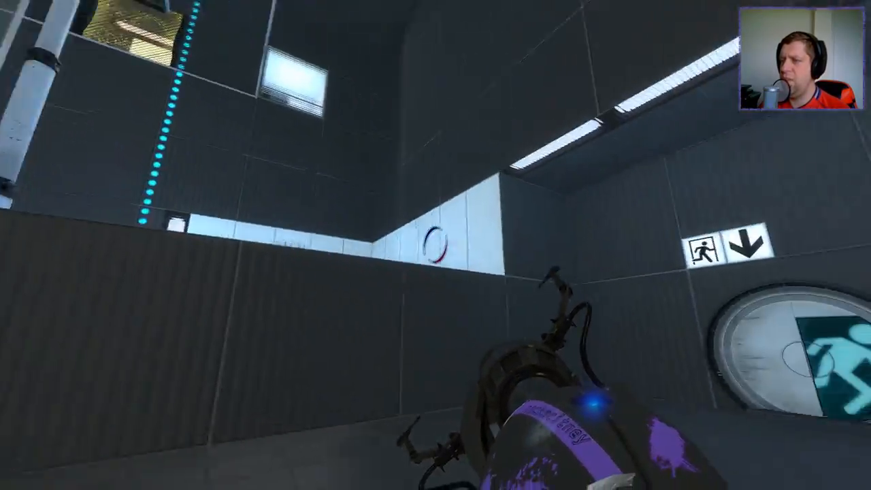
{"action": "left_click", "coordinate": [435, 245]}
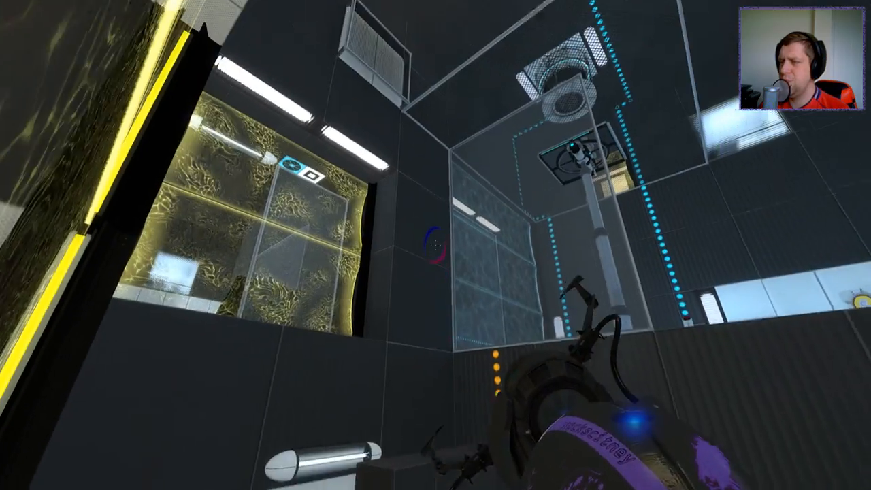
{"action": "mouse_move", "coordinate": [435, 245]}
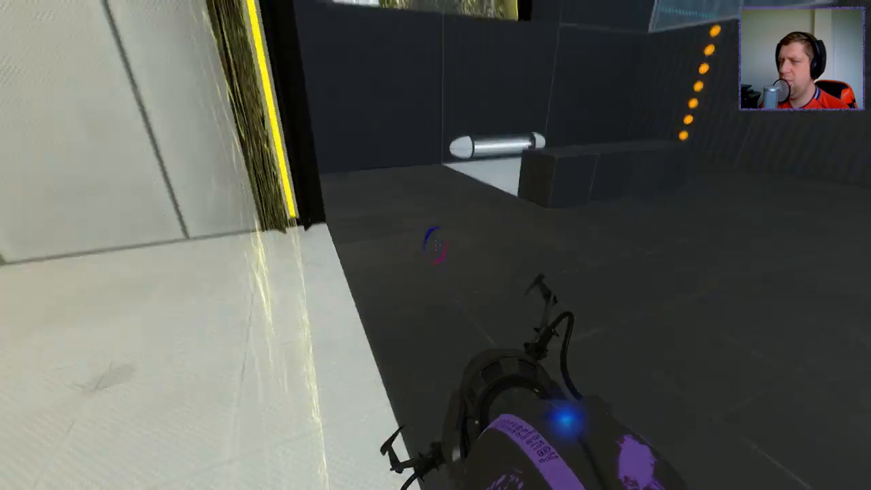
{"action": "mouse_move", "coordinate": [435, 245]}
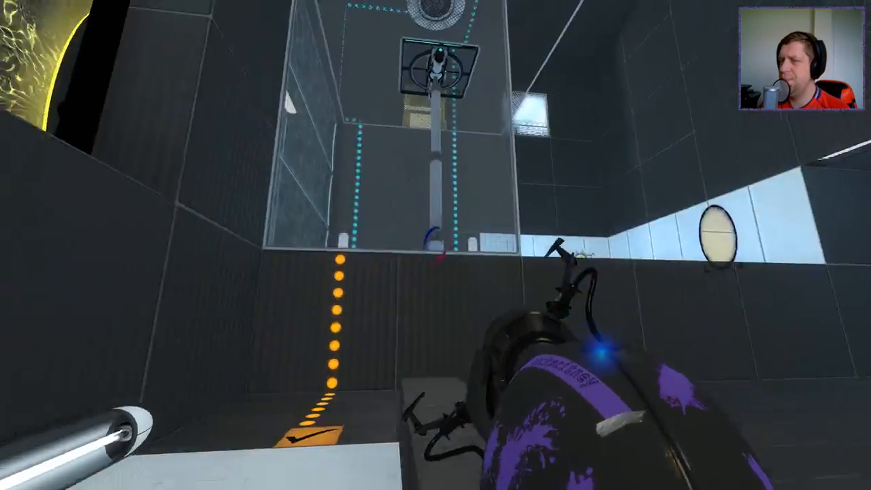
{"action": "mouse_move", "coordinate": [435, 245]}
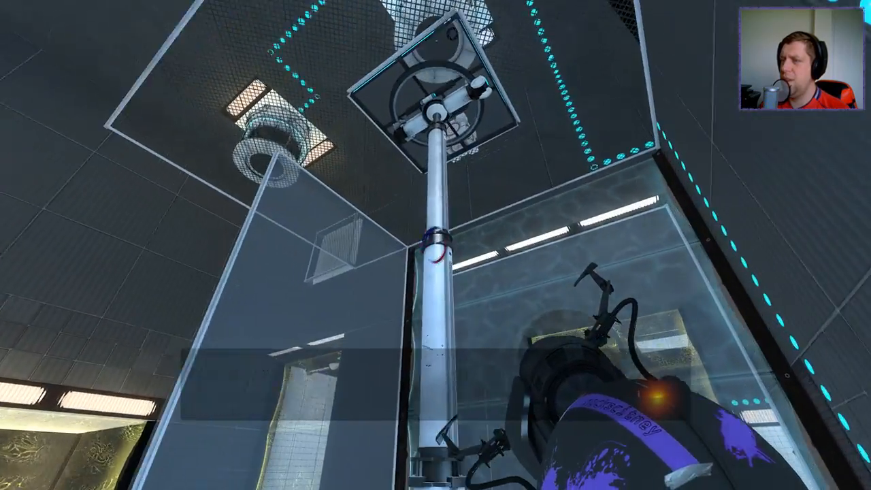
{"action": "mouse_move", "coordinate": [435, 245]}
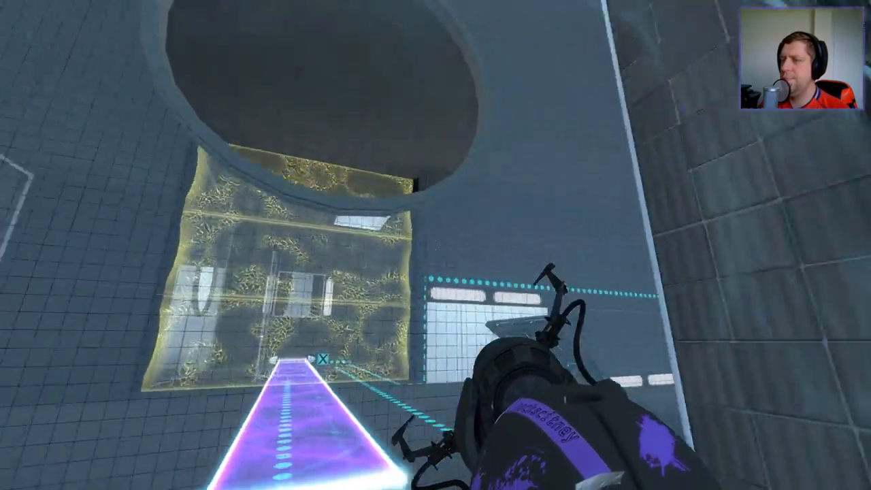
{"action": "mouse_move", "coordinate": [435, 245]}
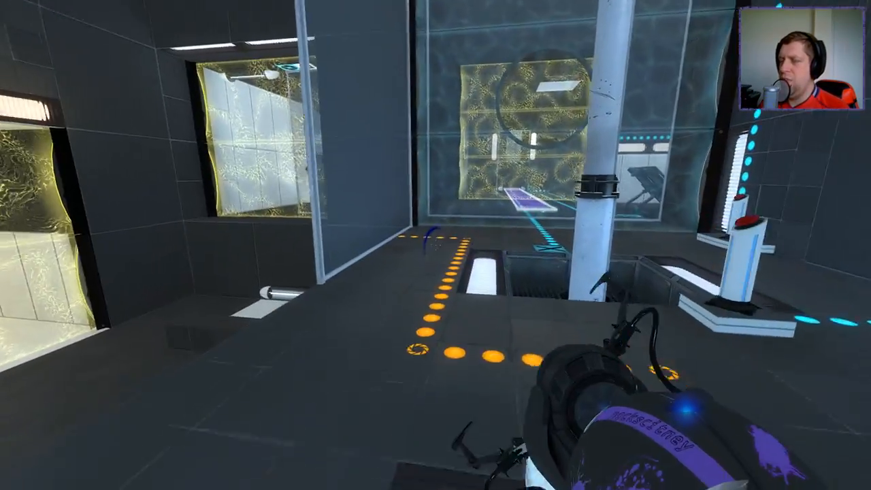
{"action": "mouse_move", "coordinate": [435, 245]}
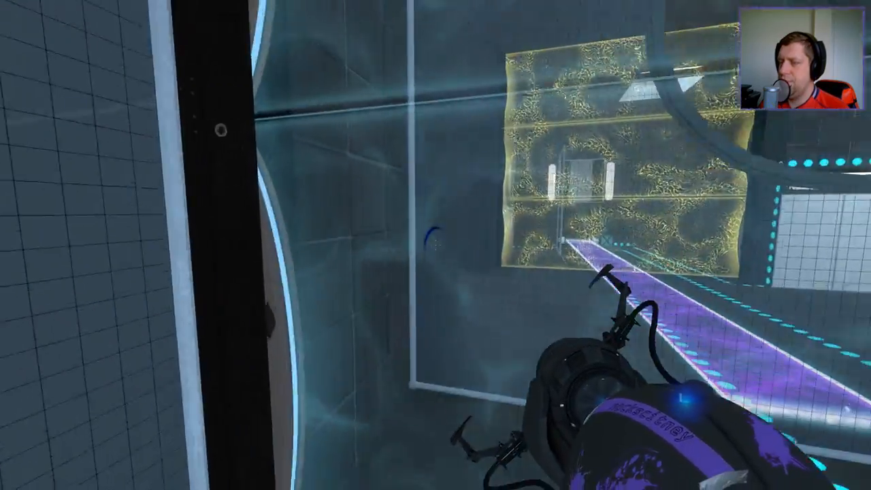
{"action": "mouse_move", "coordinate": [435, 245]}
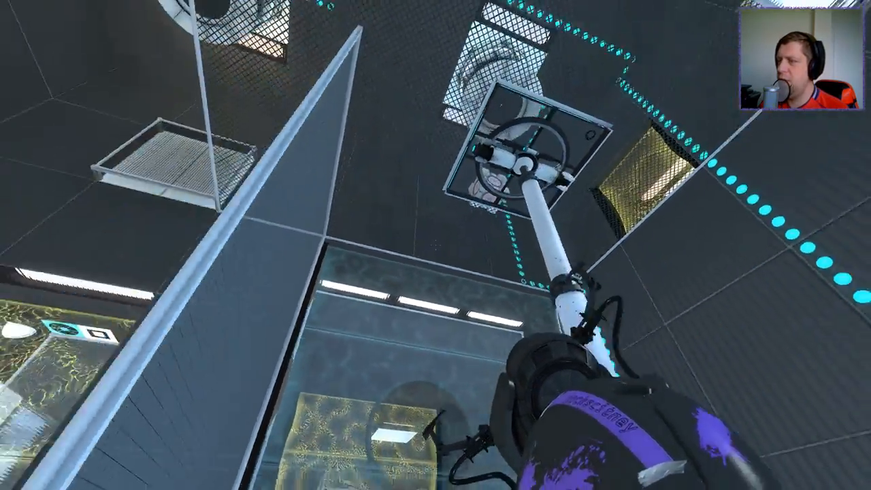
{"action": "mouse_move", "coordinate": [436, 245]}
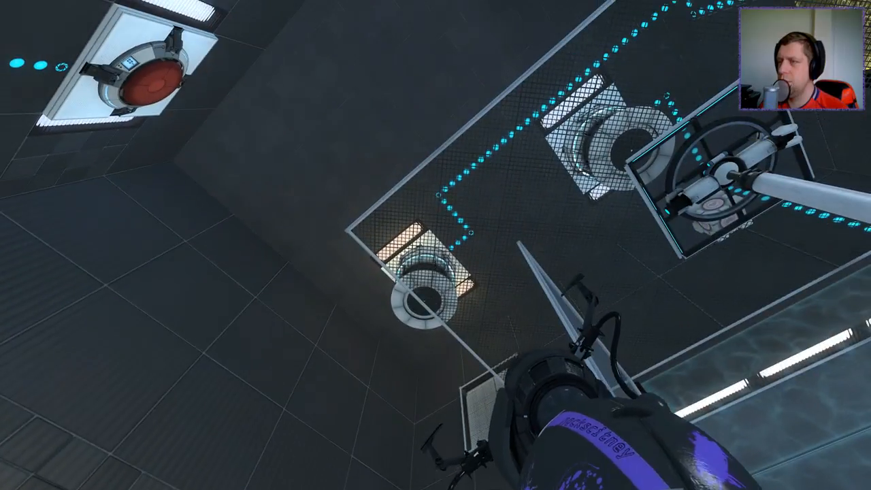
{"action": "mouse_move", "coordinate": [435, 245]}
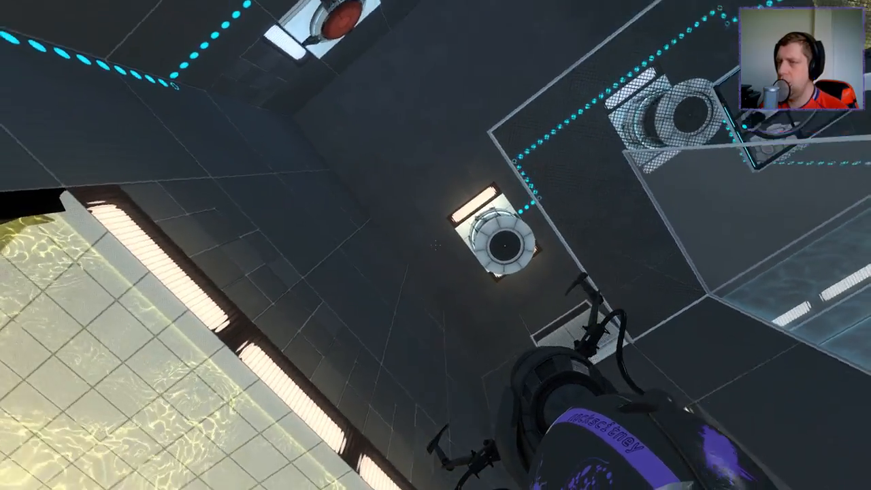
{"action": "mouse_move", "coordinate": [435, 245]}
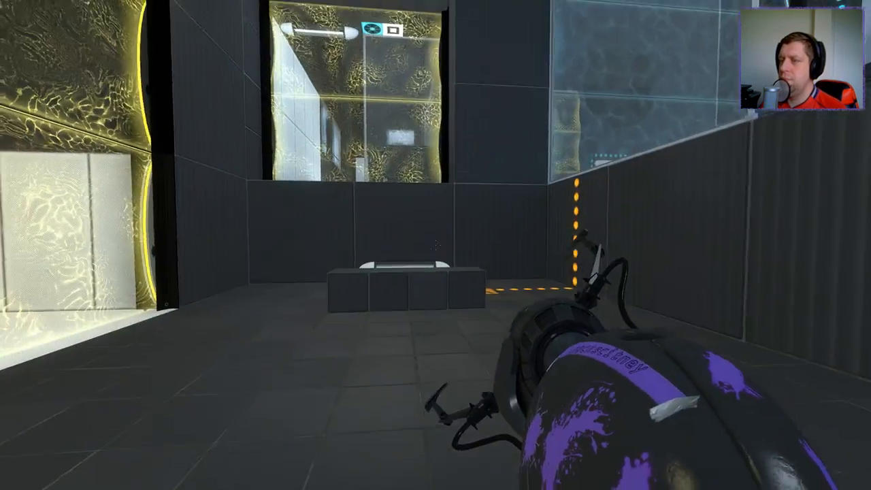
Fire portals onto the white tiled wall past the cube and sphere rooms.
{"action": "left_click", "coordinate": [435, 245]}
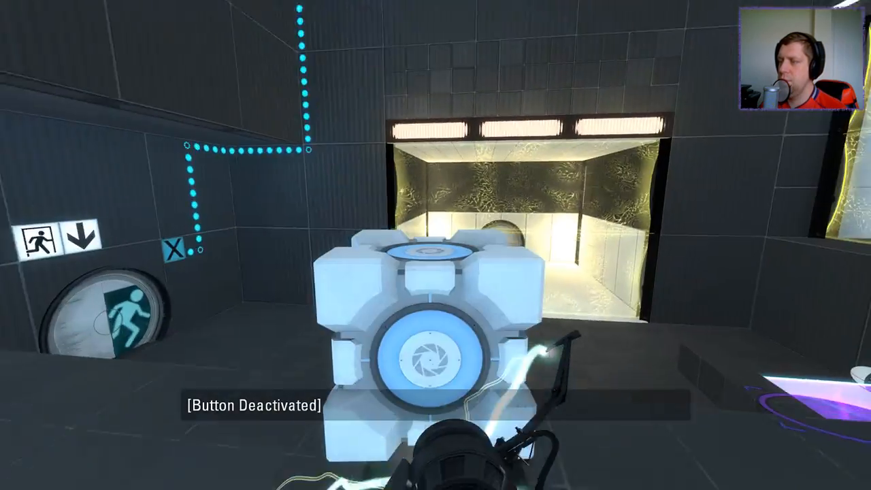
{"action": "mouse_move", "coordinate": [436, 245]}
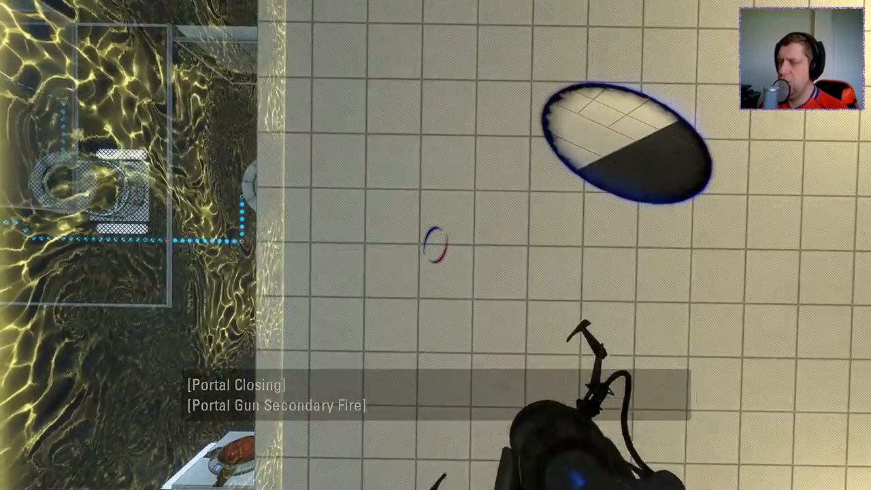
{"action": "left_click", "coordinate": [435, 245]}
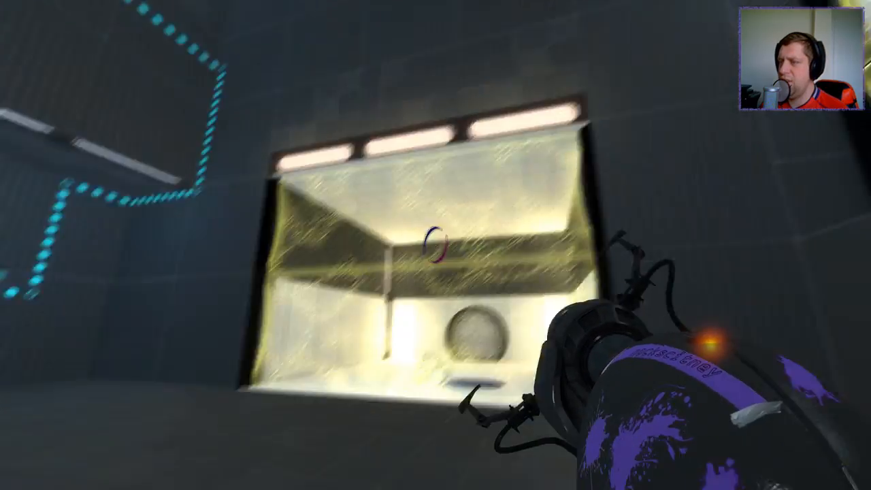
{"action": "mouse_move", "coordinate": [435, 245]}
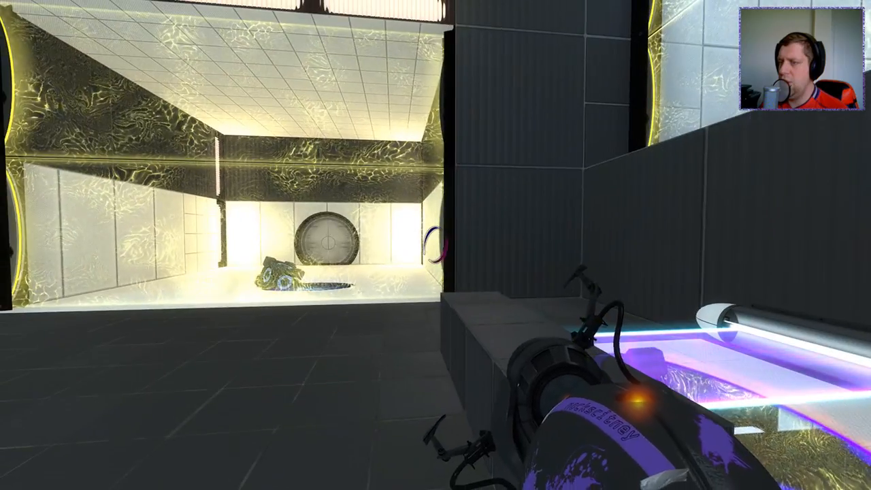
{"action": "mouse_move", "coordinate": [435, 245]}
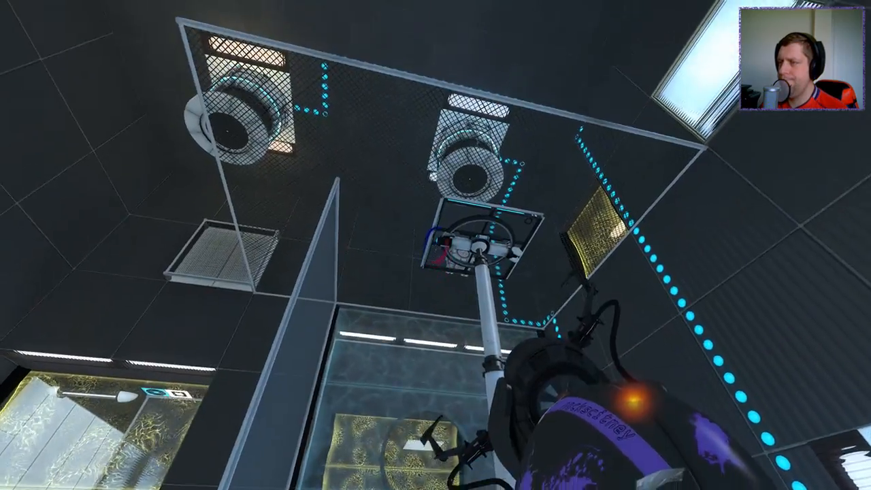
{"action": "mouse_move", "coordinate": [435, 245]}
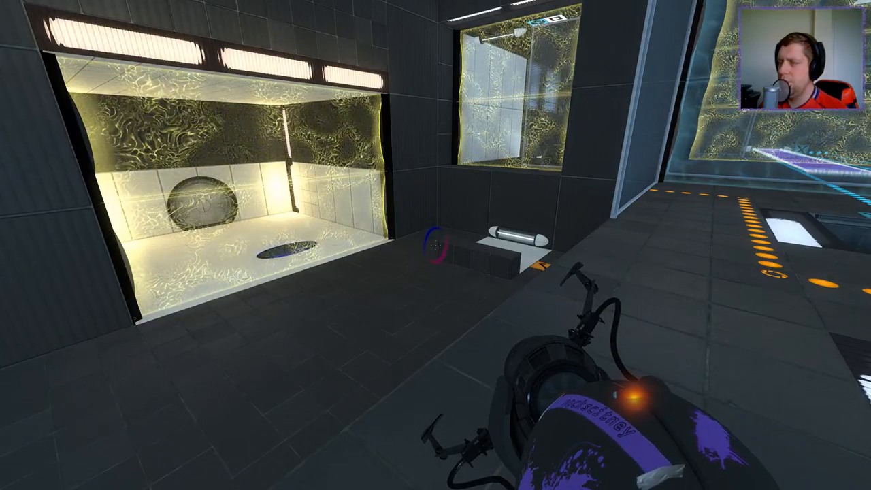
{"action": "mouse_move", "coordinate": [435, 244]}
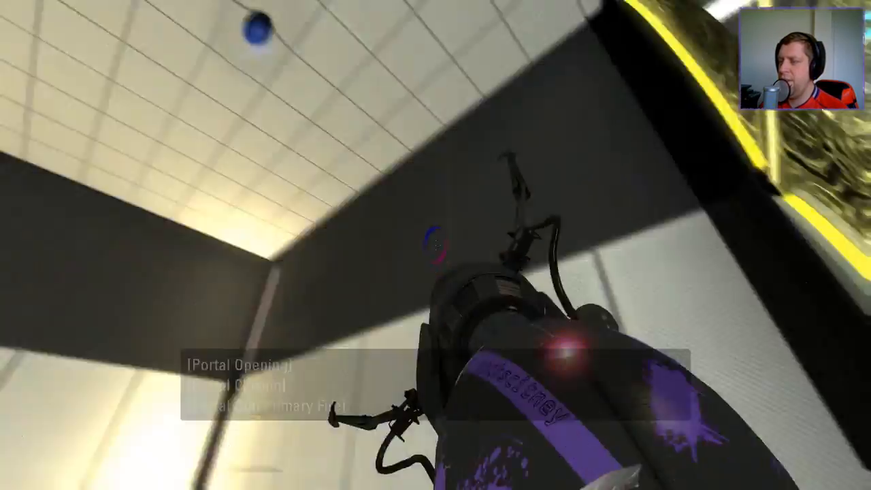
Open a portal on the white floor to drop to the lower level.
{"action": "left_click", "coordinate": [435, 245]}
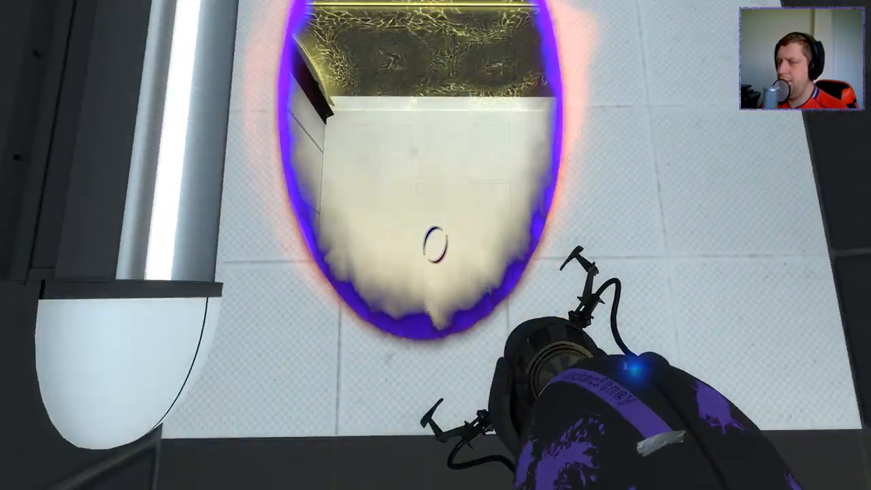
{"action": "mouse_move", "coordinate": [435, 245]}
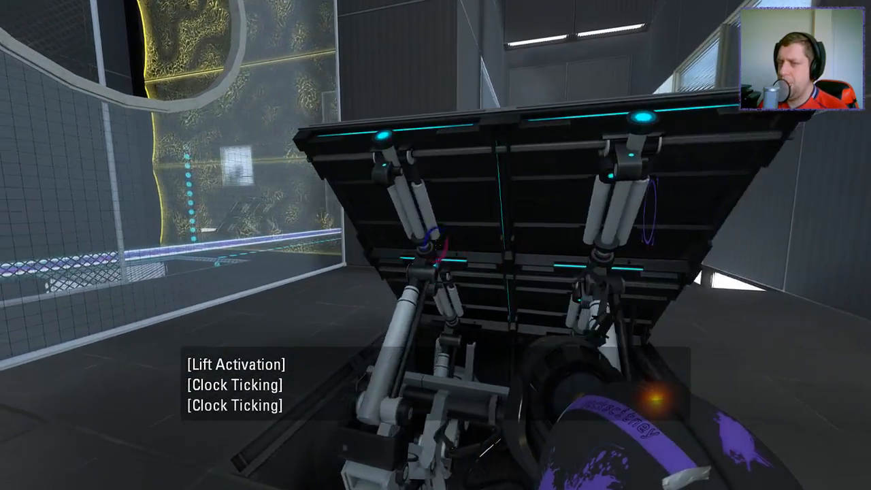
{"action": "mouse_move", "coordinate": [435, 245]}
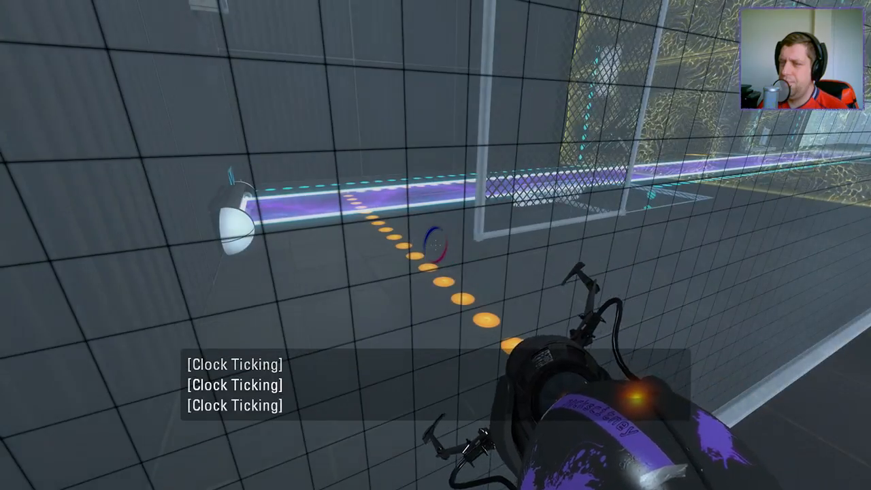
{"action": "mouse_move", "coordinate": [435, 245]}
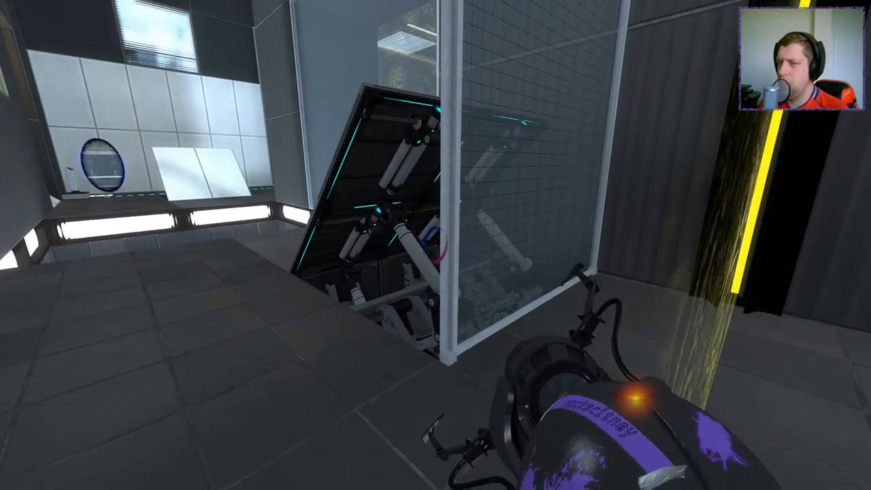
{"action": "mouse_move", "coordinate": [435, 244]}
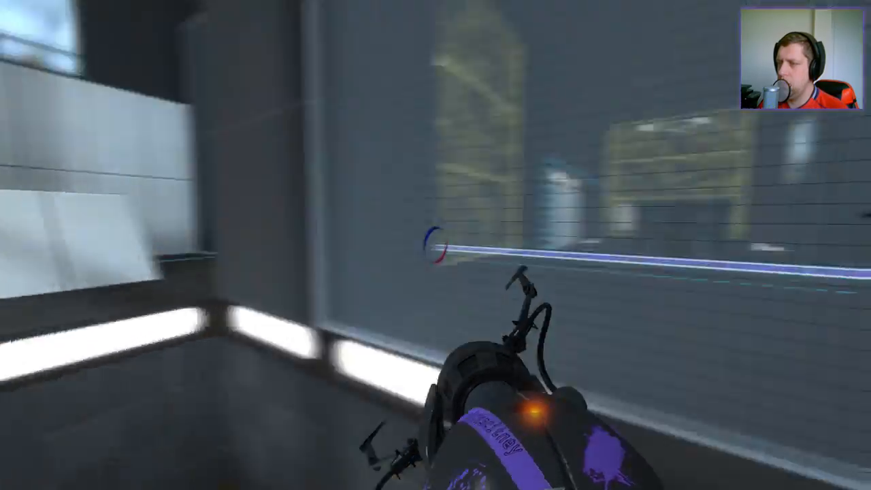
Shoot portals onto the white panels along the narrow corridor.
{"action": "left_click", "coordinate": [435, 245]}
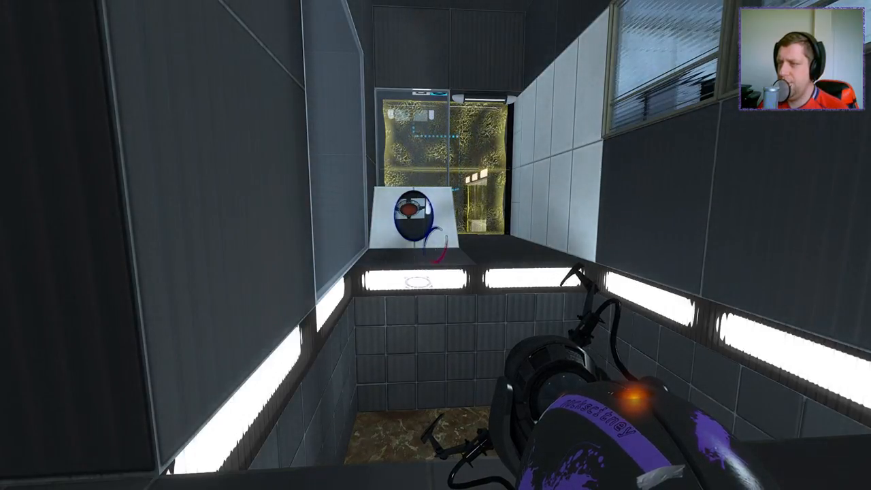
{"action": "mouse_move", "coordinate": [435, 244]}
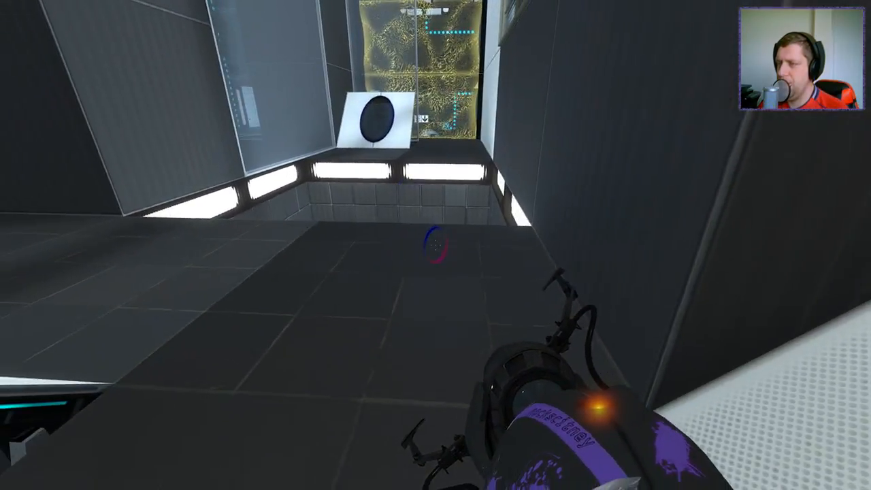
{"action": "mouse_move", "coordinate": [435, 245]}
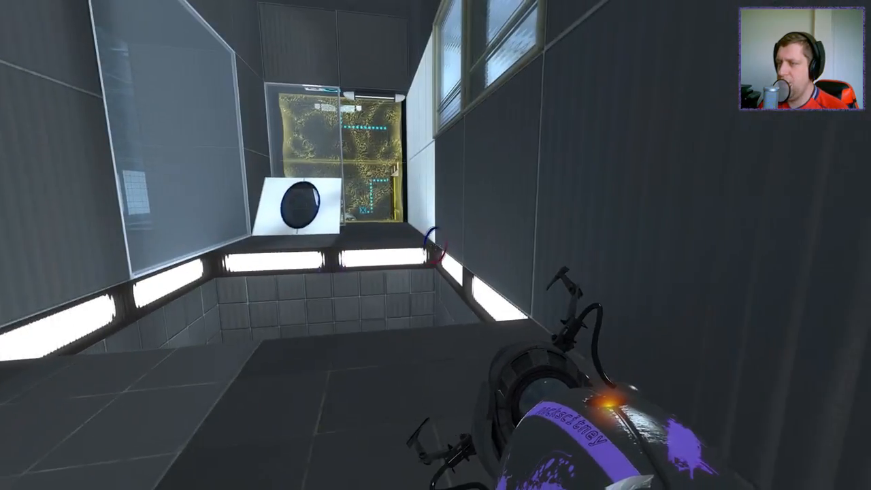
{"action": "left_click", "coordinate": [436, 245]}
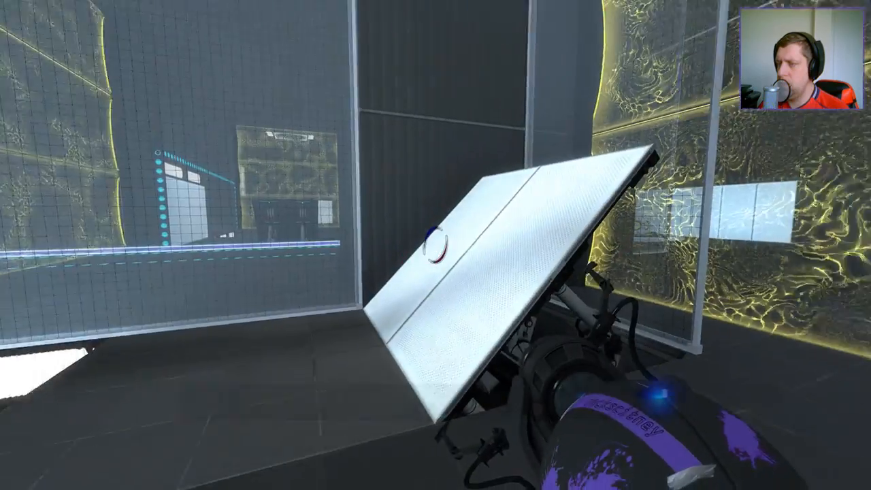
{"action": "mouse_move", "coordinate": [435, 245]}
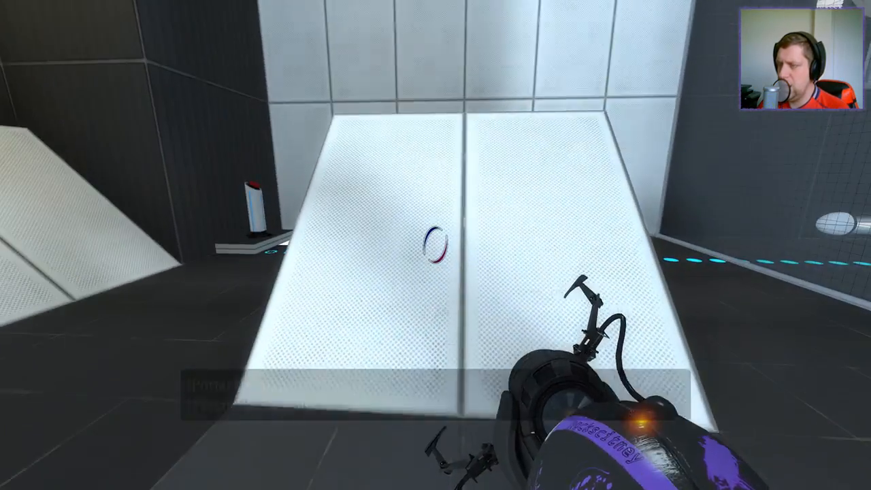
{"action": "mouse_move", "coordinate": [436, 245]}
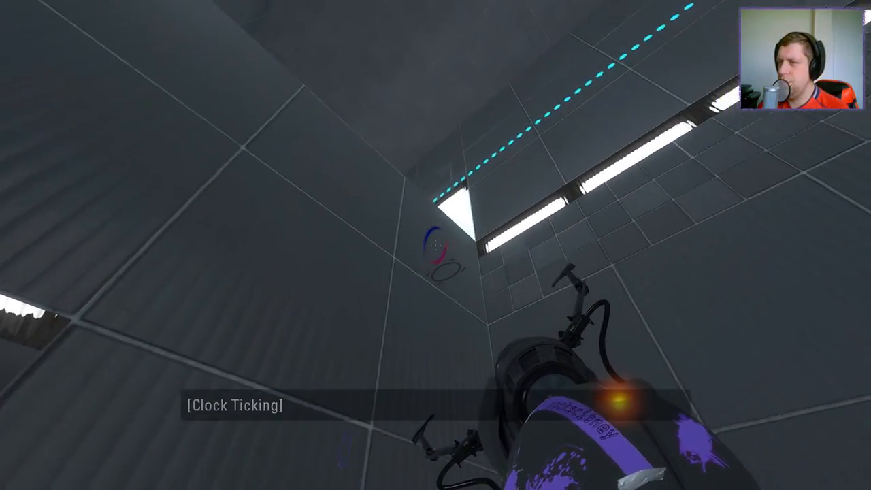
Place portals down the shaft and on the white wall behind the button.
{"action": "left_click", "coordinate": [435, 245]}
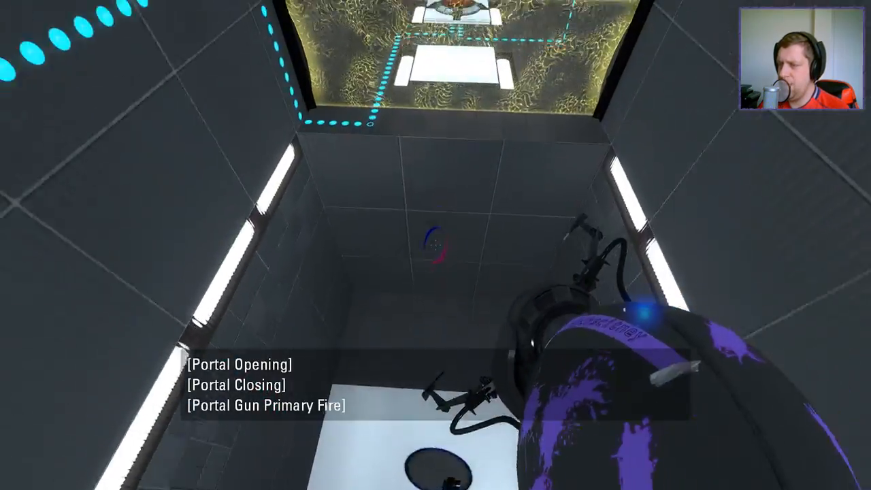
{"action": "mouse_move", "coordinate": [435, 245]}
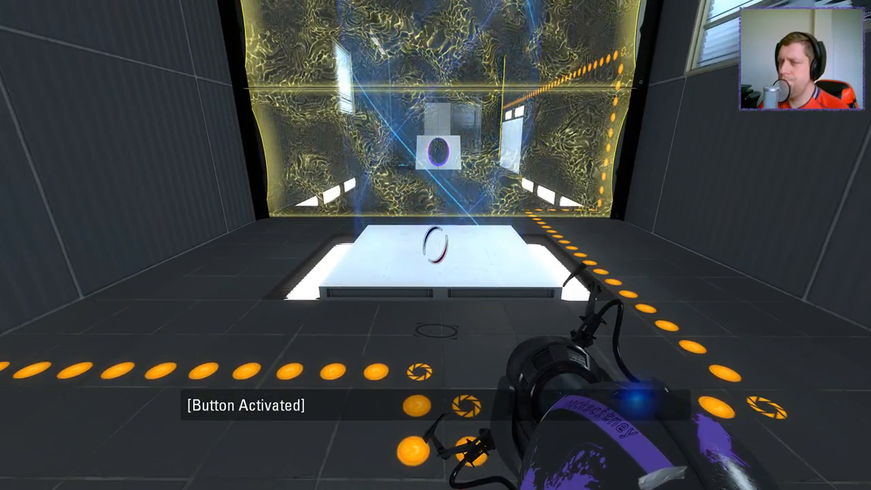
{"action": "mouse_move", "coordinate": [435, 245]}
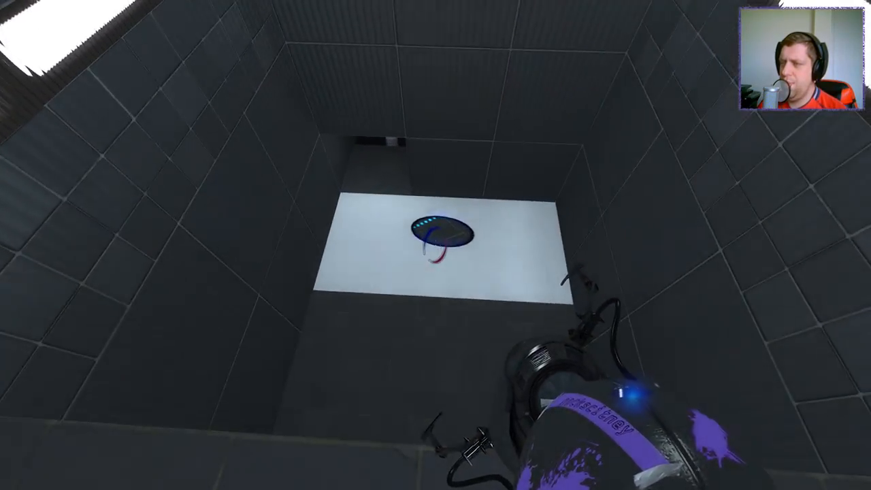
{"action": "mouse_move", "coordinate": [435, 245]}
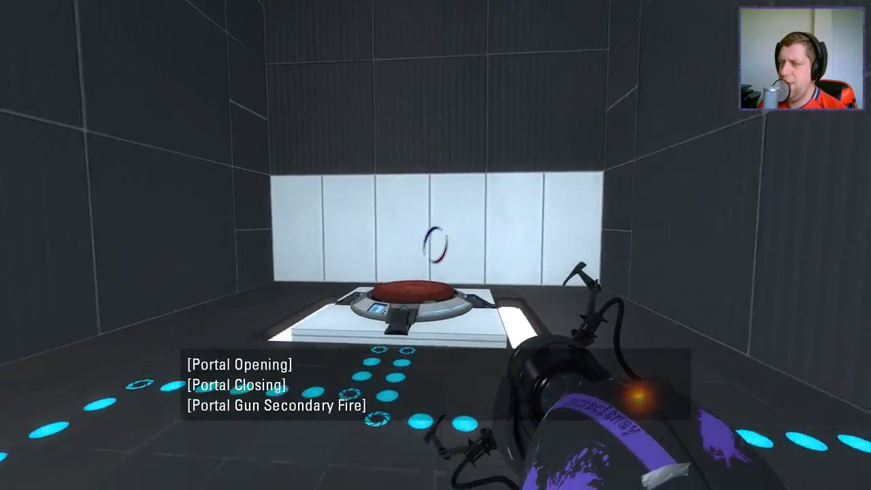
{"action": "left_click", "coordinate": [435, 245]}
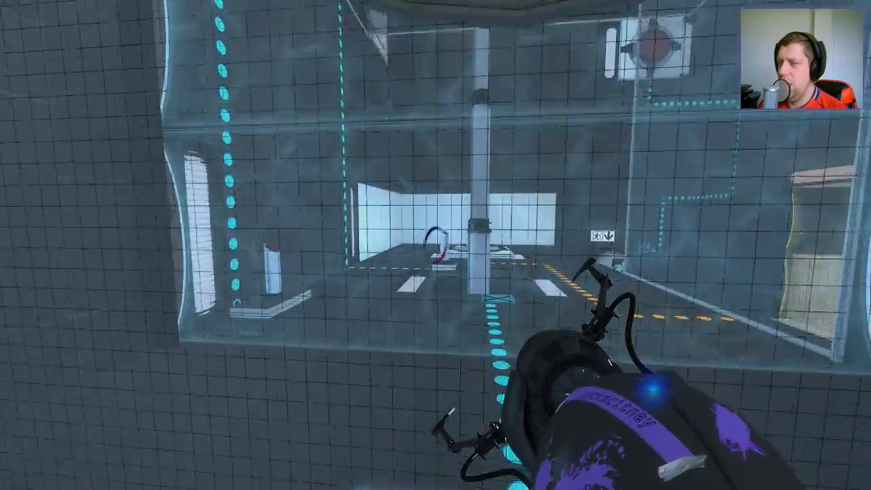
{"action": "mouse_move", "coordinate": [436, 244]}
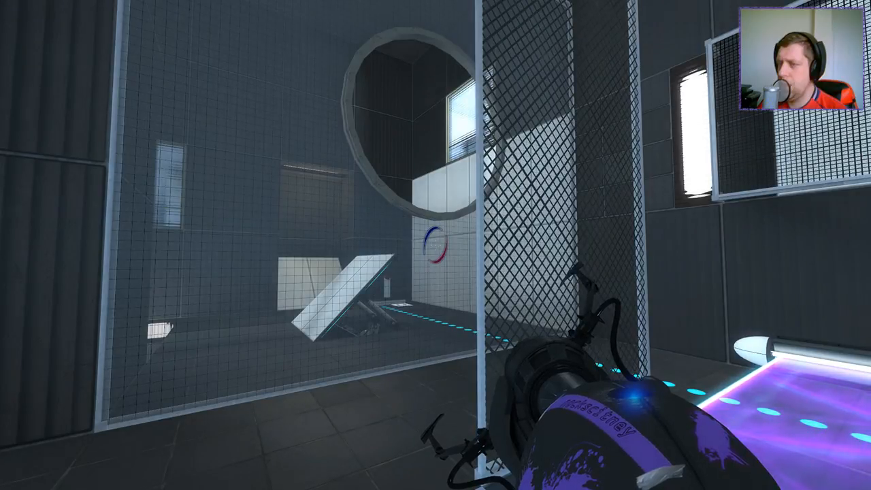
{"action": "mouse_move", "coordinate": [436, 245]}
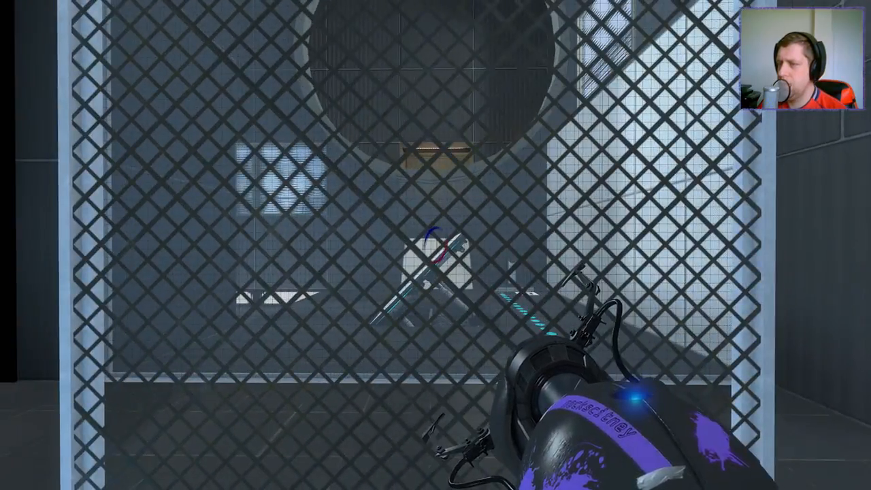
{"action": "mouse_move", "coordinate": [435, 245]}
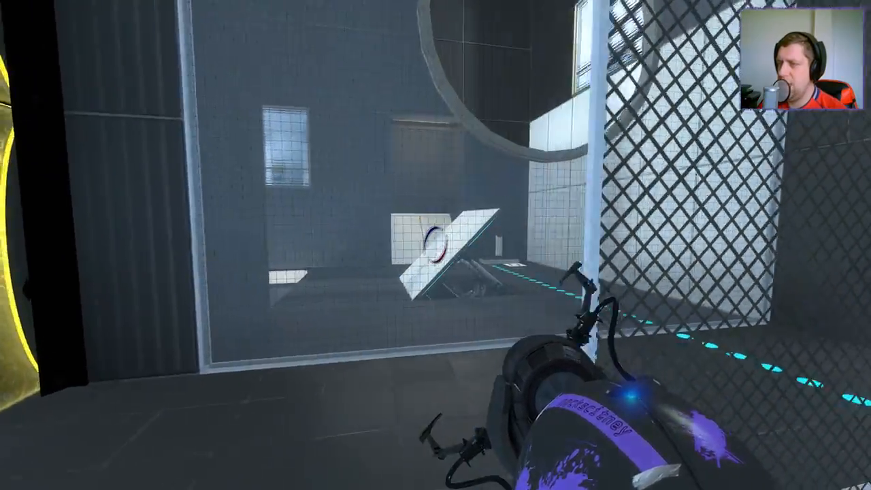
{"action": "mouse_move", "coordinate": [436, 245]}
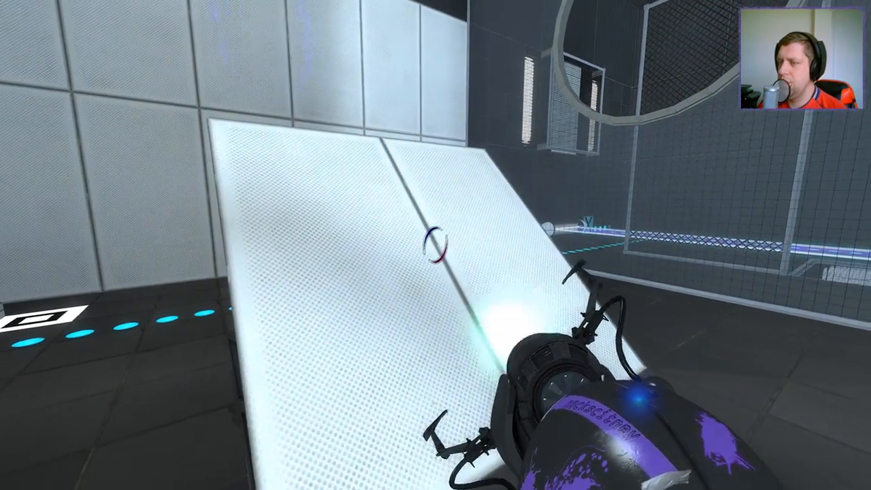
{"action": "mouse_move", "coordinate": [435, 244]}
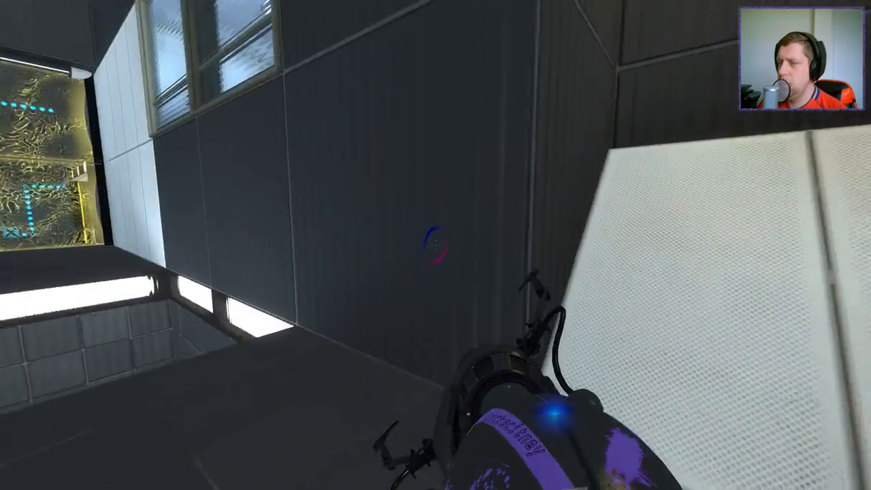
{"action": "mouse_move", "coordinate": [435, 245]}
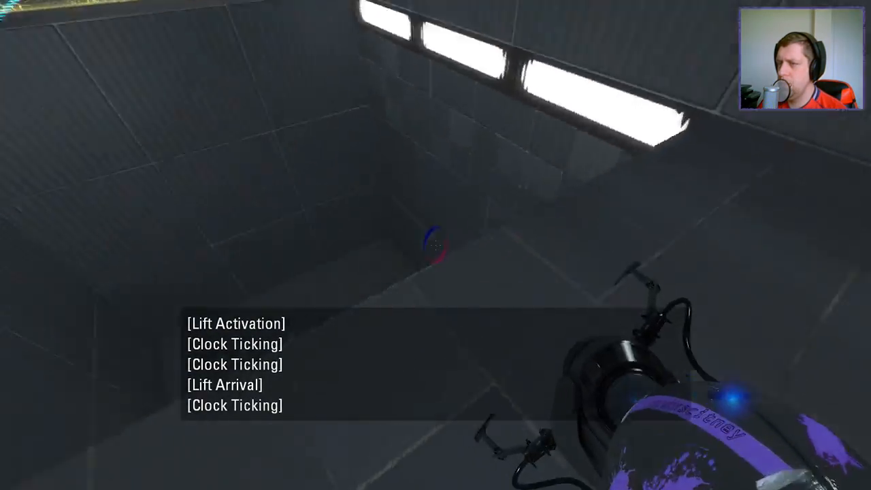
{"action": "mouse_move", "coordinate": [436, 245]}
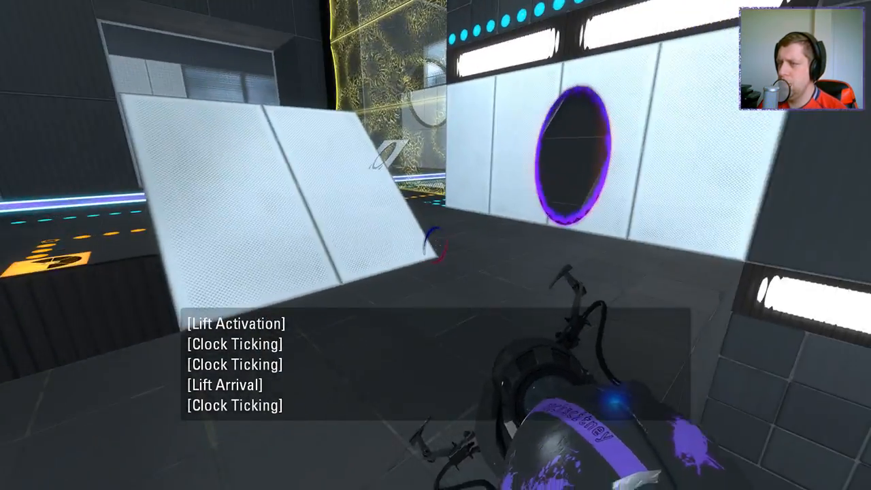
{"action": "mouse_move", "coordinate": [436, 245]}
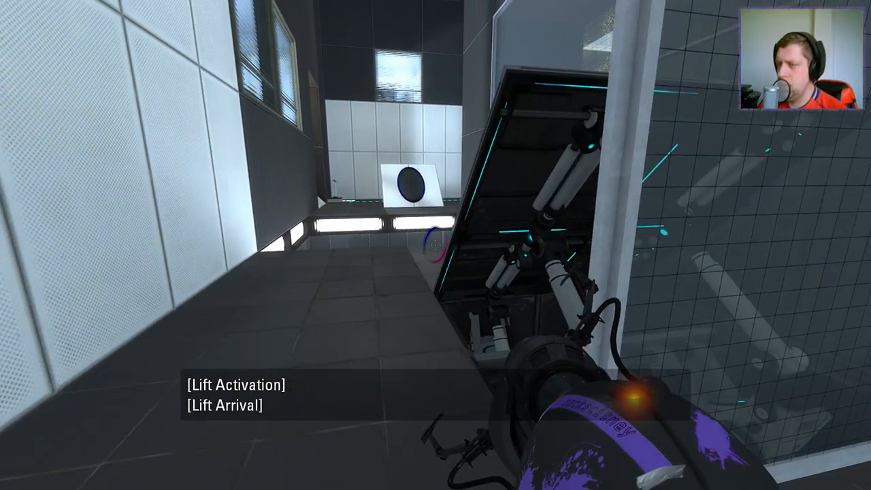
{"action": "mouse_move", "coordinate": [435, 245]}
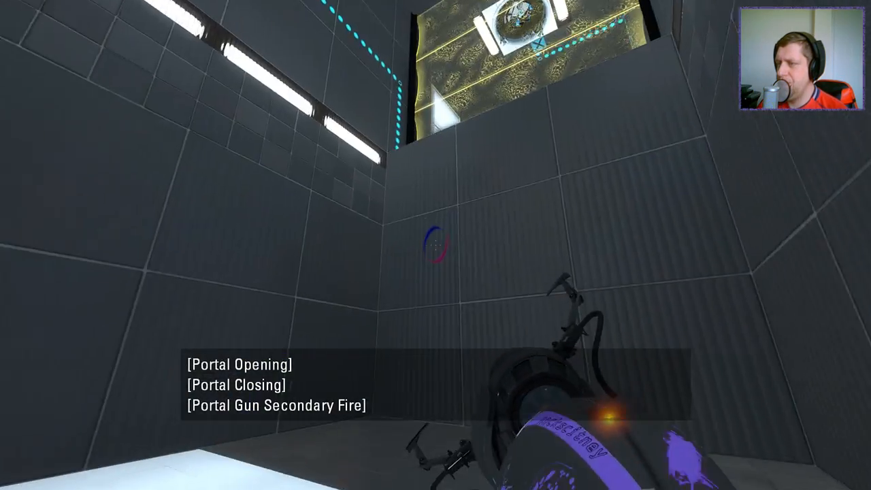
Fire portals at the upper white wall and the angled white panel.
{"action": "left_click", "coordinate": [436, 245]}
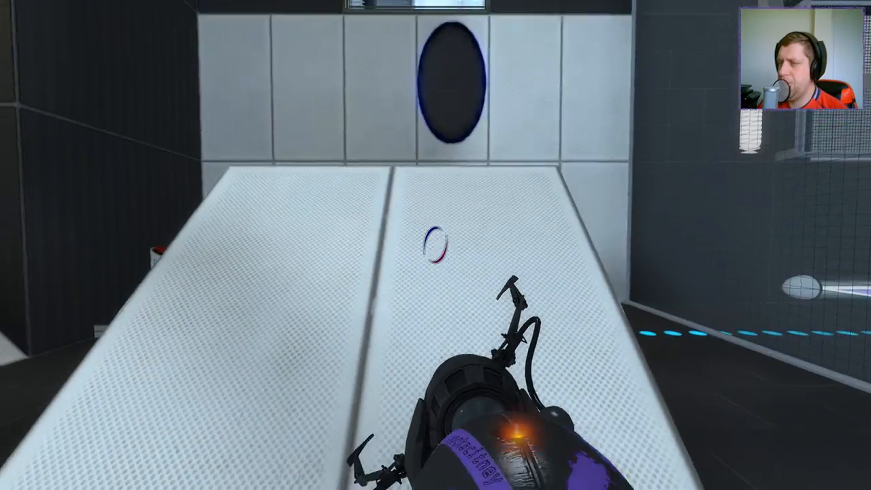
{"action": "left_click", "coordinate": [435, 245]}
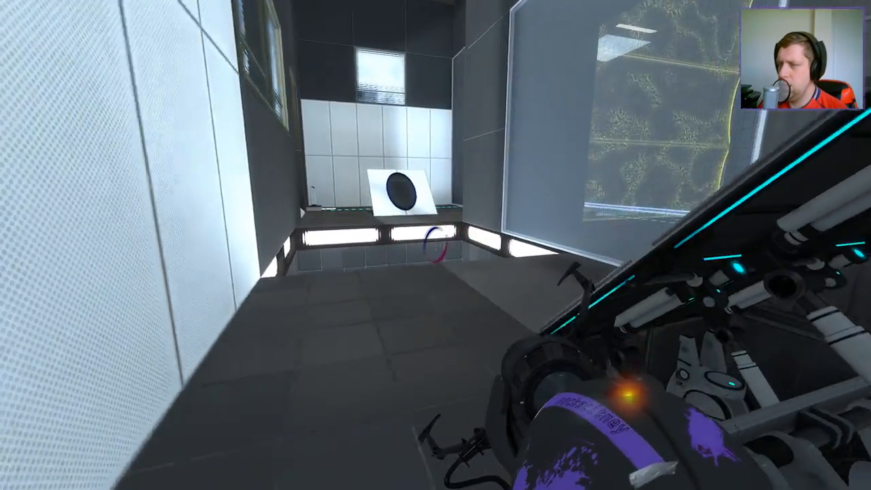
{"action": "mouse_move", "coordinate": [435, 244]}
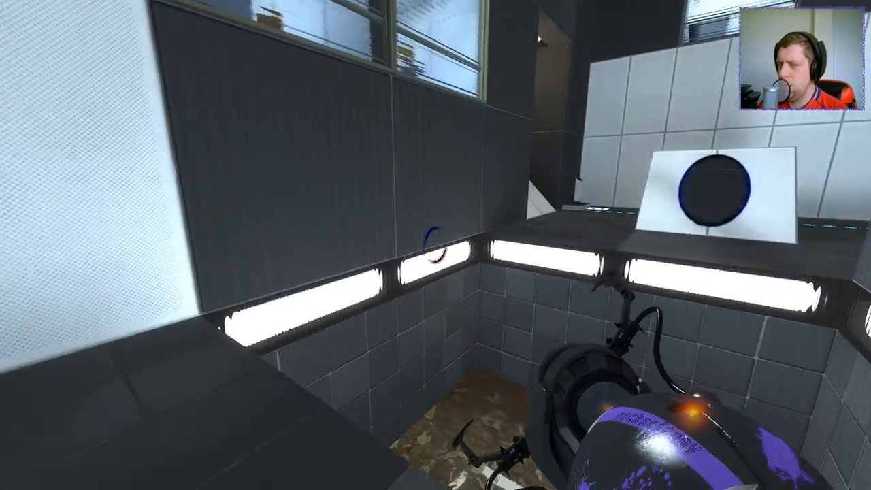
{"action": "mouse_move", "coordinate": [435, 245]}
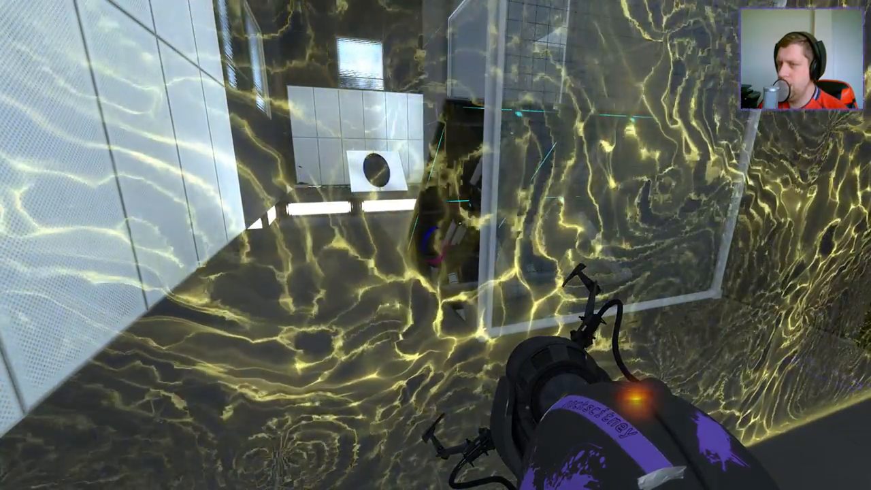
{"action": "mouse_move", "coordinate": [436, 245]}
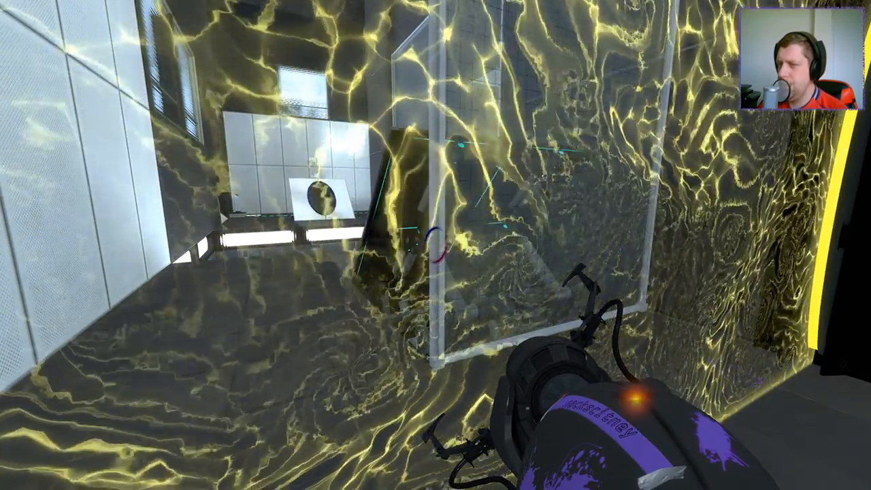
{"action": "mouse_move", "coordinate": [435, 245]}
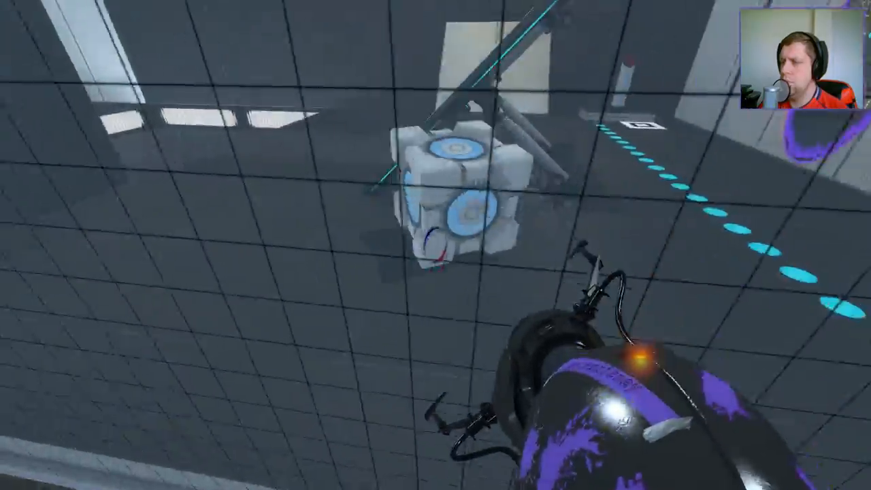
{"action": "mouse_move", "coordinate": [436, 245]}
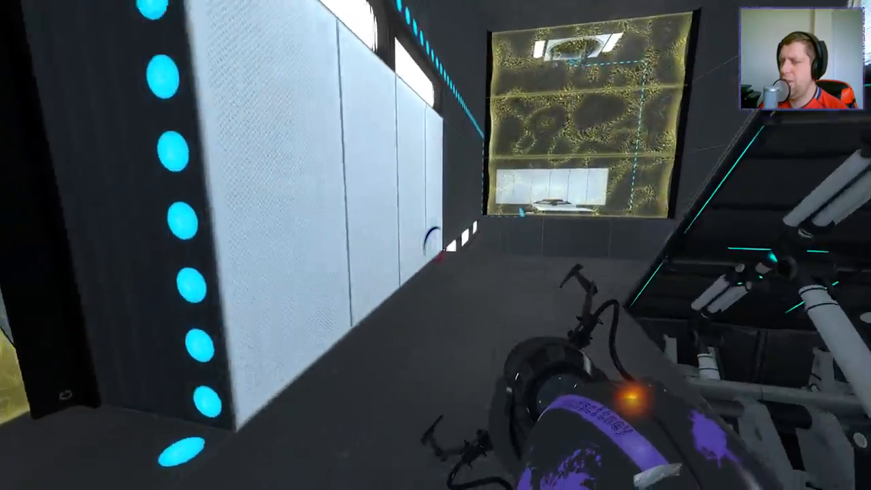
{"action": "mouse_move", "coordinate": [435, 245]}
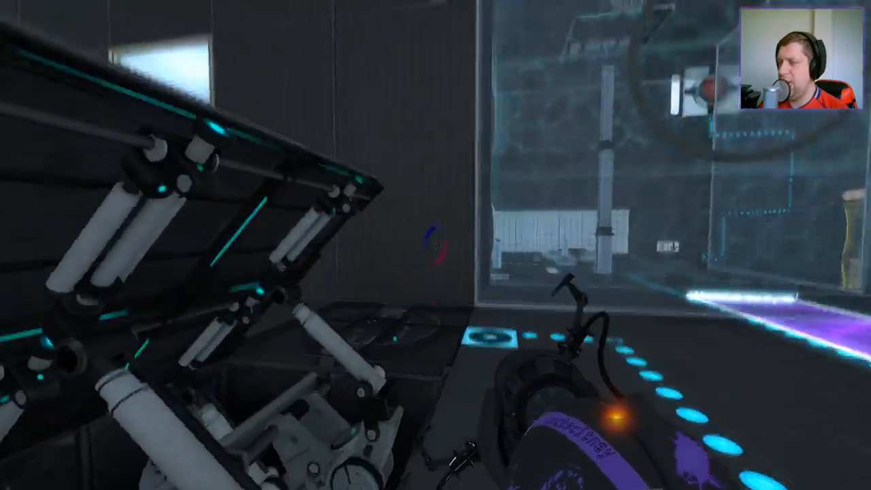
{"action": "mouse_move", "coordinate": [435, 245]}
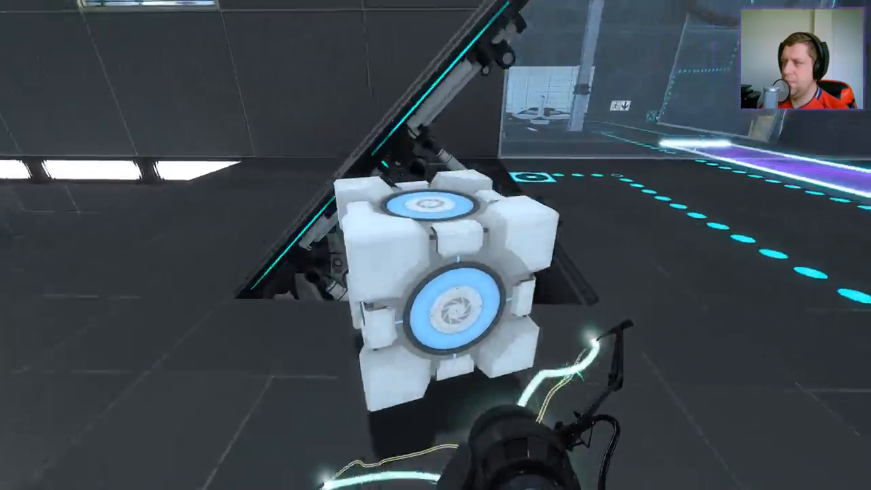
{"action": "mouse_move", "coordinate": [435, 245]}
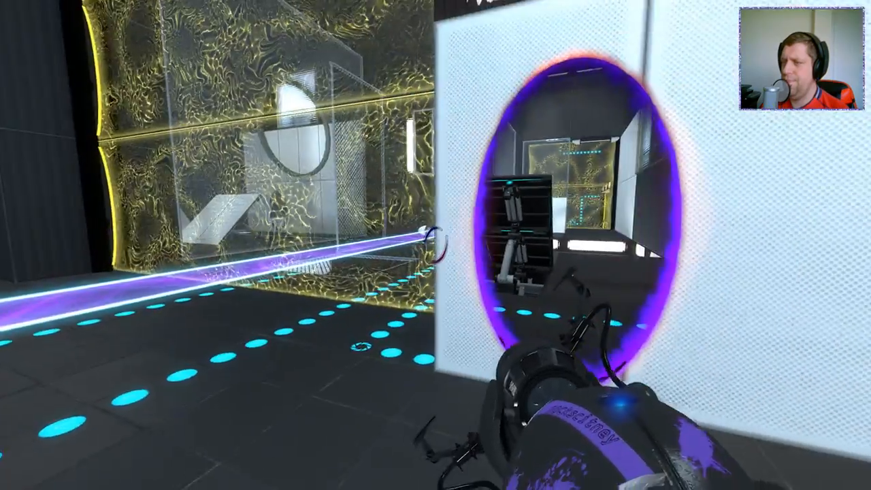
{"action": "mouse_move", "coordinate": [435, 245]}
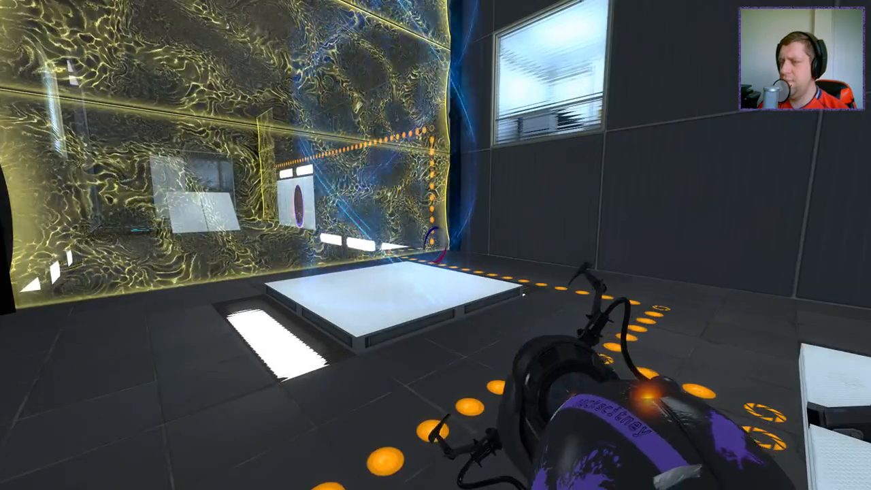
{"action": "mouse_move", "coordinate": [435, 245]}
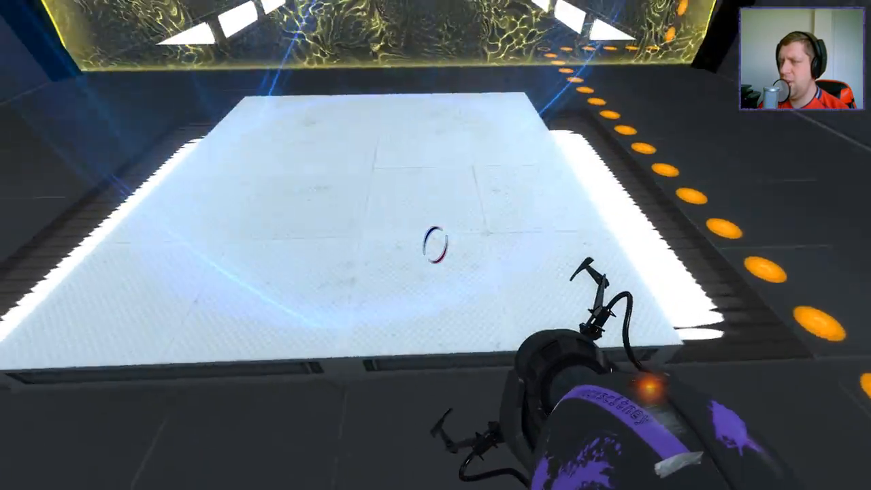
Place a portal on the glowing white floor panel.
{"action": "left_click", "coordinate": [436, 245]}
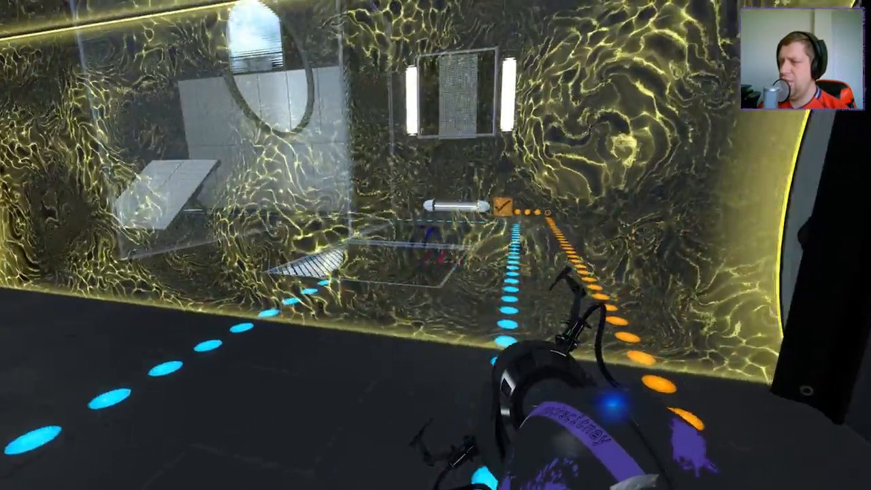
{"action": "mouse_move", "coordinate": [435, 245]}
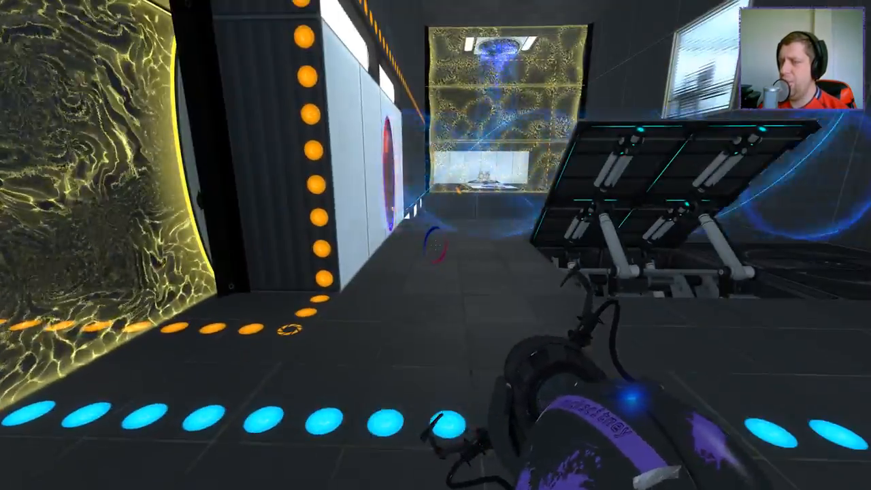
{"action": "mouse_move", "coordinate": [436, 245]}
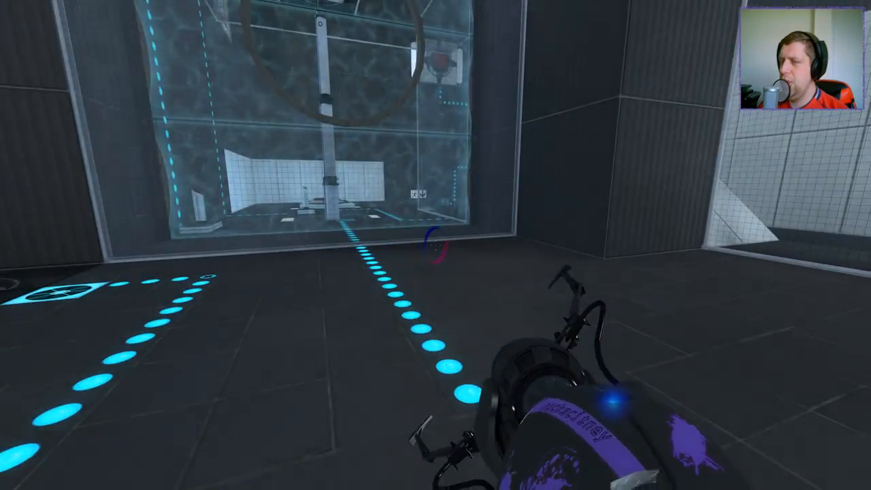
{"action": "mouse_move", "coordinate": [435, 245]}
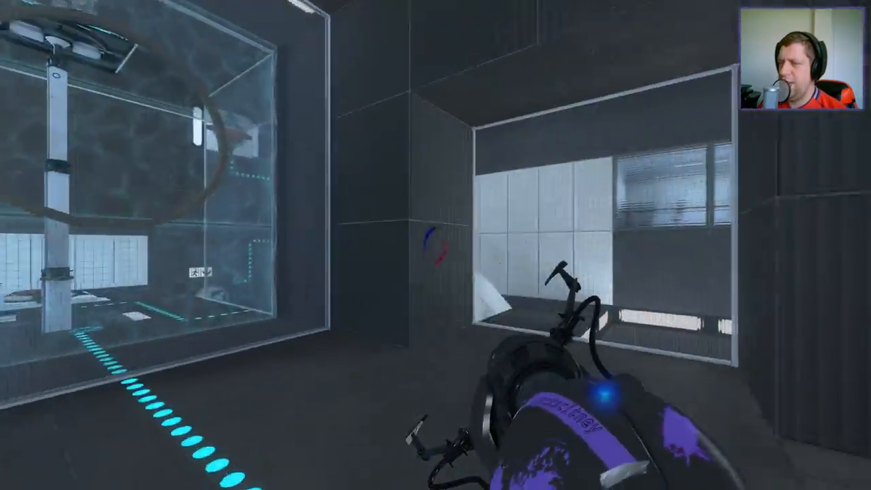
{"action": "mouse_move", "coordinate": [435, 245]}
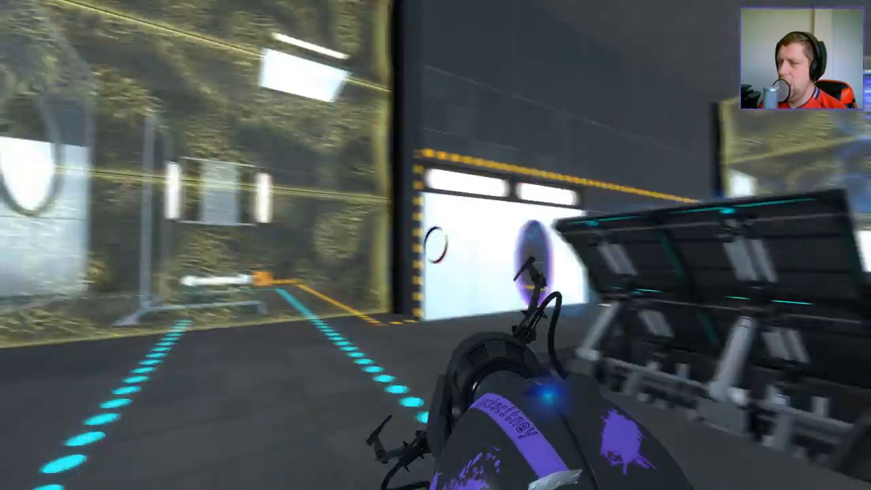
{"action": "mouse_move", "coordinate": [435, 245]}
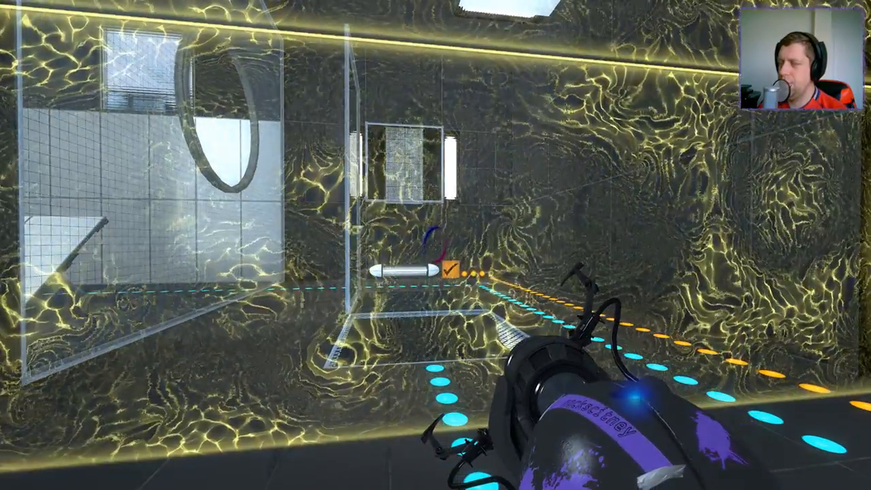
{"action": "mouse_move", "coordinate": [435, 245]}
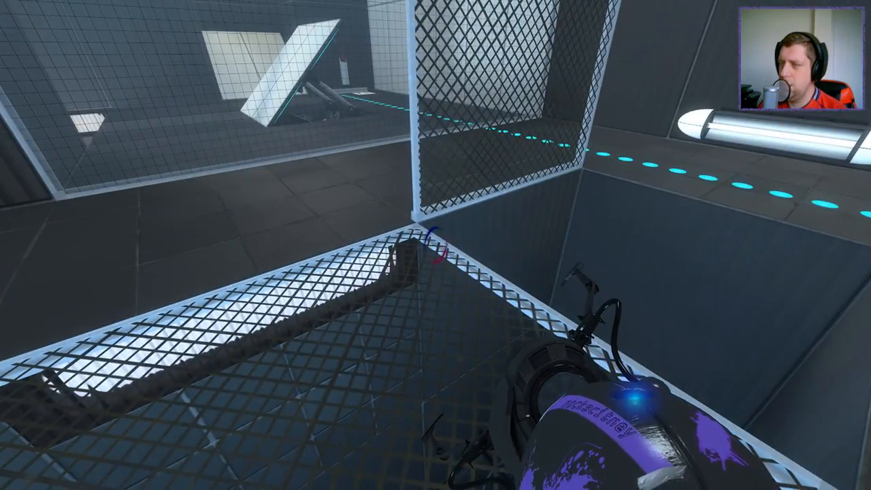
{"action": "mouse_move", "coordinate": [436, 245]}
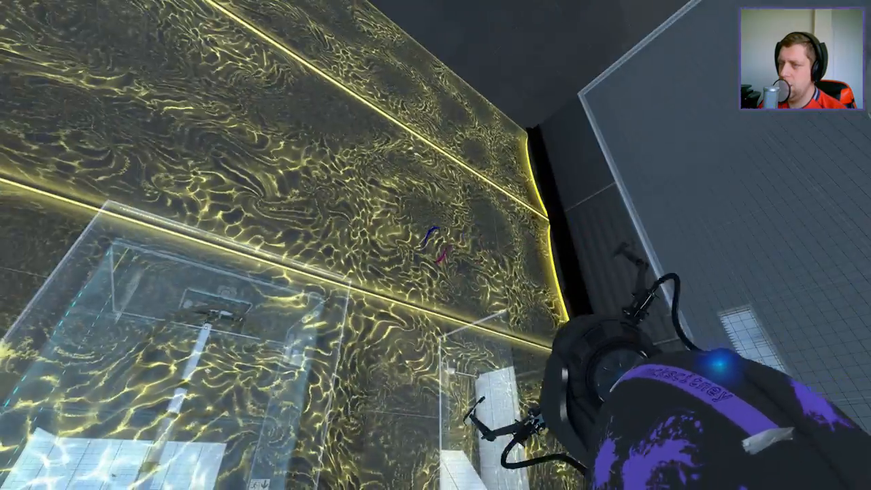
{"action": "mouse_move", "coordinate": [435, 245]}
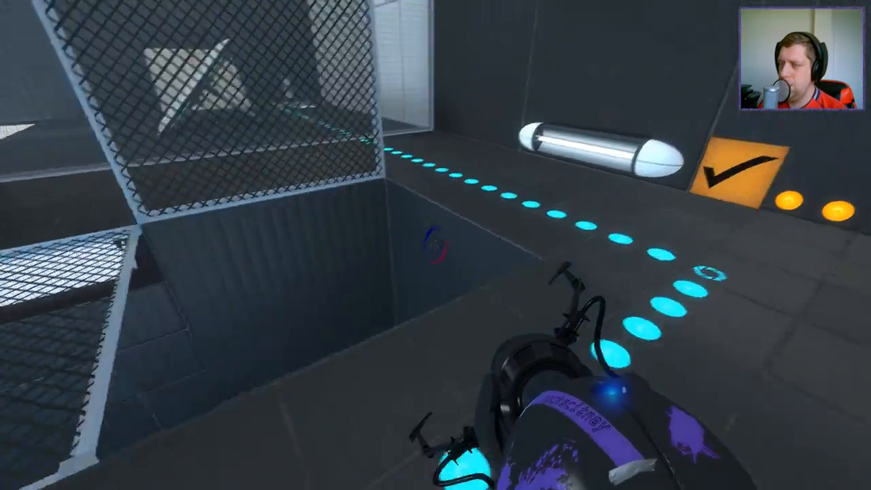
{"action": "mouse_move", "coordinate": [435, 245]}
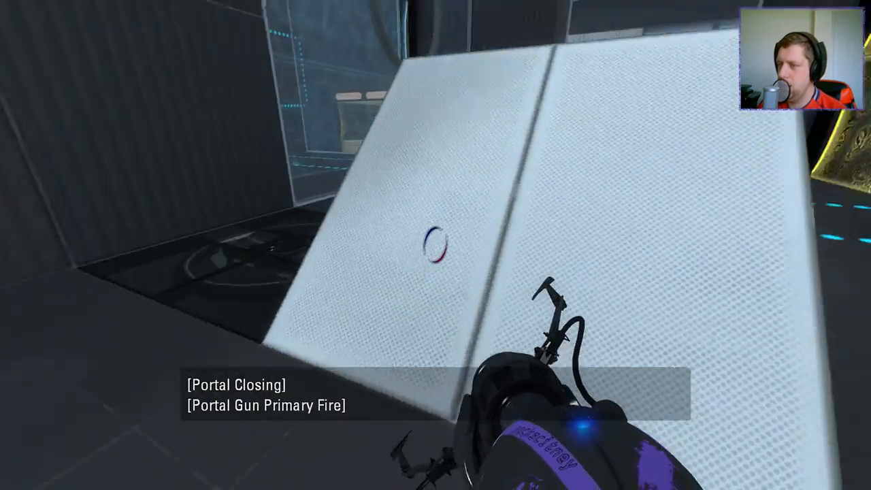
Fire the orange portal onto the angled white panel past the grated walkway.
{"action": "right_click", "coordinate": [436, 245]}
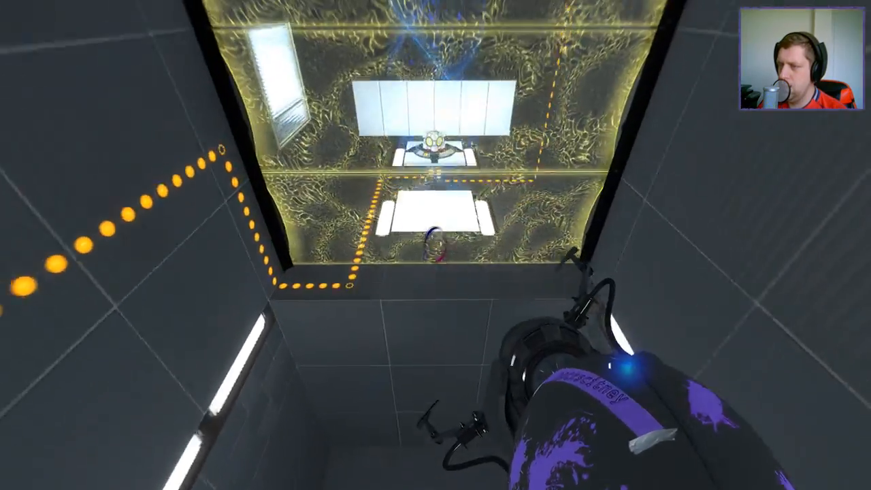
{"action": "mouse_move", "coordinate": [436, 245]}
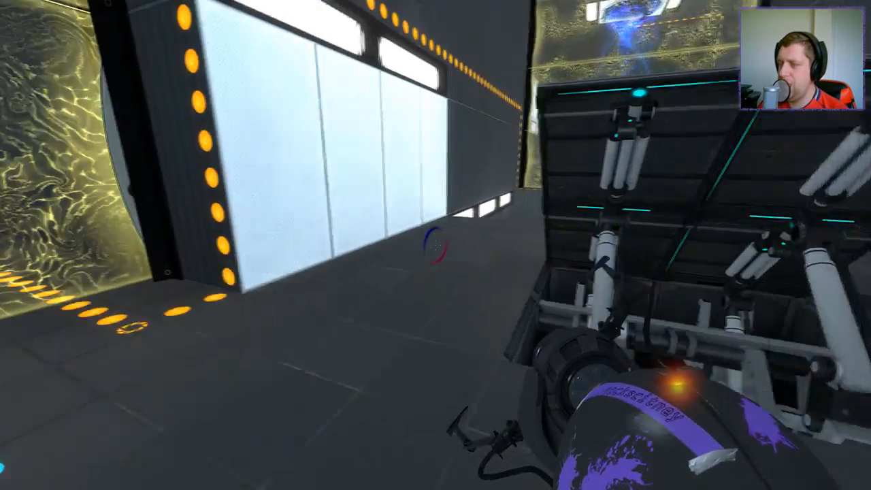
{"action": "mouse_move", "coordinate": [436, 245]}
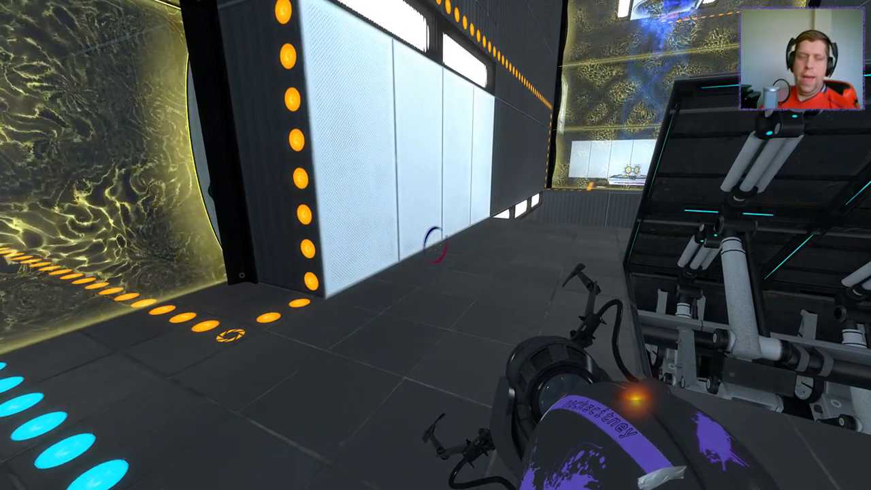
{"action": "mouse_move", "coordinate": [435, 245]}
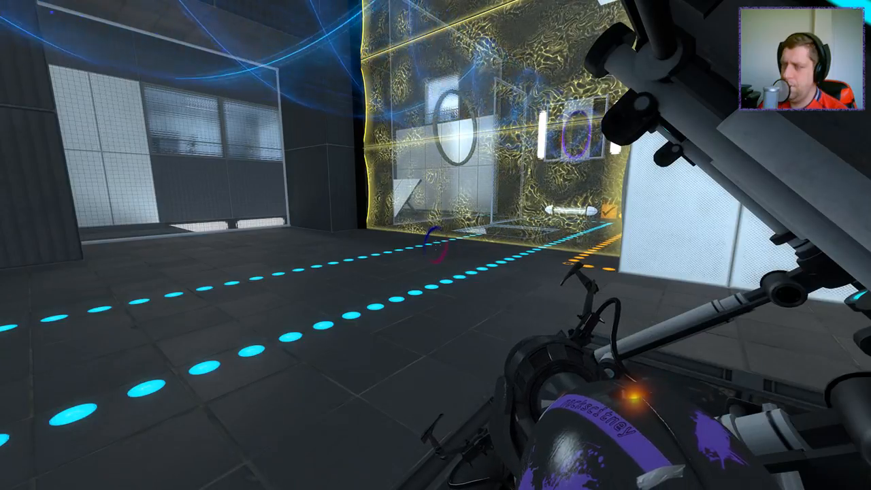
{"action": "mouse_move", "coordinate": [435, 245]}
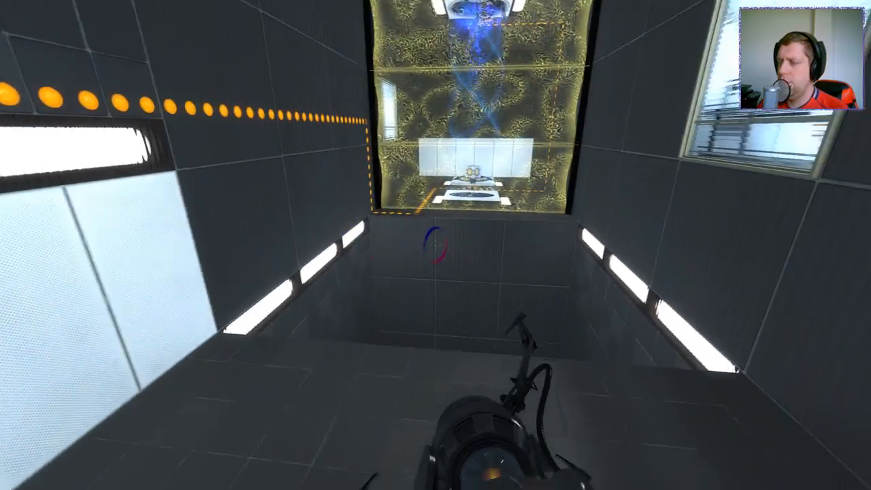
{"action": "mouse_move", "coordinate": [436, 245]}
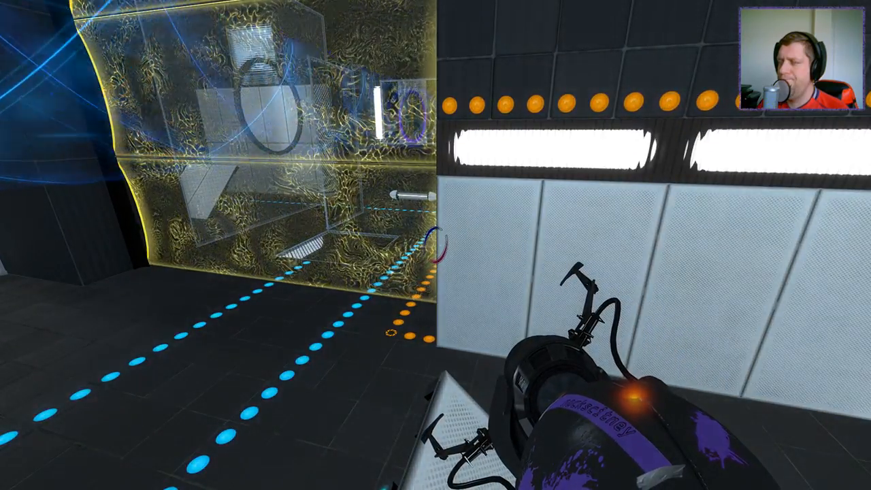
{"action": "mouse_move", "coordinate": [435, 245]}
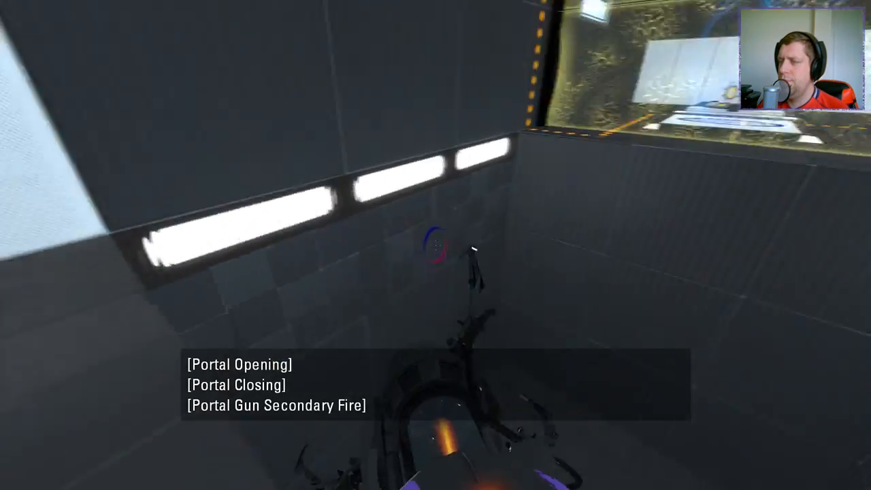
Fire portals onto the white wall panels to cross past the emancipation grill.
{"action": "left_click", "coordinate": [435, 245]}
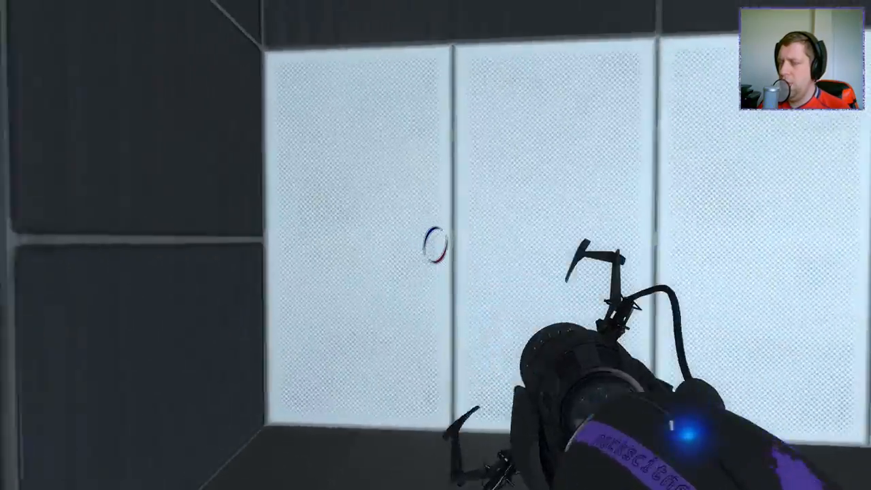
{"action": "left_click", "coordinate": [436, 244]}
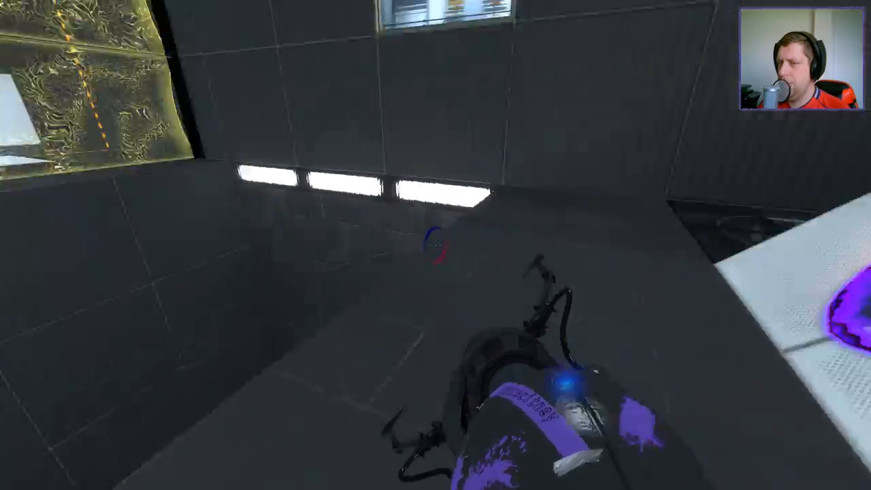
{"action": "mouse_move", "coordinate": [435, 244]}
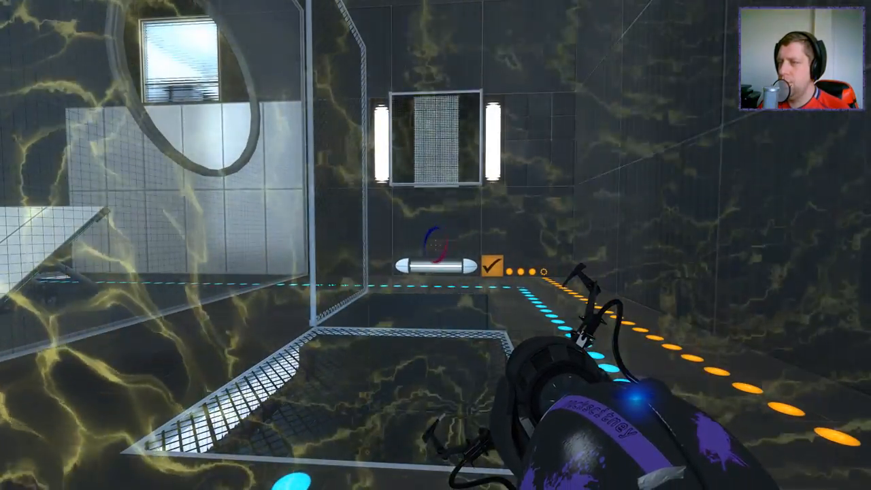
{"action": "mouse_move", "coordinate": [435, 245]}
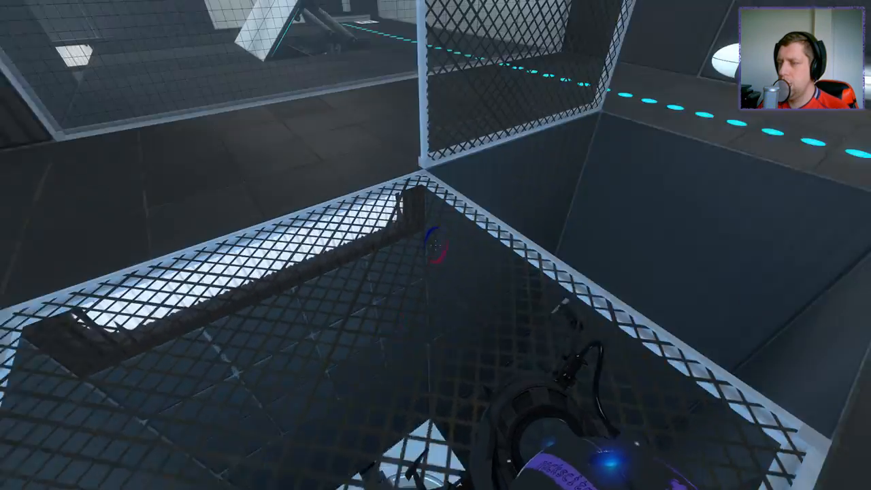
{"action": "mouse_move", "coordinate": [435, 245]}
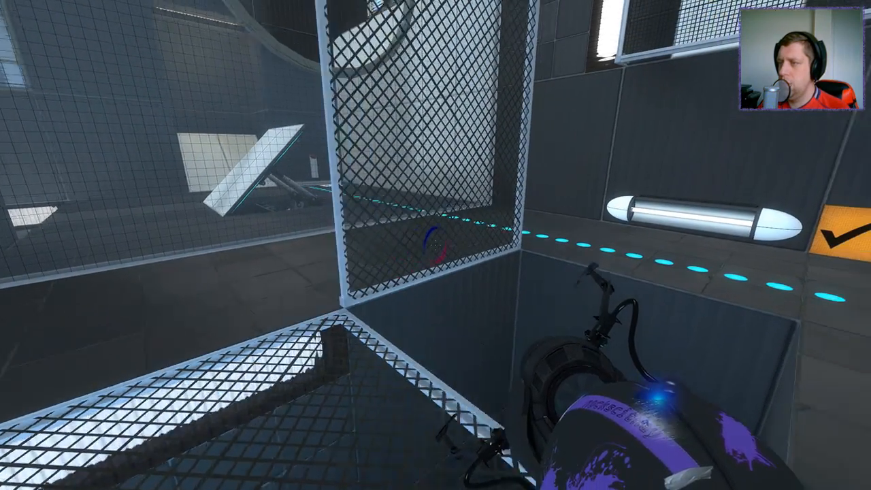
{"action": "mouse_move", "coordinate": [436, 245]}
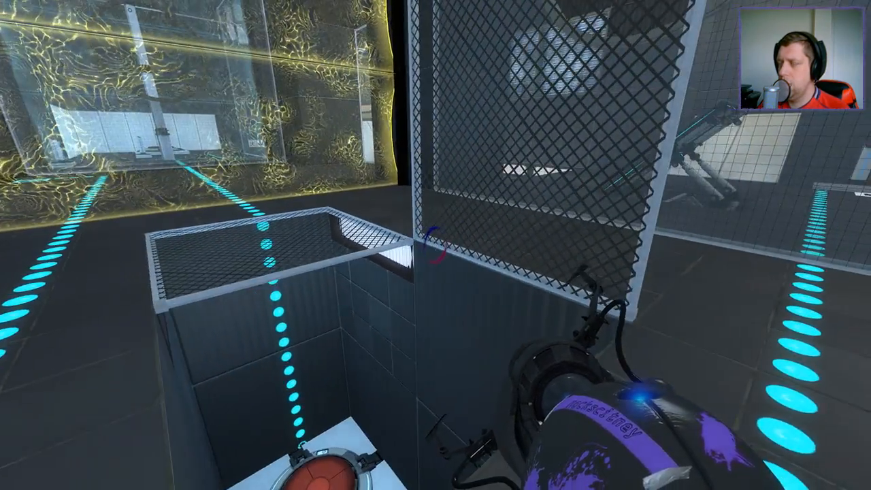
{"action": "mouse_move", "coordinate": [435, 244]}
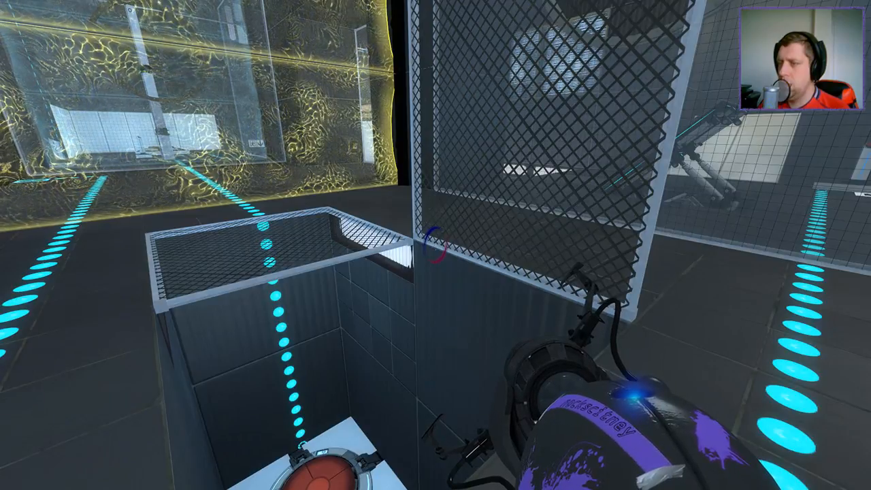
{"action": "mouse_move", "coordinate": [435, 244]}
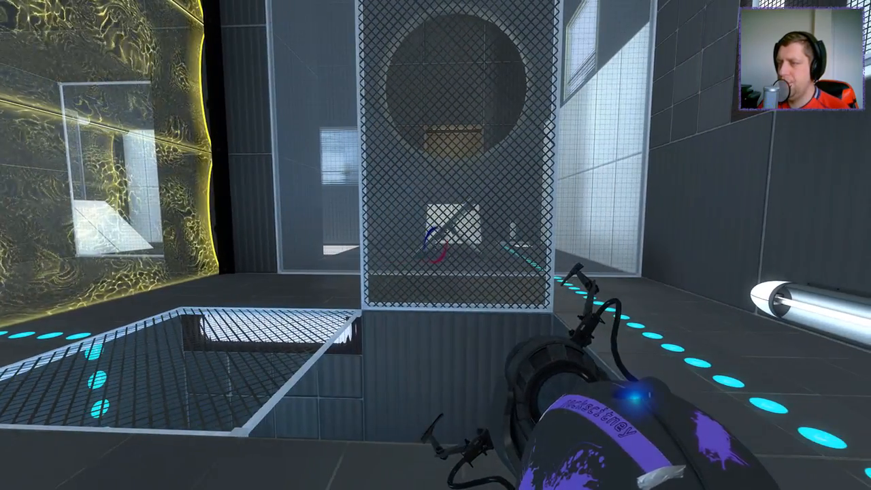
{"action": "mouse_move", "coordinate": [435, 245]}
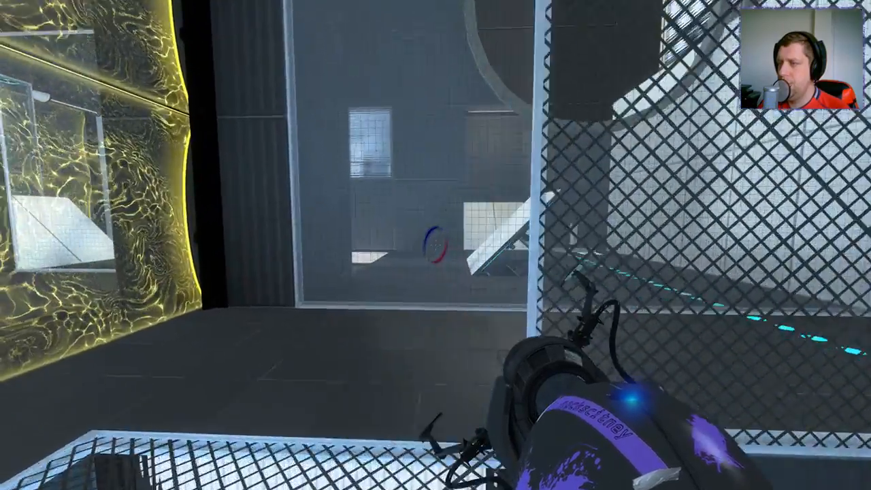
{"action": "mouse_move", "coordinate": [435, 245]}
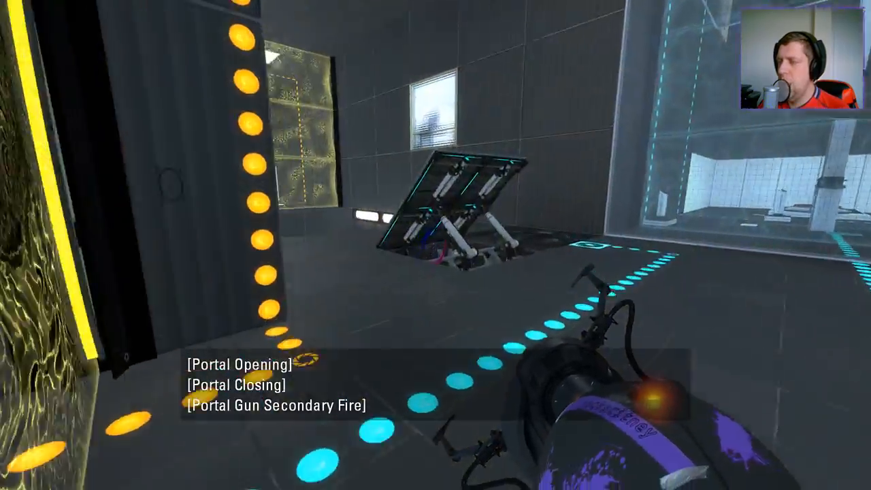
{"action": "mouse_move", "coordinate": [435, 244]}
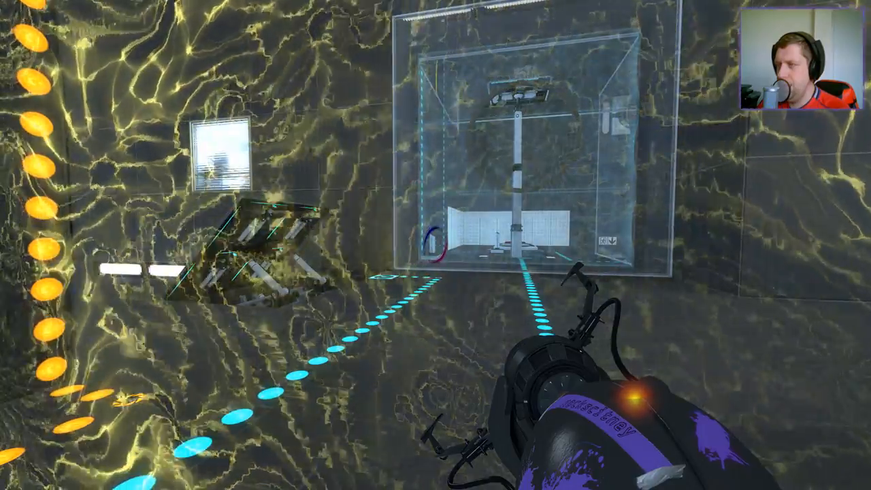
{"action": "mouse_move", "coordinate": [435, 245]}
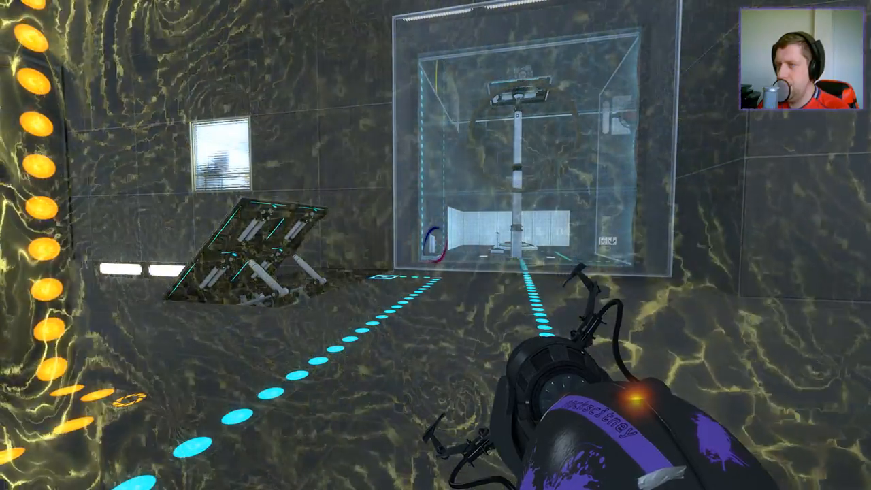
{"action": "mouse_move", "coordinate": [435, 244]}
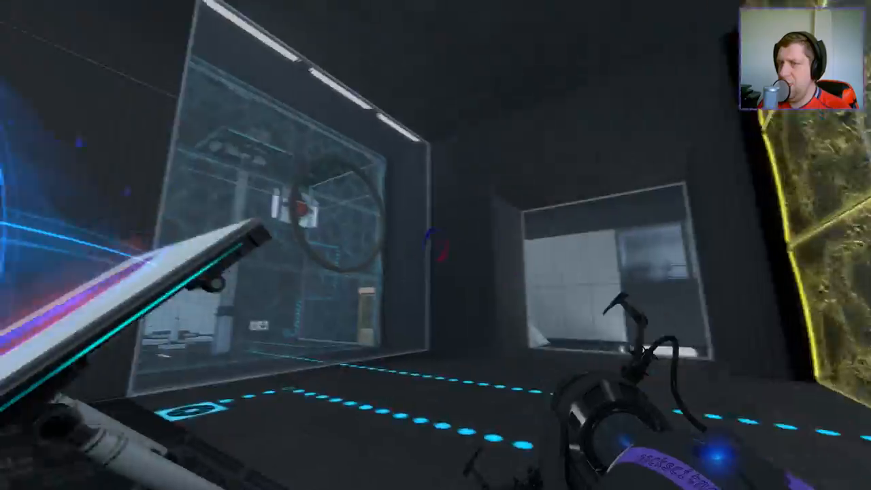
{"action": "mouse_move", "coordinate": [435, 245]}
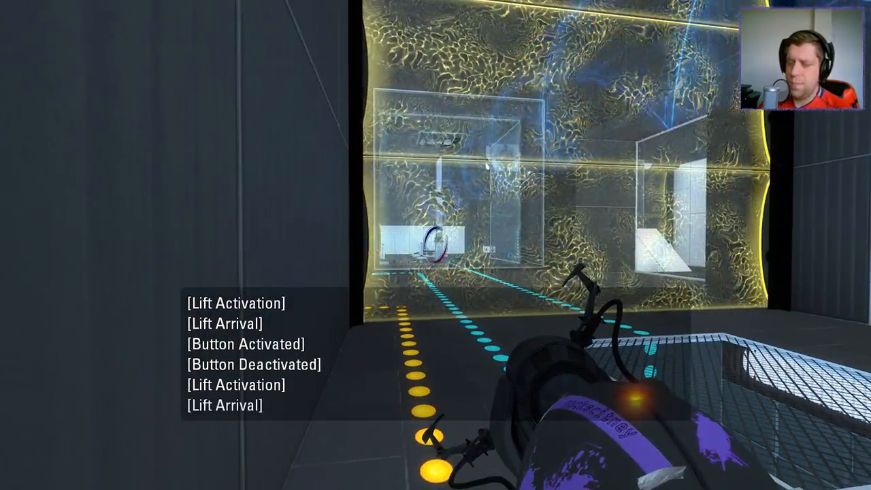
{"action": "mouse_move", "coordinate": [436, 245]}
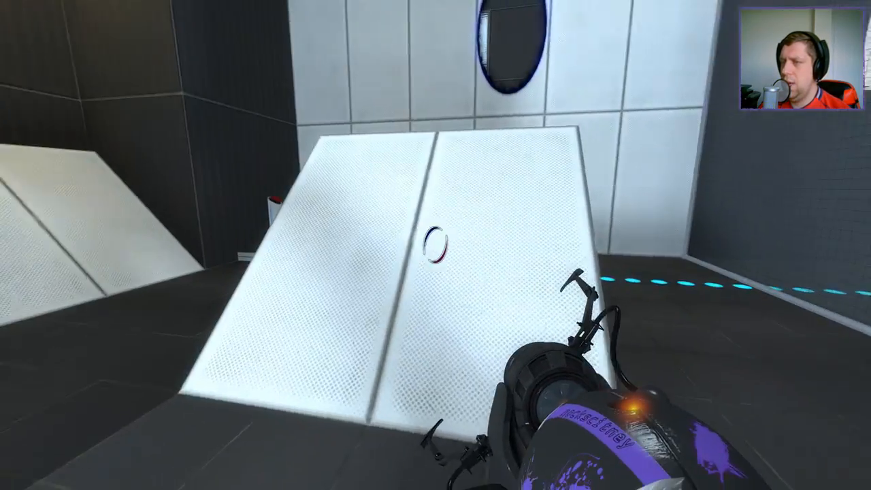
Fire a portal onto the angled white panel to reach the cube dispenser.
{"action": "left_click", "coordinate": [435, 245]}
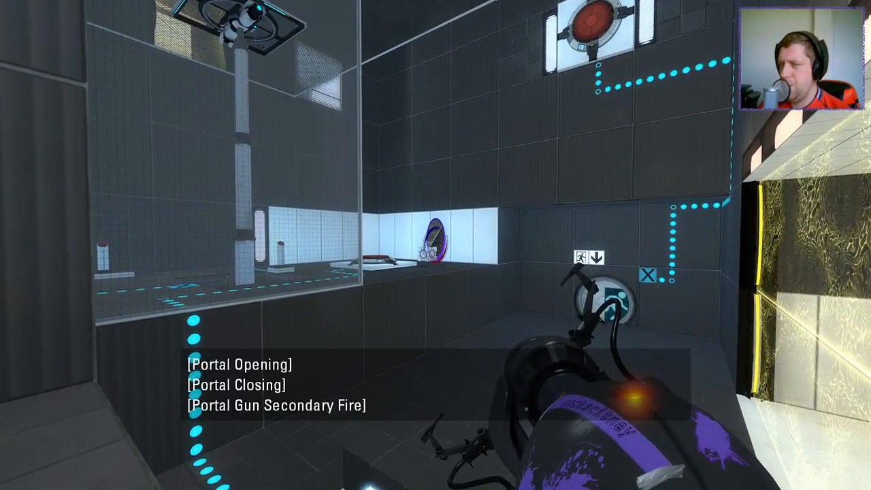
{"action": "mouse_move", "coordinate": [435, 245]}
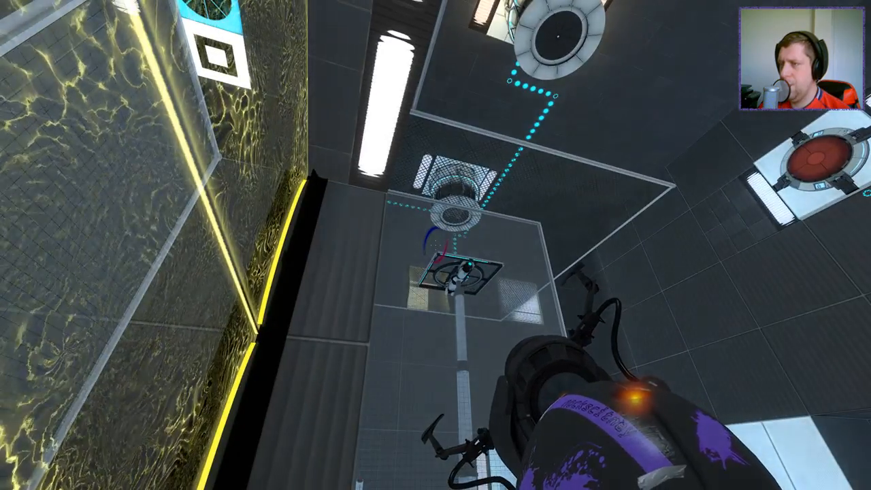
{"action": "mouse_move", "coordinate": [436, 245]}
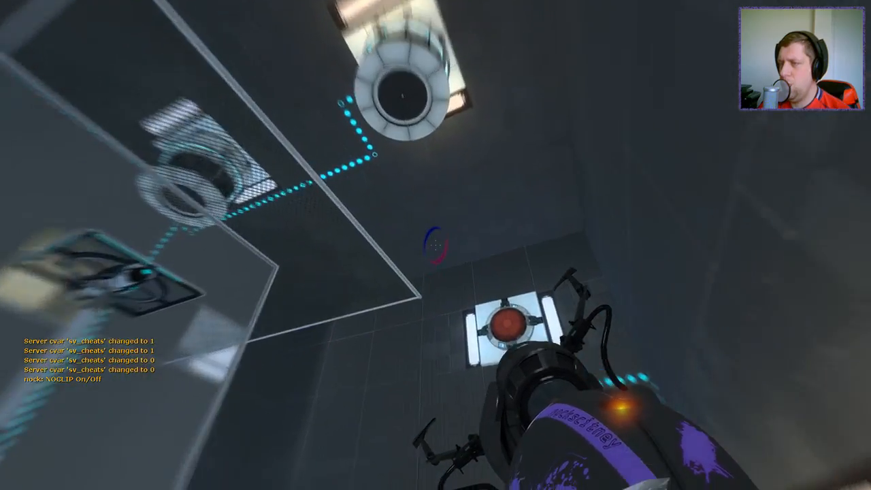
{"action": "mouse_move", "coordinate": [435, 245]}
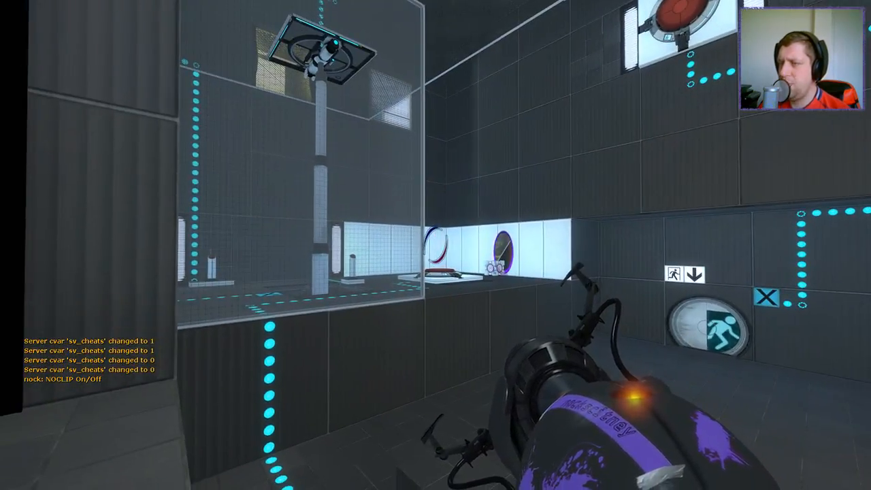
{"action": "mouse_move", "coordinate": [435, 245]}
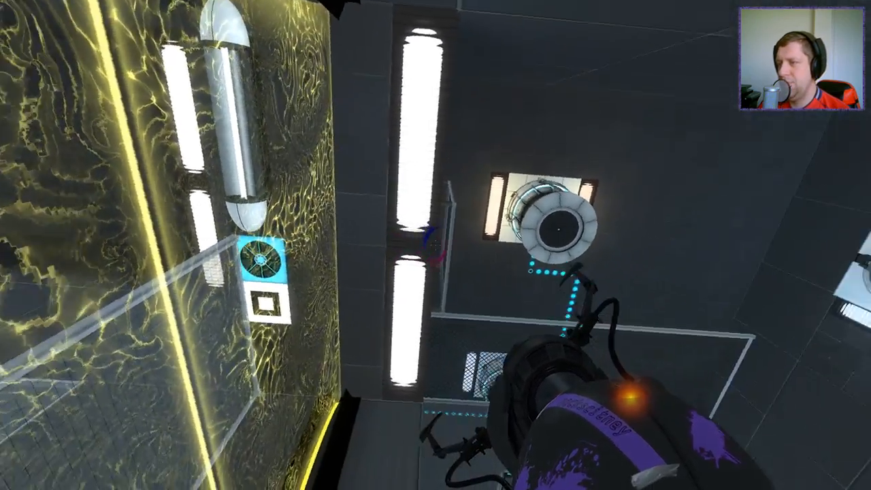
{"action": "mouse_move", "coordinate": [436, 245]}
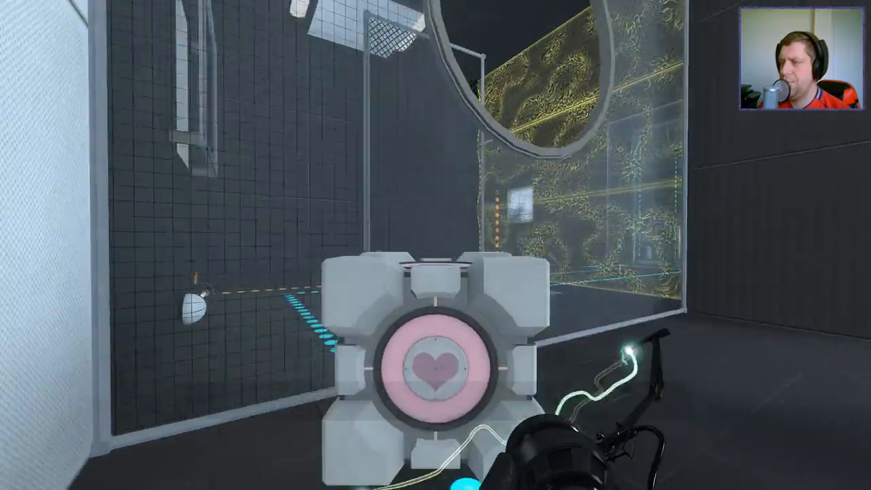
Set the Companion Cube down and fire a portal near the aerial faith plate.
{"action": "left_click", "coordinate": [435, 245]}
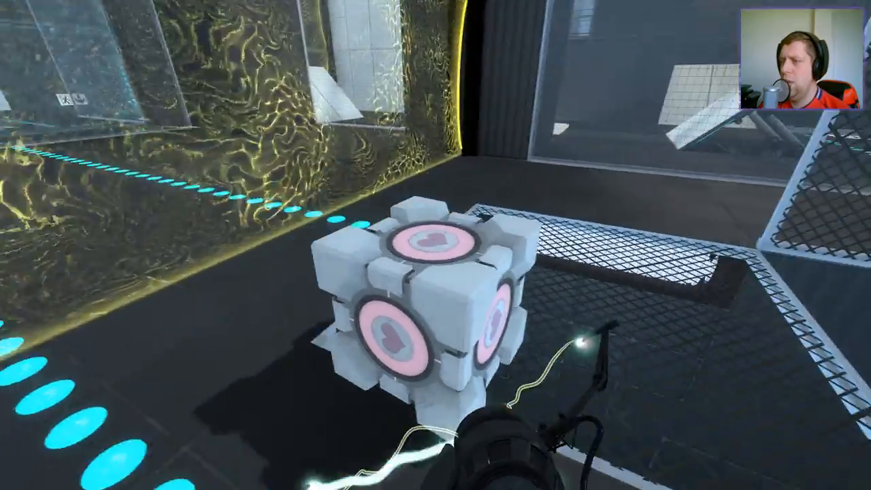
{"action": "mouse_move", "coordinate": [436, 245]}
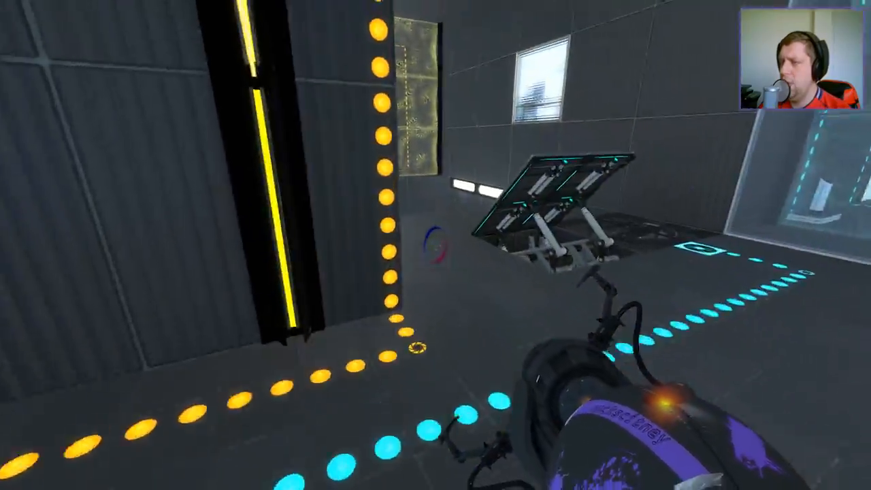
{"action": "left_click", "coordinate": [436, 245]}
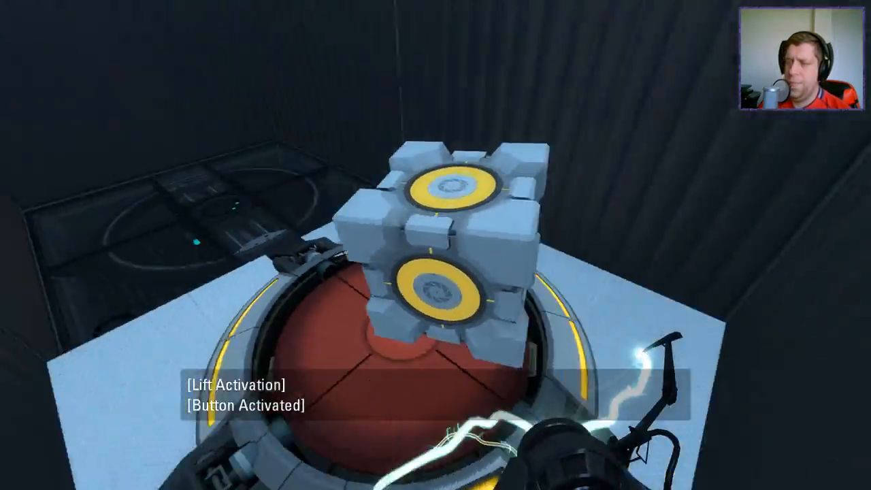
{"action": "mouse_move", "coordinate": [436, 245]}
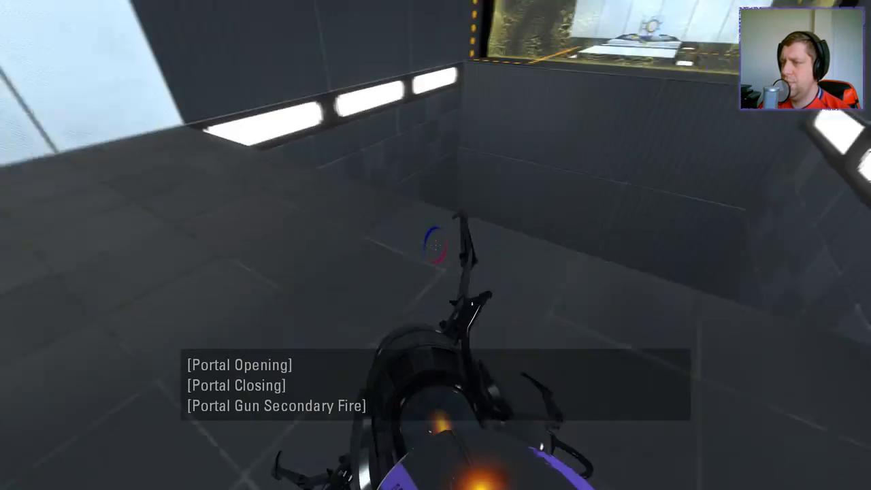
Place a portal on a surface in the grey tiled room.
{"action": "left_click", "coordinate": [435, 245]}
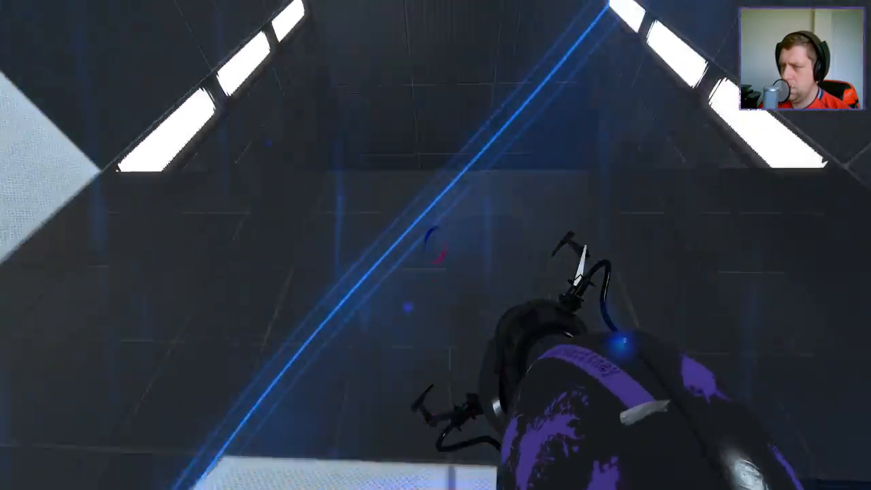
{"action": "mouse_move", "coordinate": [435, 244]}
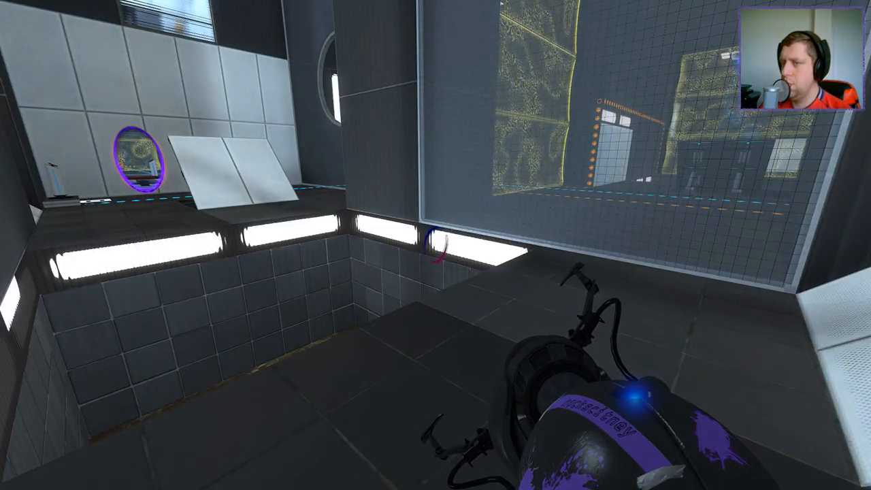
{"action": "mouse_move", "coordinate": [436, 245]}
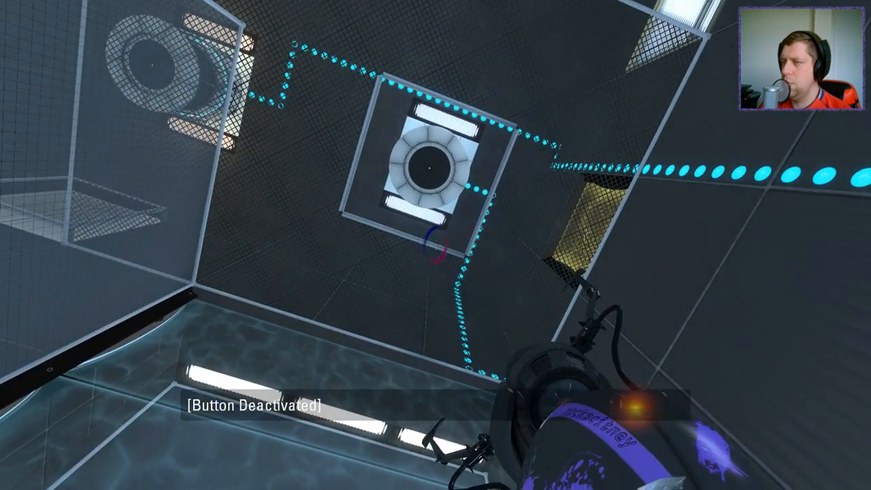
{"action": "mouse_move", "coordinate": [436, 245]}
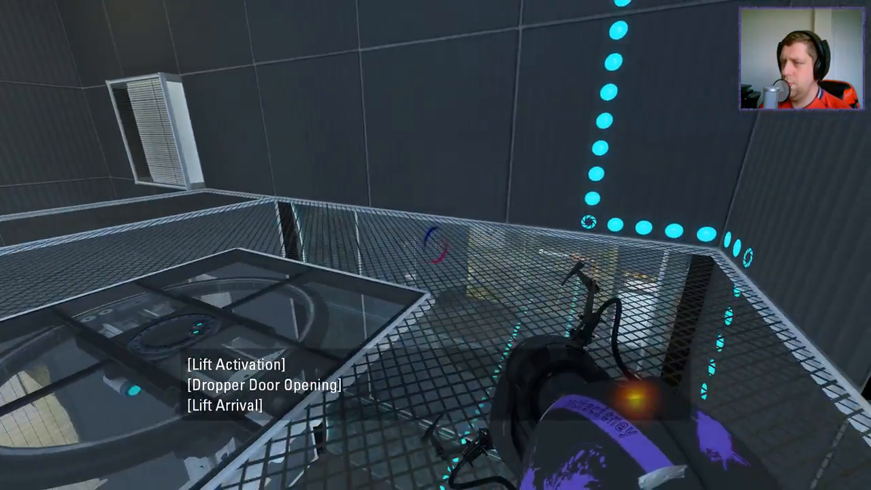
{"action": "mouse_move", "coordinate": [436, 245]}
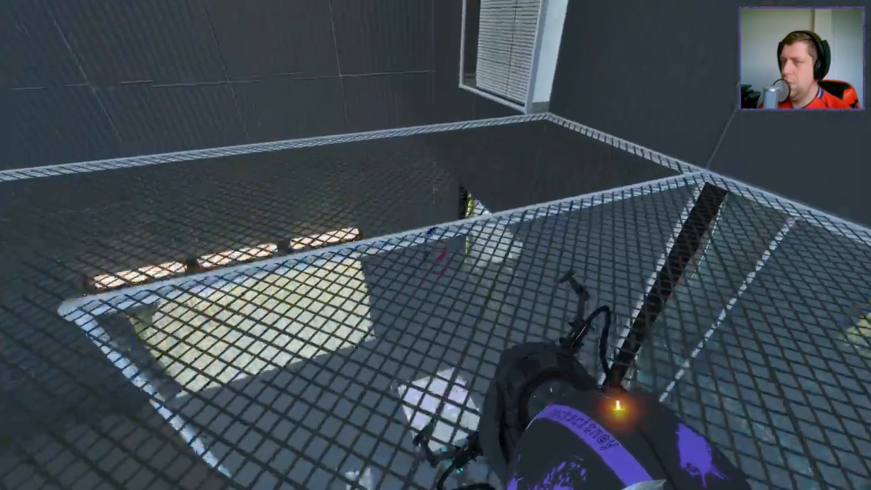
{"action": "mouse_move", "coordinate": [435, 245]}
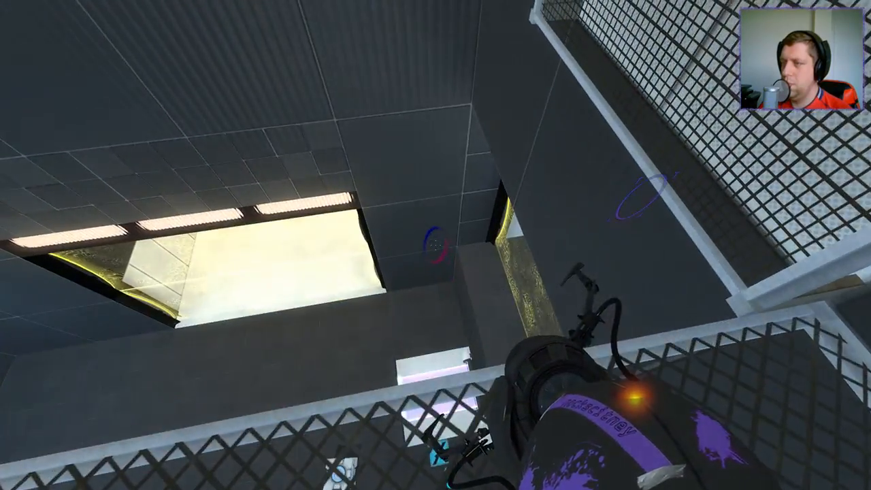
{"action": "mouse_move", "coordinate": [436, 245]}
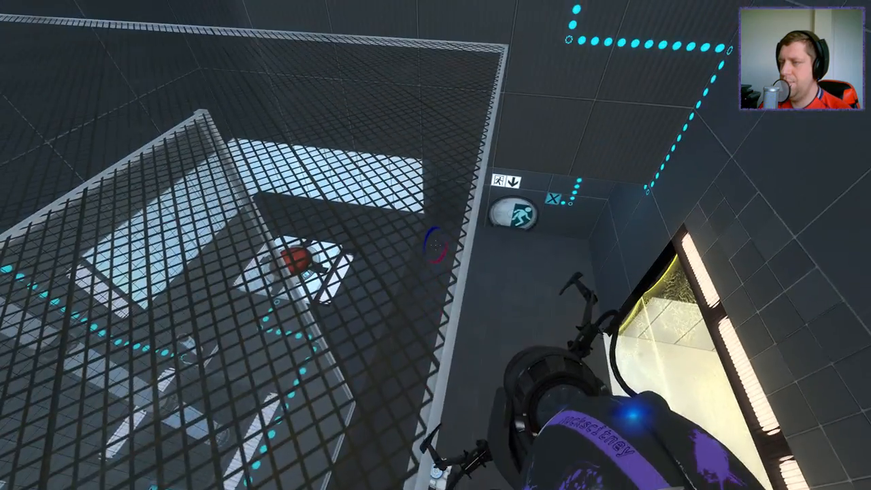
{"action": "mouse_move", "coordinate": [436, 245]}
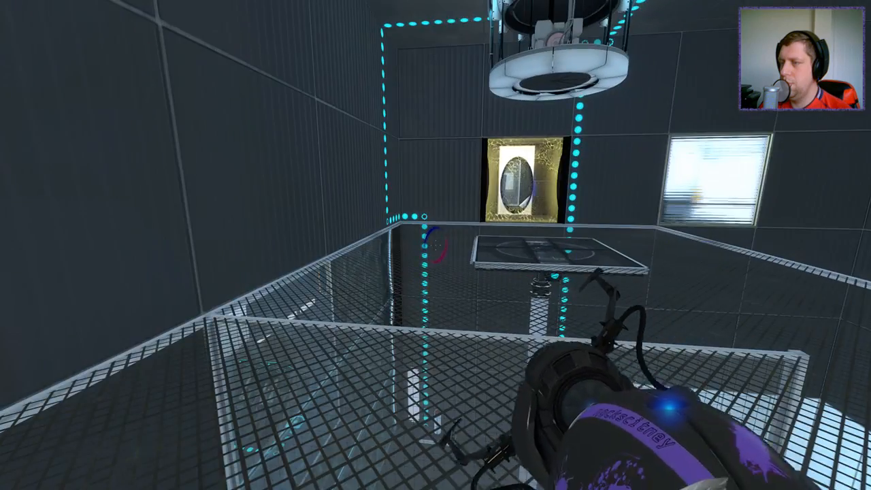
{"action": "mouse_move", "coordinate": [435, 245]}
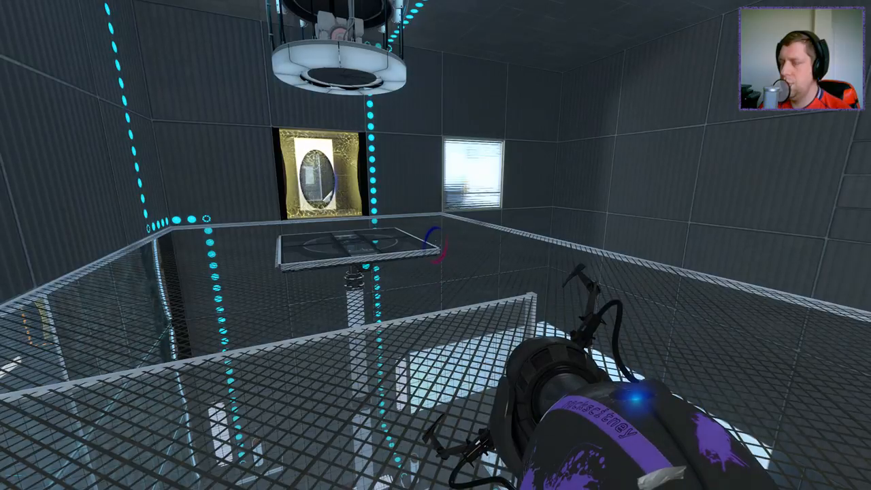
{"action": "mouse_move", "coordinate": [435, 245]}
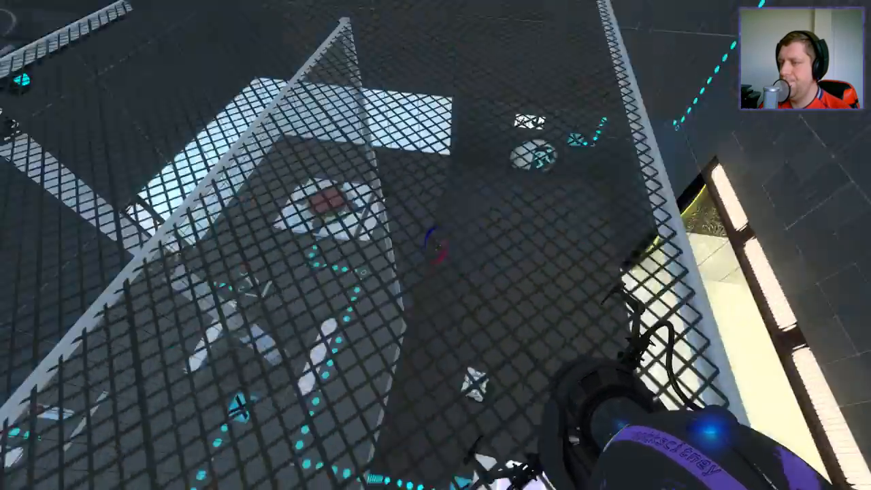
{"action": "mouse_move", "coordinate": [435, 245]}
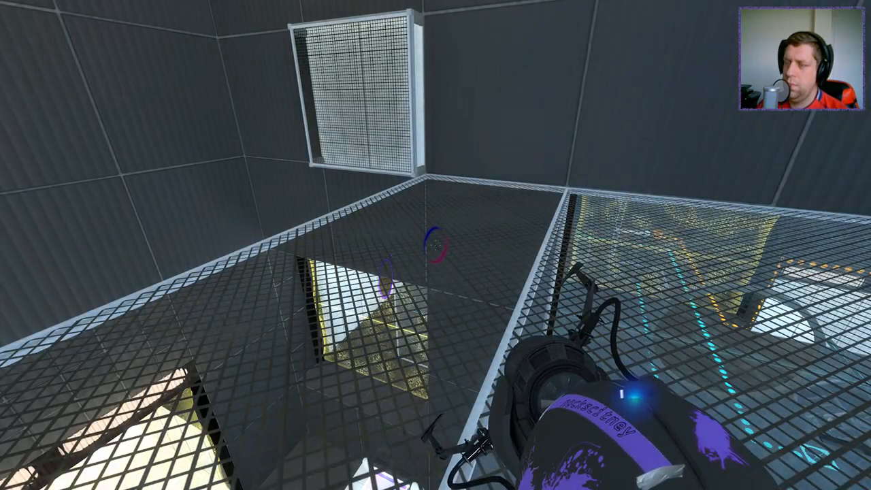
{"action": "mouse_move", "coordinate": [436, 245]}
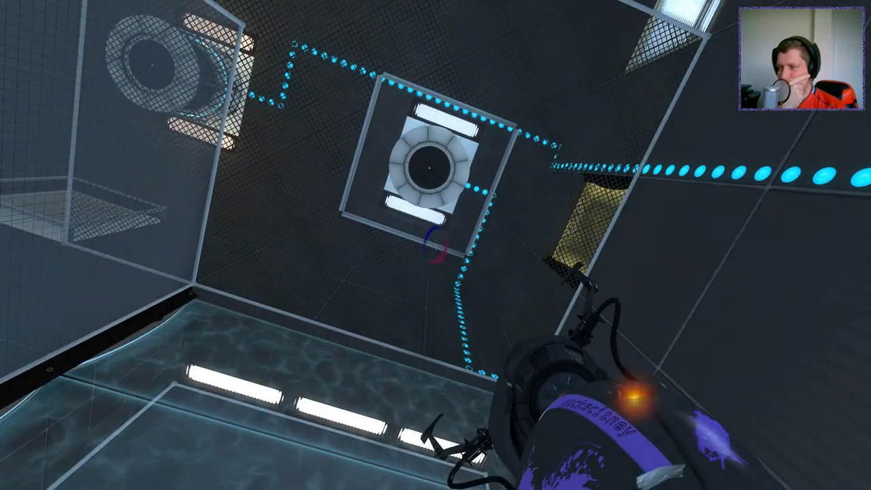
{"action": "mouse_move", "coordinate": [436, 245]}
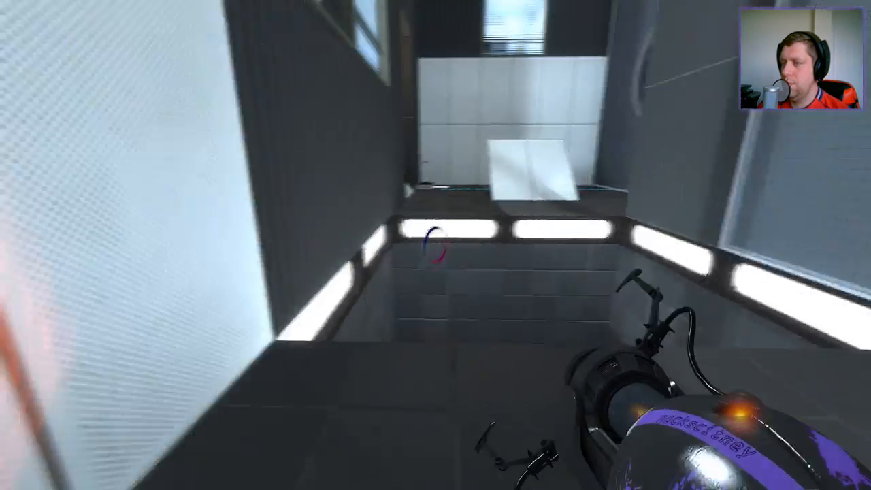
Fire the portal gun at the side-room wall facing the angled panel.
{"action": "left_click", "coordinate": [436, 245]}
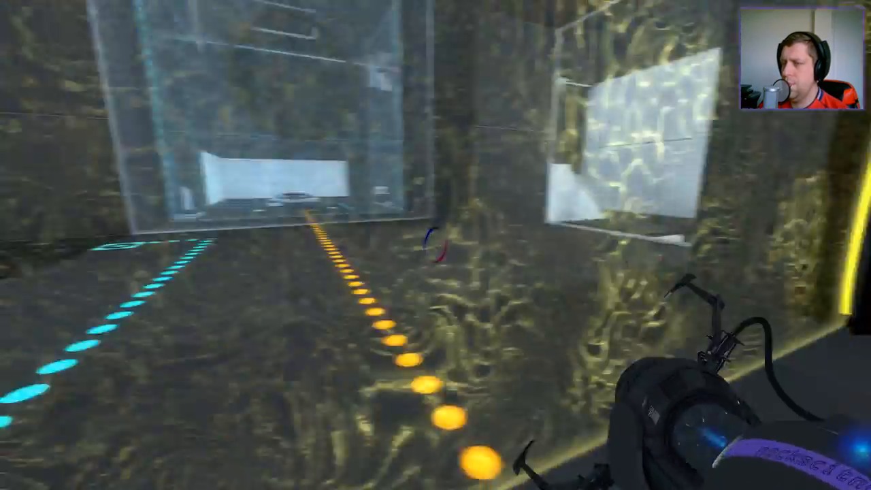
{"action": "mouse_move", "coordinate": [435, 245]}
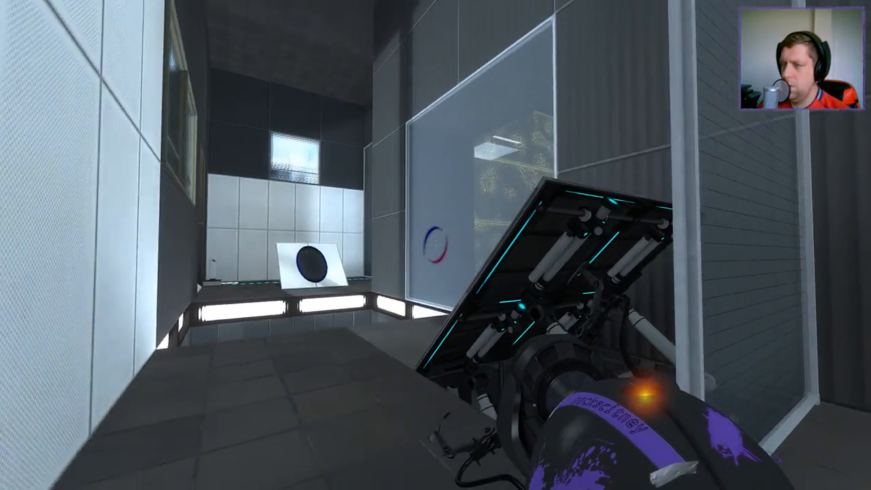
{"action": "mouse_move", "coordinate": [435, 245]}
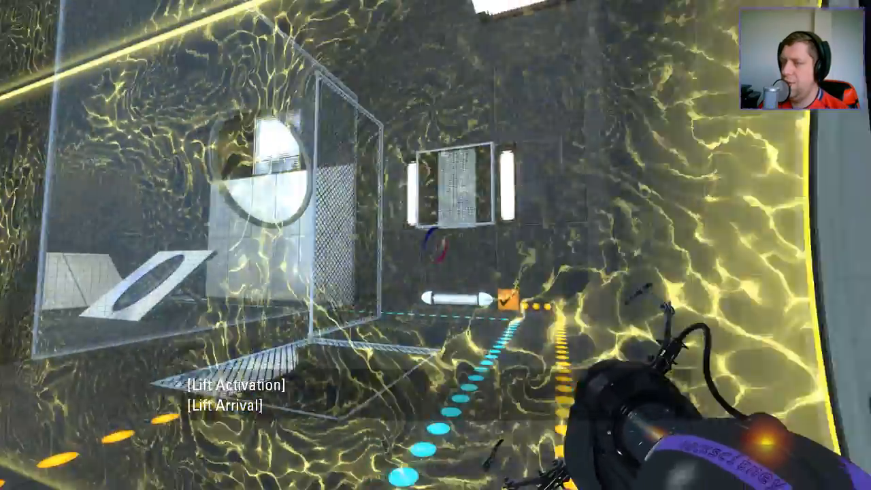
Place an orange portal in the chamber with the glass enclosure.
{"action": "right_click", "coordinate": [435, 245]}
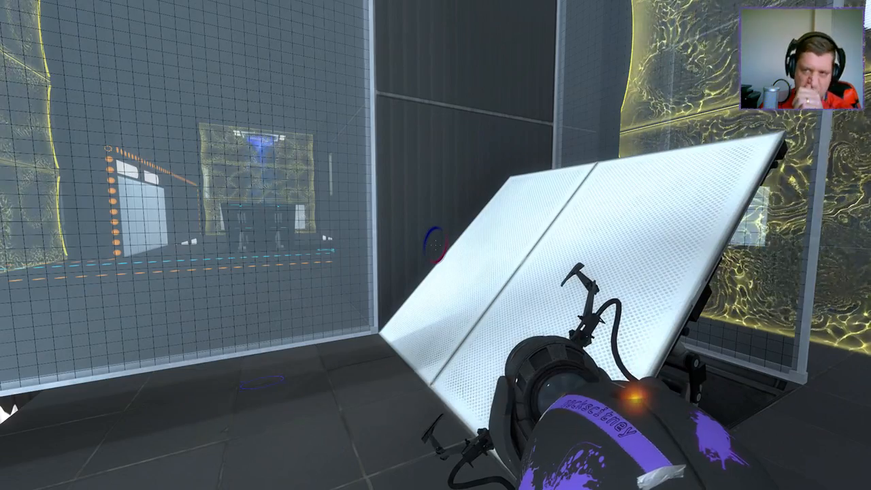
{"action": "mouse_move", "coordinate": [435, 245]}
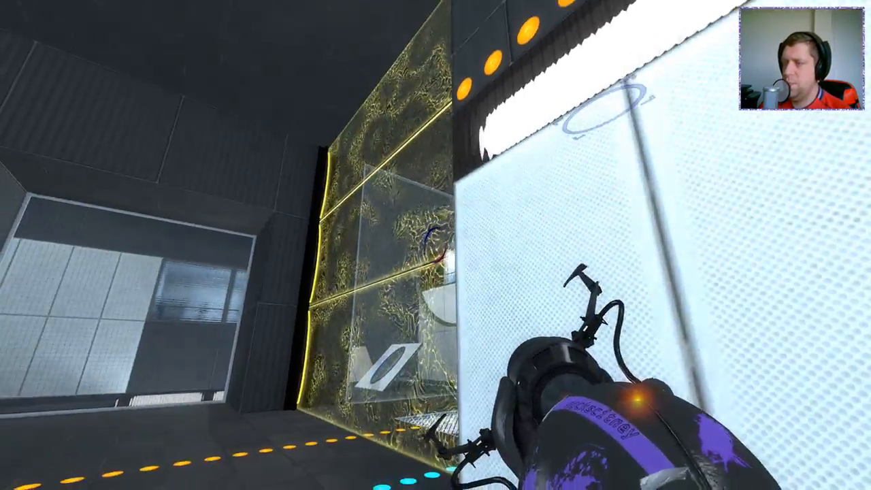
{"action": "mouse_move", "coordinate": [436, 245]}
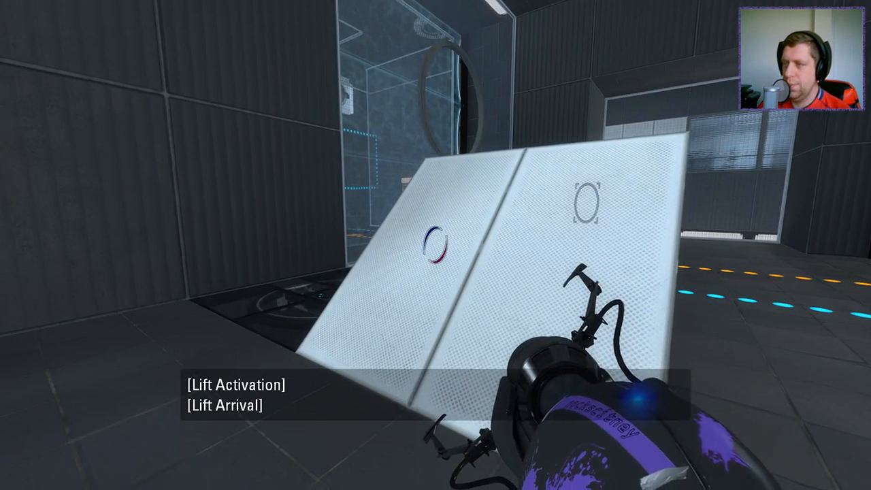
{"action": "mouse_move", "coordinate": [436, 245]}
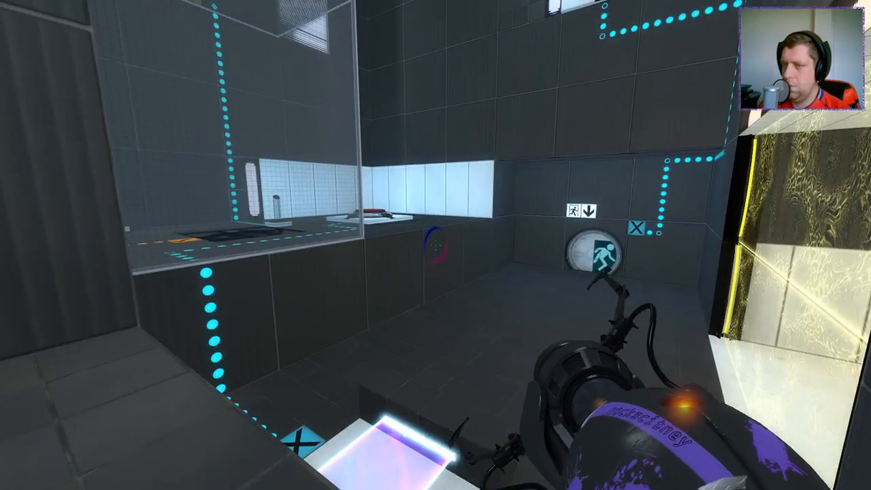
{"action": "mouse_move", "coordinate": [435, 245]}
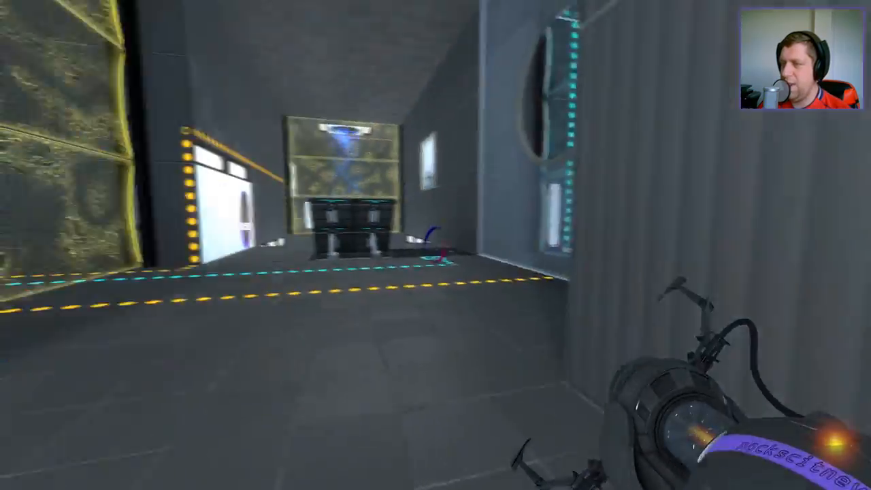
{"action": "mouse_move", "coordinate": [436, 245]}
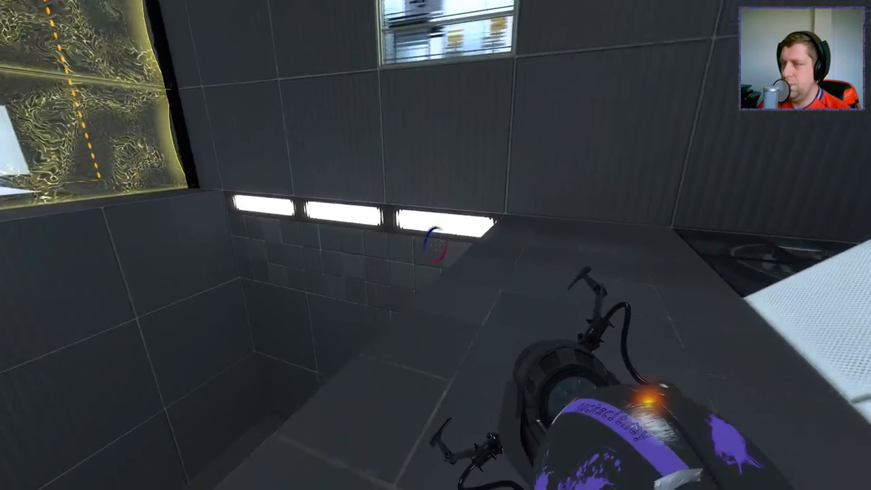
{"action": "mouse_move", "coordinate": [435, 245]}
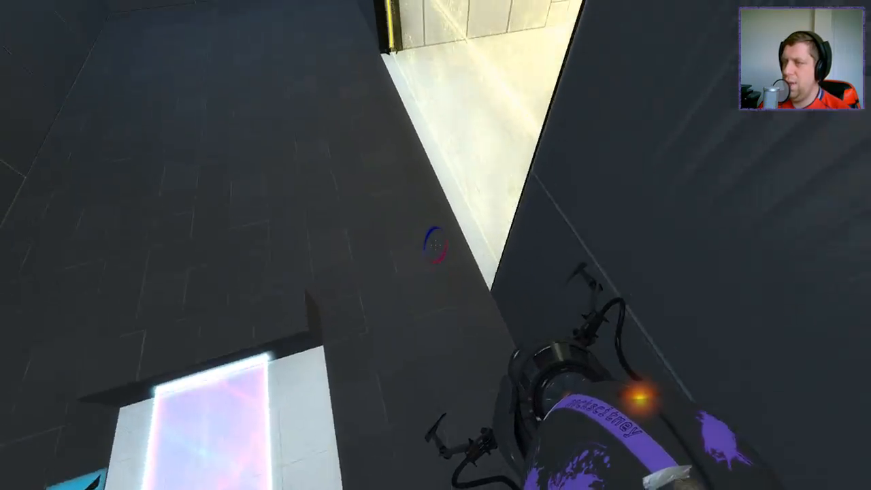
{"action": "mouse_move", "coordinate": [435, 244]}
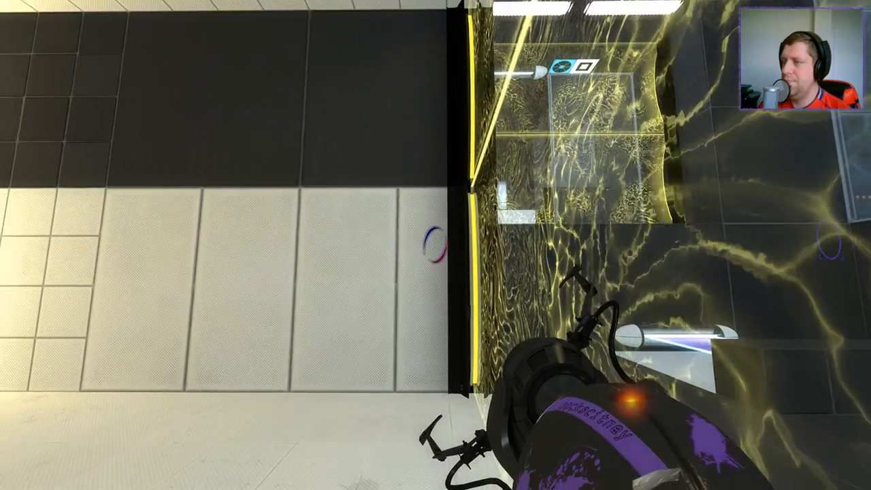
{"action": "mouse_move", "coordinate": [436, 245]}
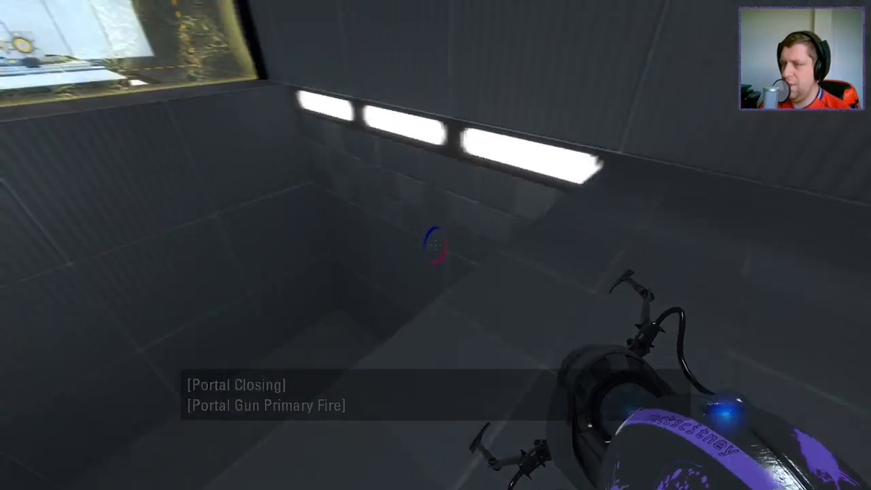
Fire a blue portal onto the white floor strip in the side room.
{"action": "left_click", "coordinate": [435, 245]}
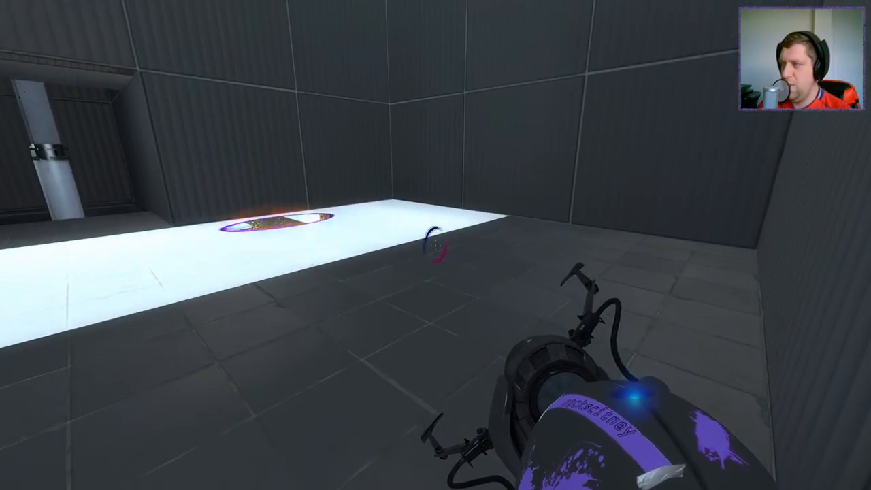
{"action": "mouse_move", "coordinate": [435, 245]}
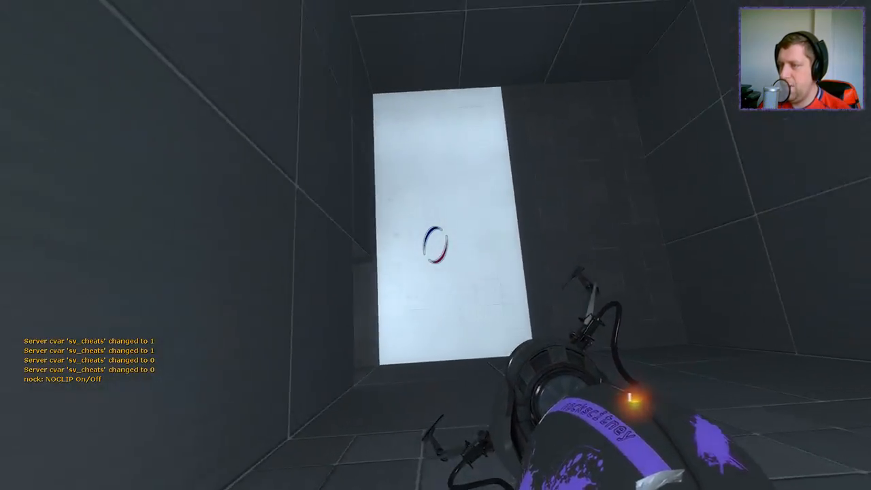
Fire portals onto the tall white wall panel and the white panel above.
{"action": "left_click", "coordinate": [435, 245]}
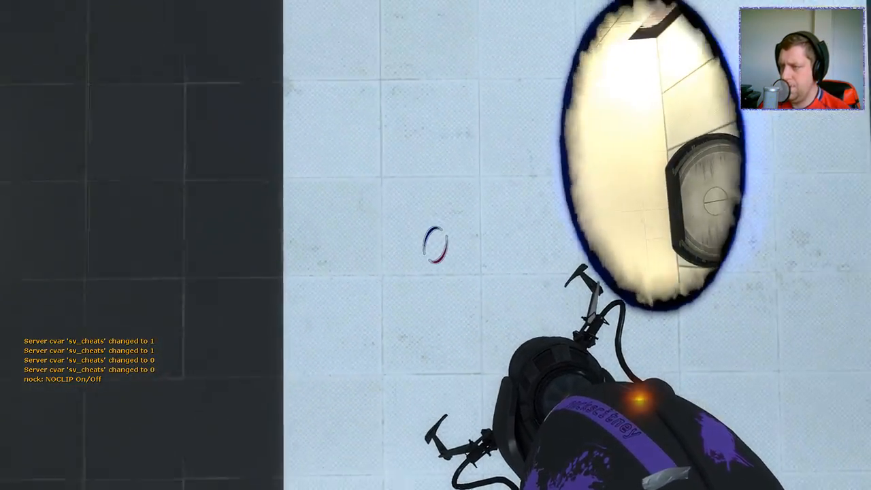
{"action": "left_click", "coordinate": [436, 245]}
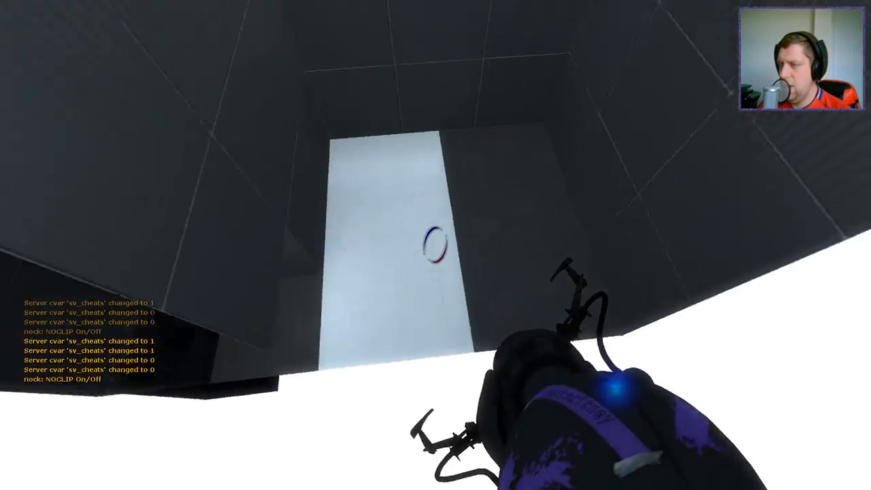
{"action": "left_click", "coordinate": [435, 245]}
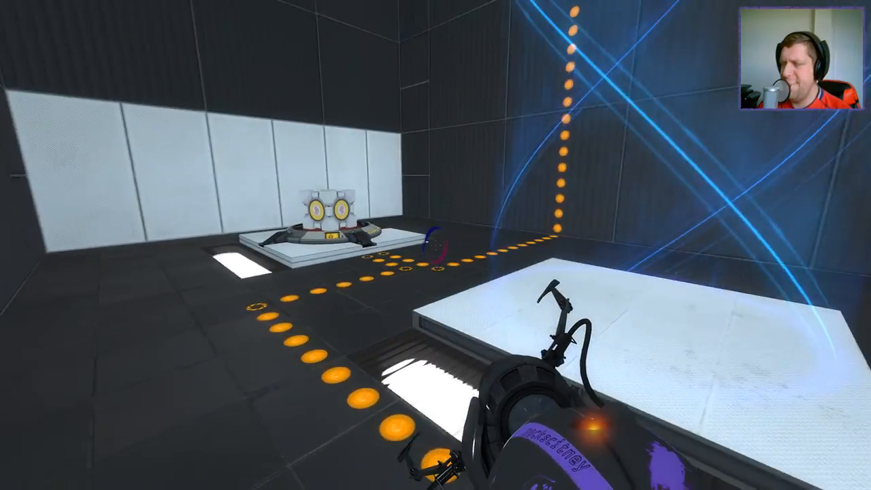
{"action": "mouse_move", "coordinate": [436, 245]}
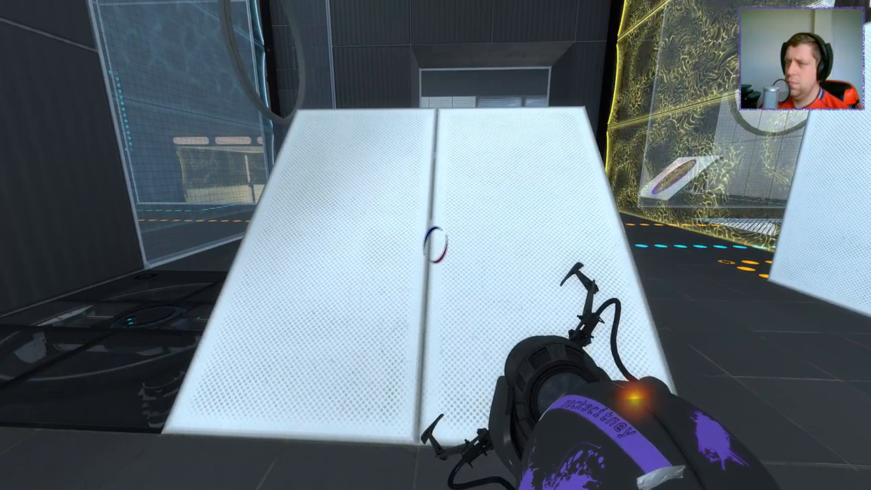
Place a portal on the angled white panel beyond the lit pit.
{"action": "left_click", "coordinate": [435, 245]}
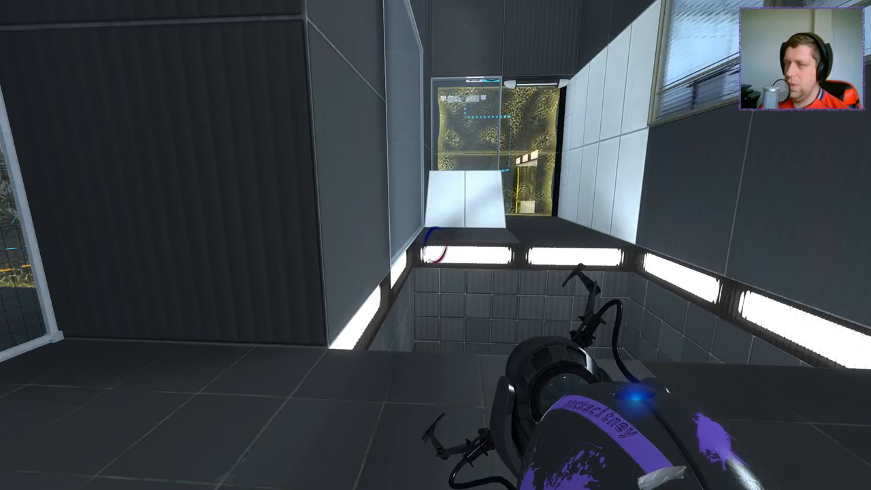
{"action": "mouse_move", "coordinate": [435, 245]}
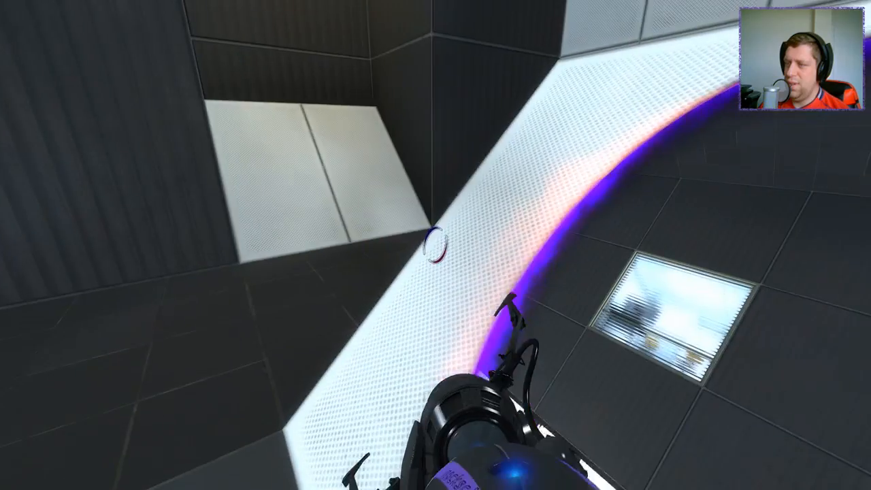
{"action": "mouse_move", "coordinate": [436, 245]}
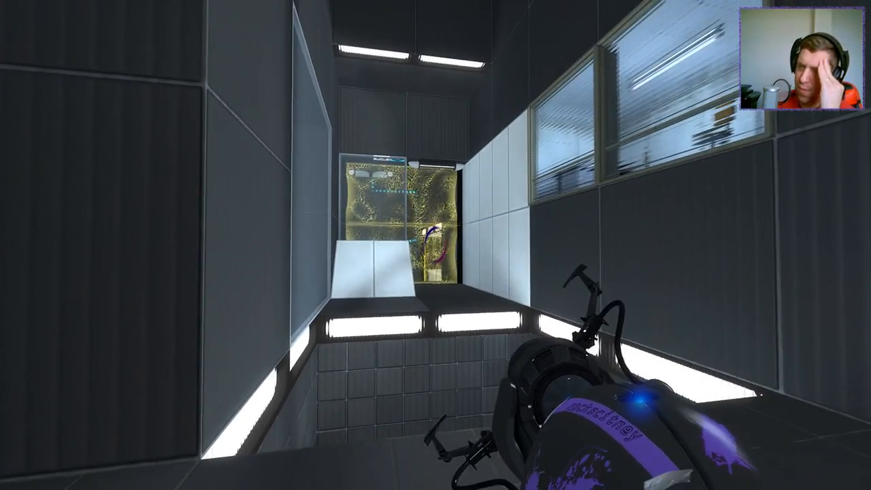
{"action": "mouse_move", "coordinate": [435, 245]}
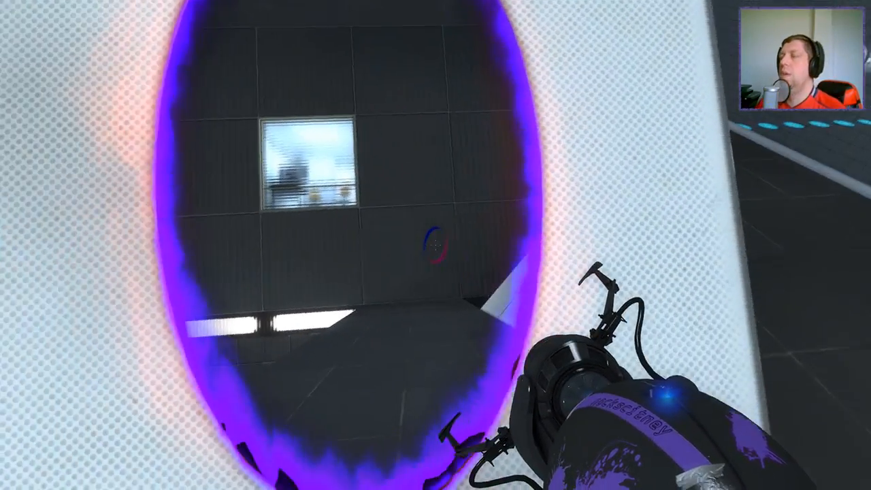
{"action": "mouse_move", "coordinate": [435, 245]}
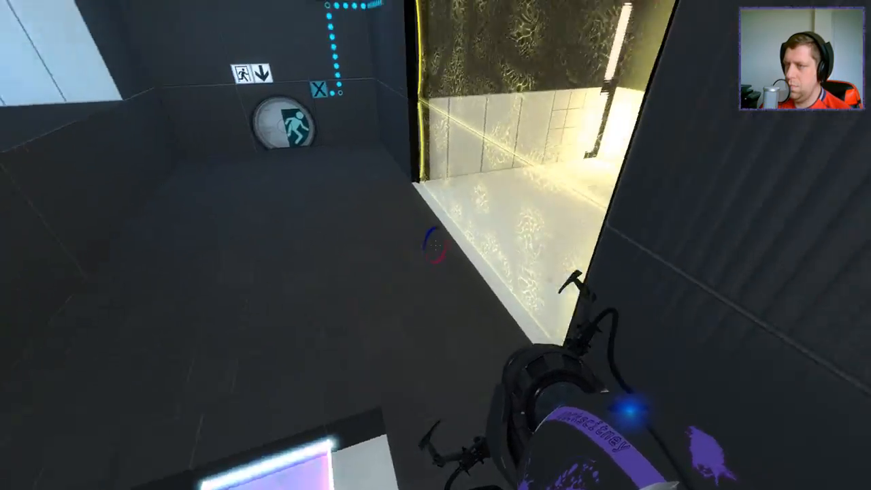
{"action": "mouse_move", "coordinate": [436, 245]}
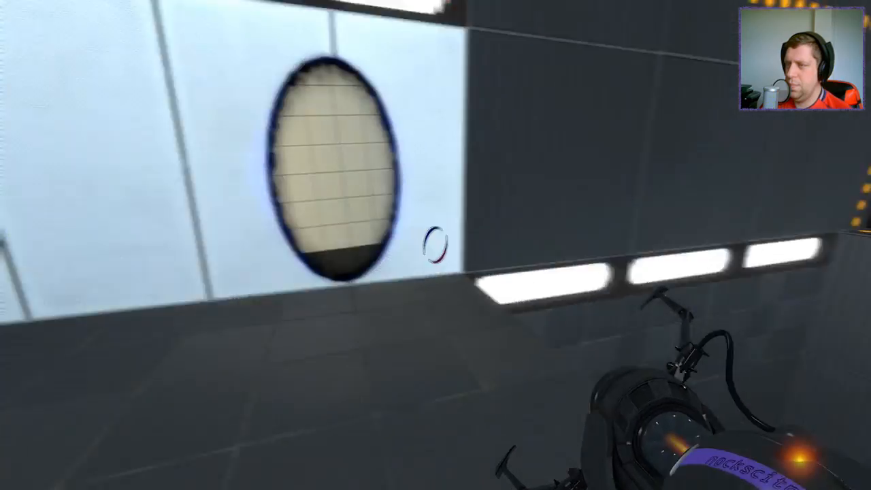
{"action": "mouse_move", "coordinate": [436, 245]}
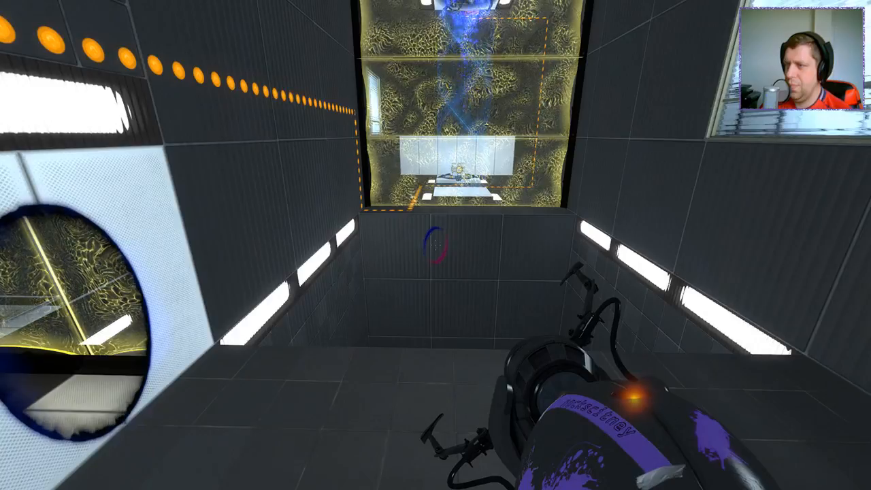
{"action": "mouse_move", "coordinate": [435, 245]}
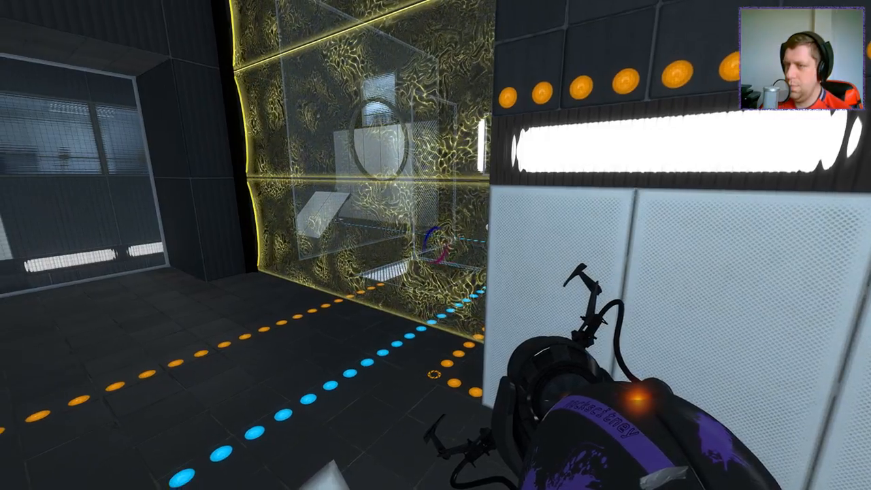
{"action": "mouse_move", "coordinate": [436, 245]}
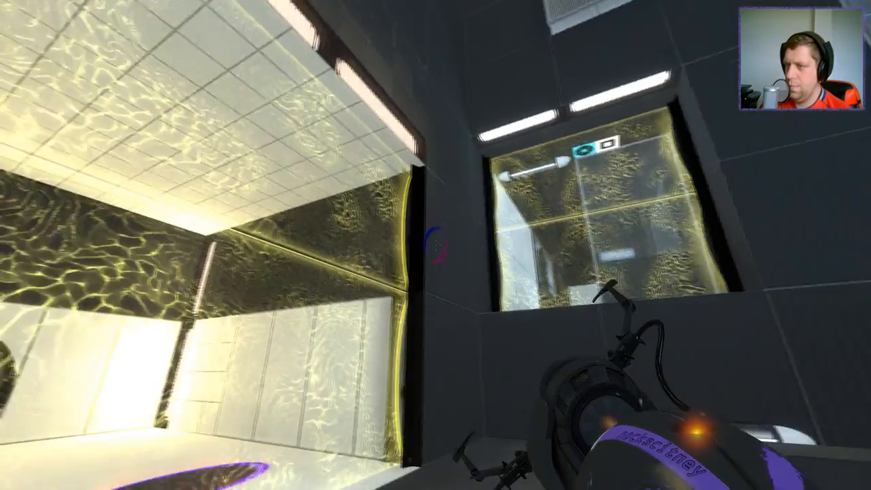
{"action": "mouse_move", "coordinate": [435, 245]}
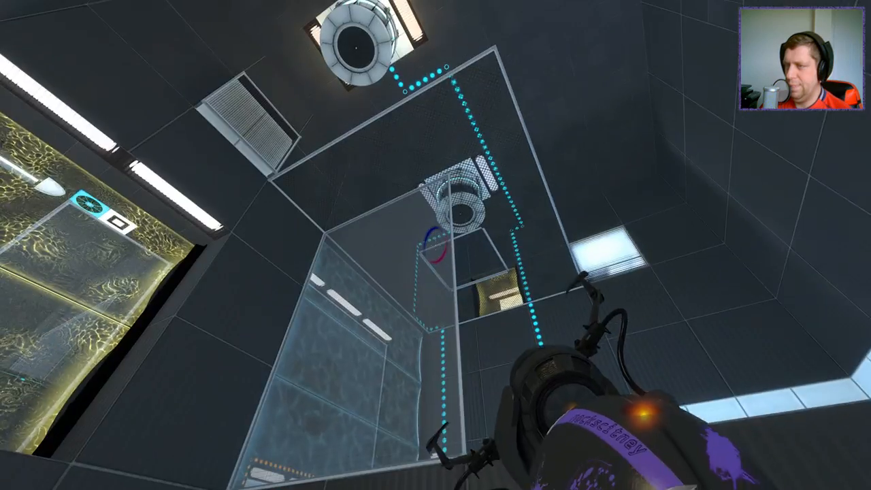
{"action": "mouse_move", "coordinate": [435, 245]}
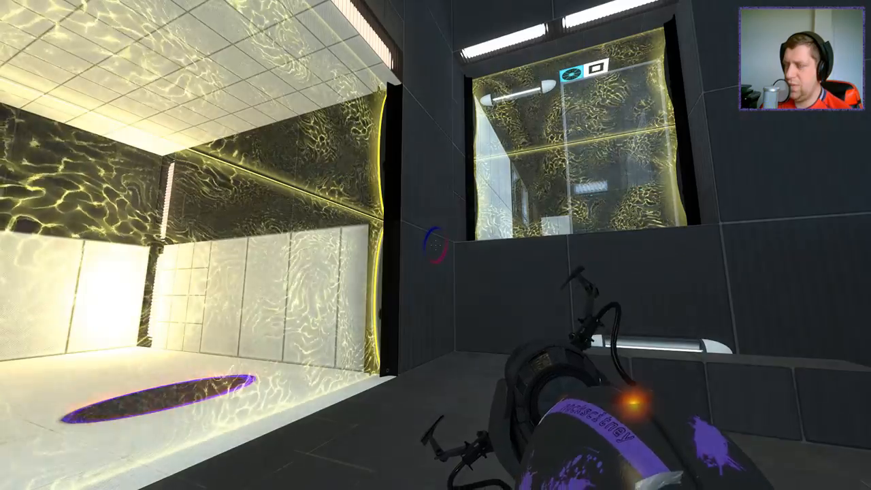
{"action": "mouse_move", "coordinate": [435, 245]}
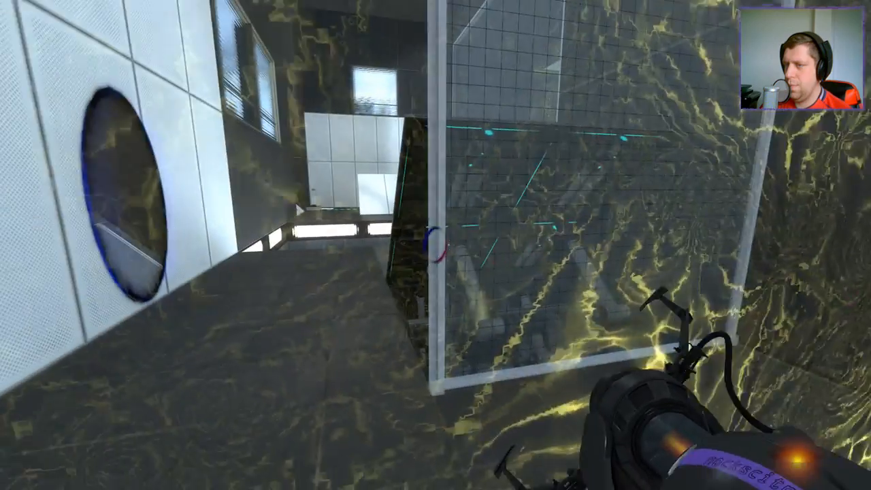
{"action": "mouse_move", "coordinate": [436, 245]}
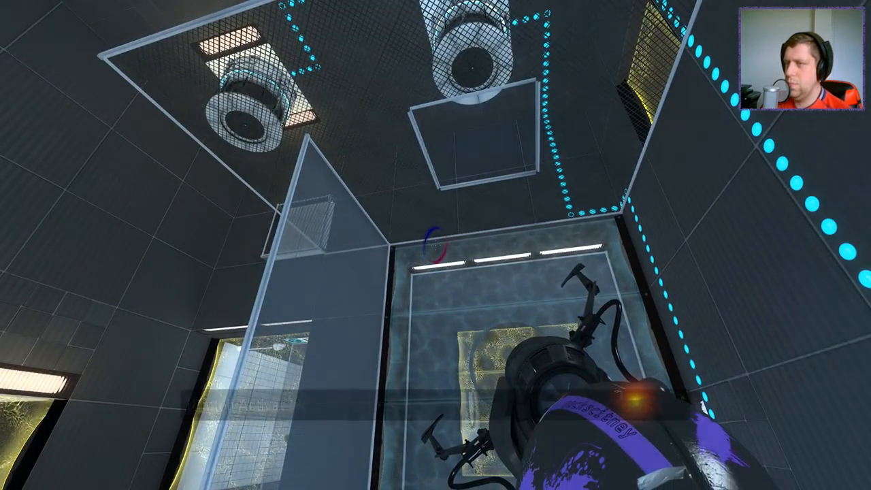
{"action": "mouse_move", "coordinate": [435, 245]}
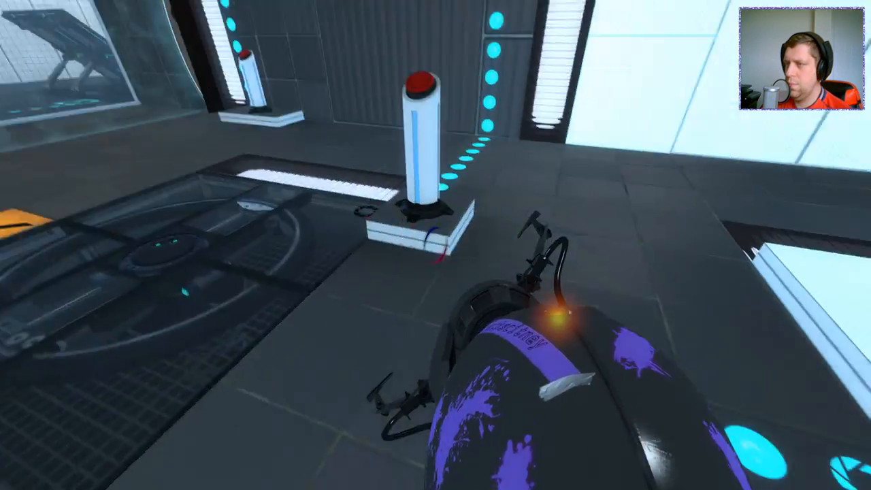
{"action": "mouse_move", "coordinate": [436, 245]}
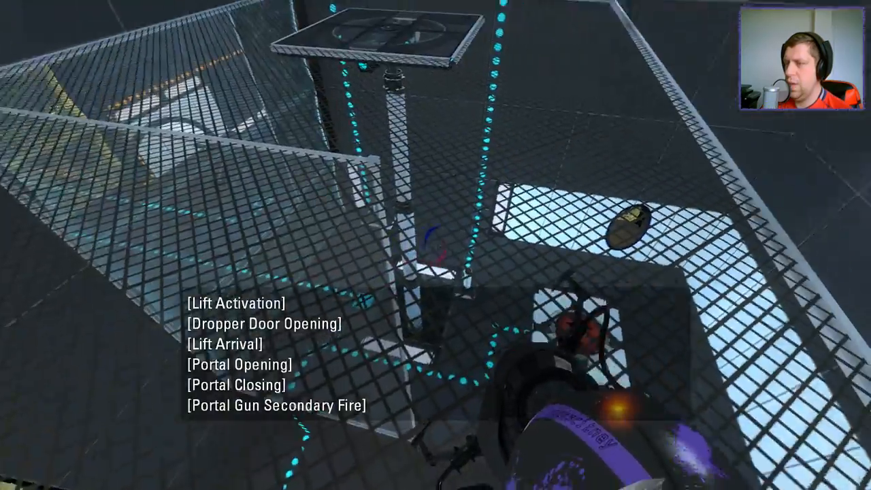
{"action": "mouse_move", "coordinate": [435, 245]}
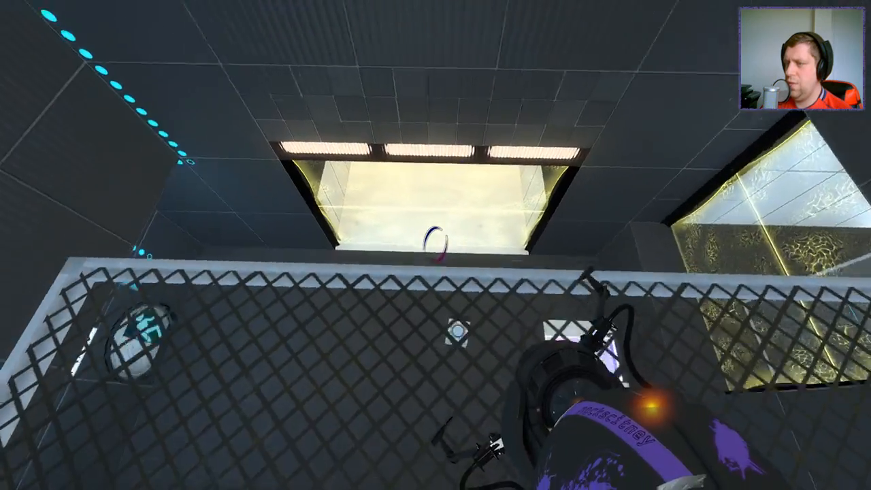
{"action": "mouse_move", "coordinate": [436, 245]}
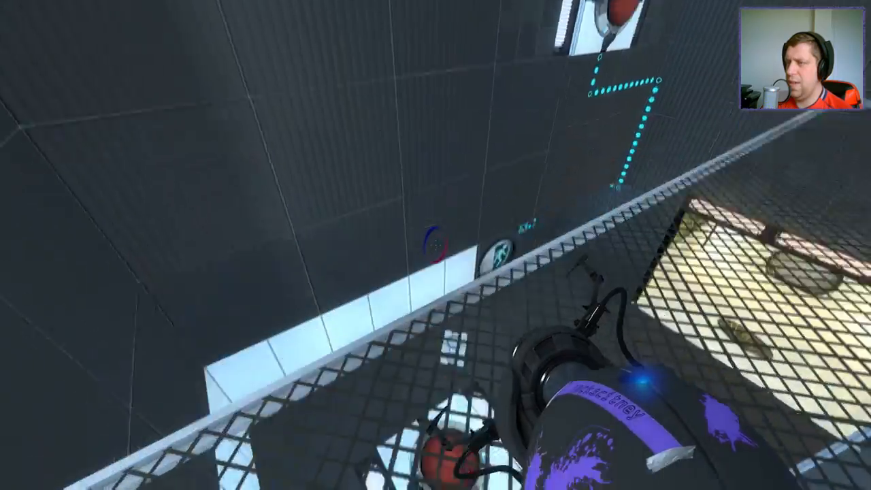
{"action": "mouse_move", "coordinate": [435, 245]}
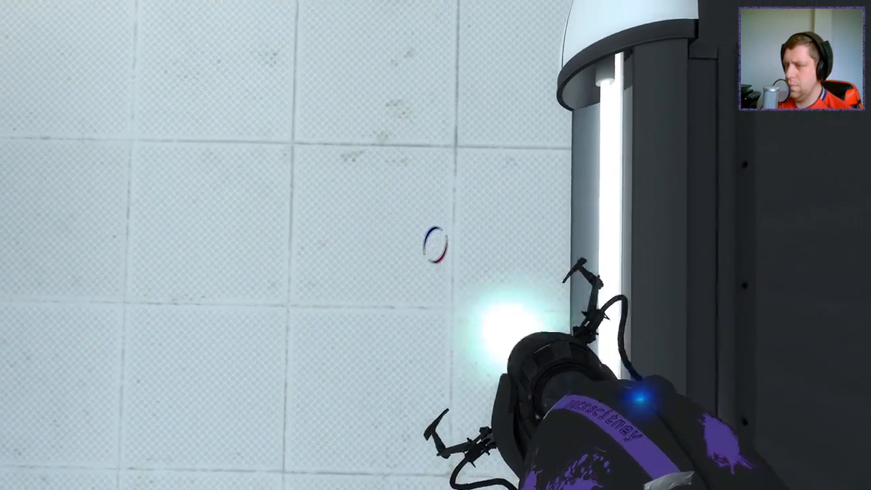
{"action": "mouse_move", "coordinate": [435, 245]}
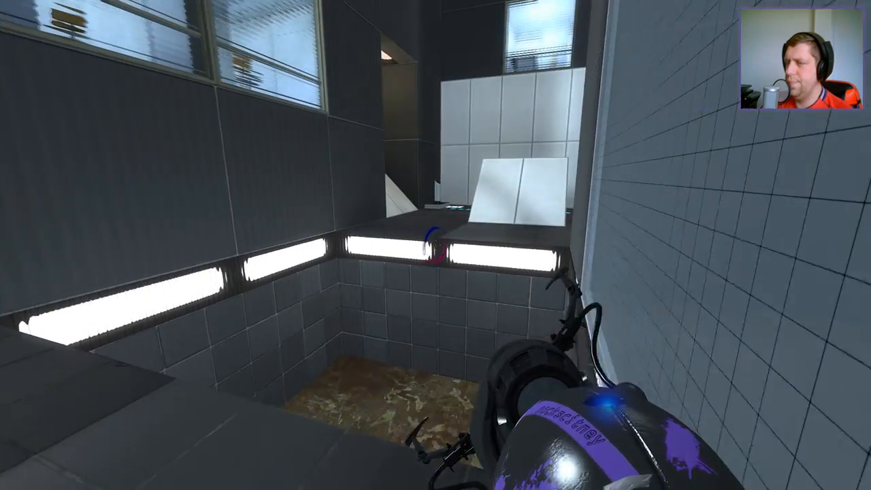
{"action": "mouse_move", "coordinate": [435, 245]}
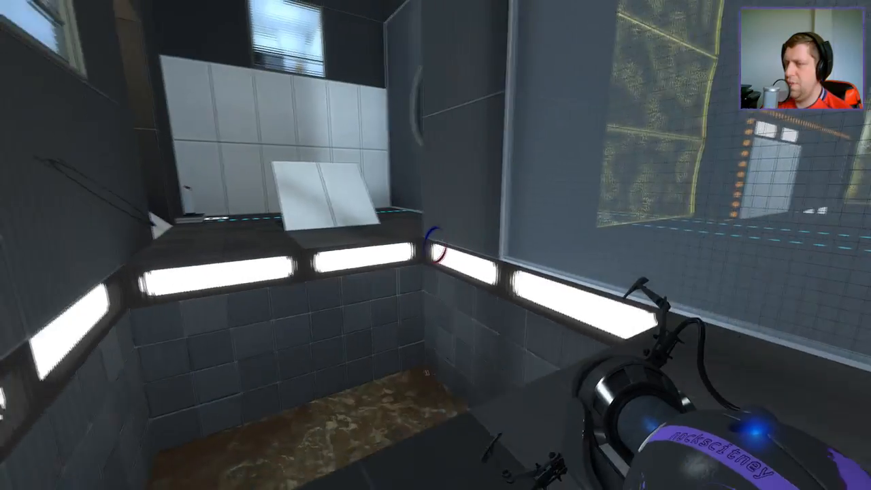
{"action": "mouse_move", "coordinate": [435, 244]}
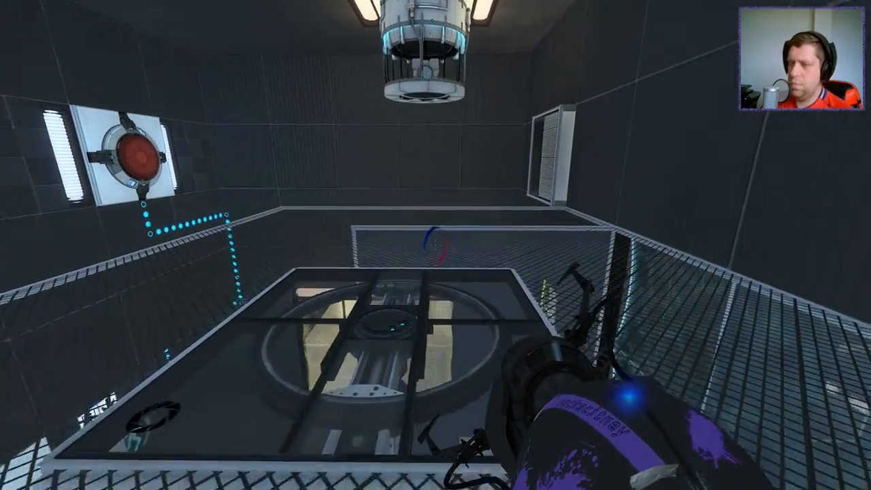
{"action": "mouse_move", "coordinate": [435, 245]}
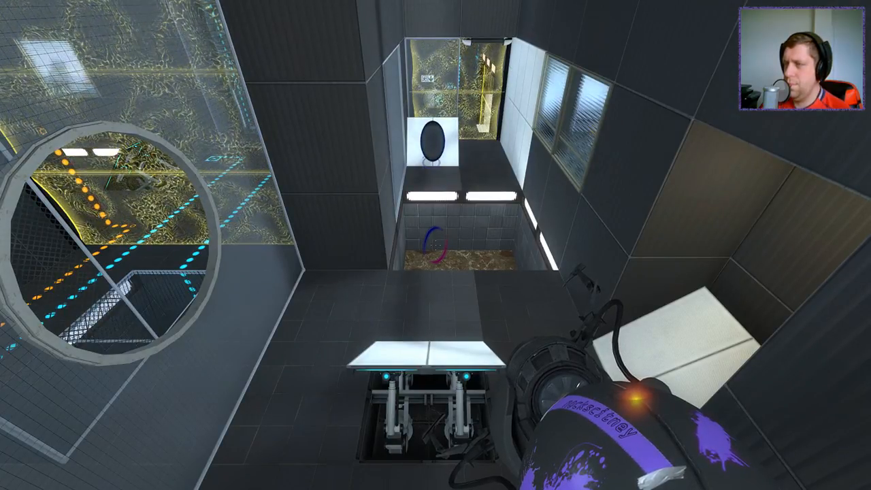
{"action": "mouse_move", "coordinate": [436, 245]}
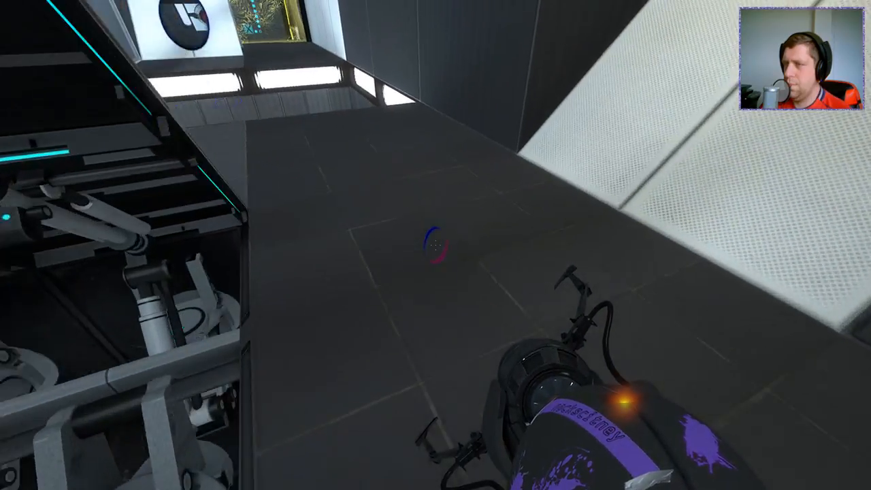
{"action": "mouse_move", "coordinate": [435, 245]}
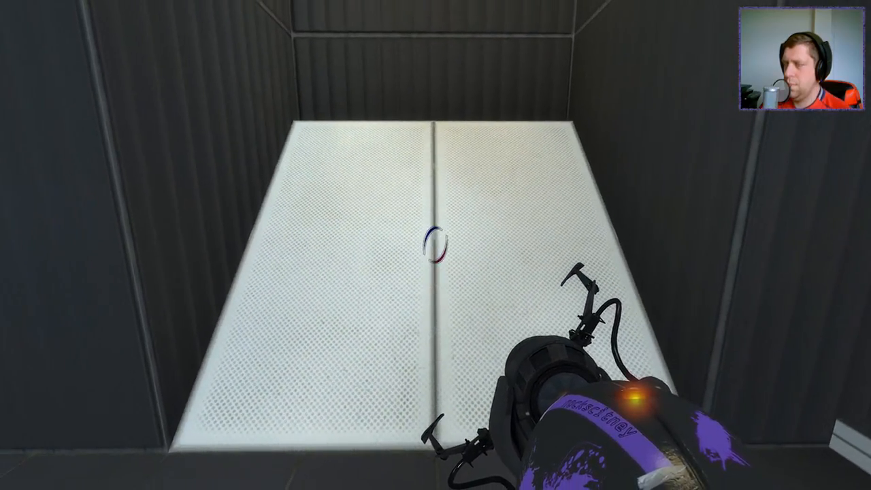
{"action": "mouse_move", "coordinate": [436, 245]}
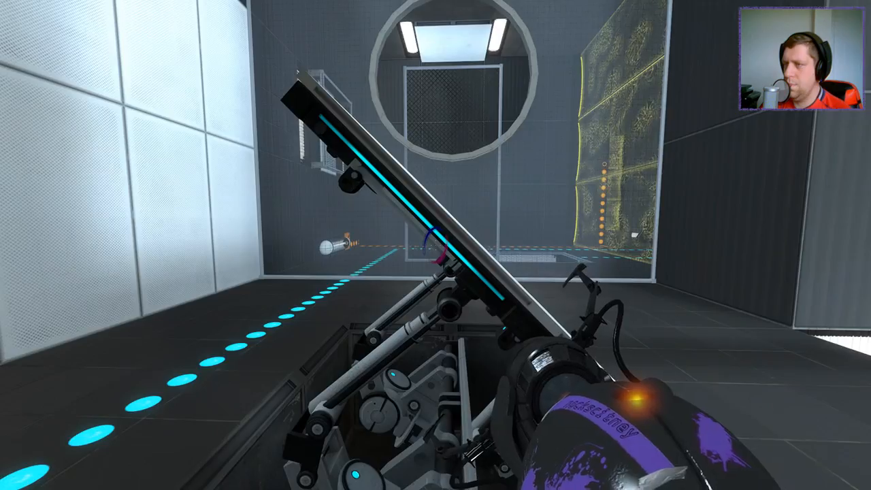
{"action": "mouse_move", "coordinate": [435, 245]}
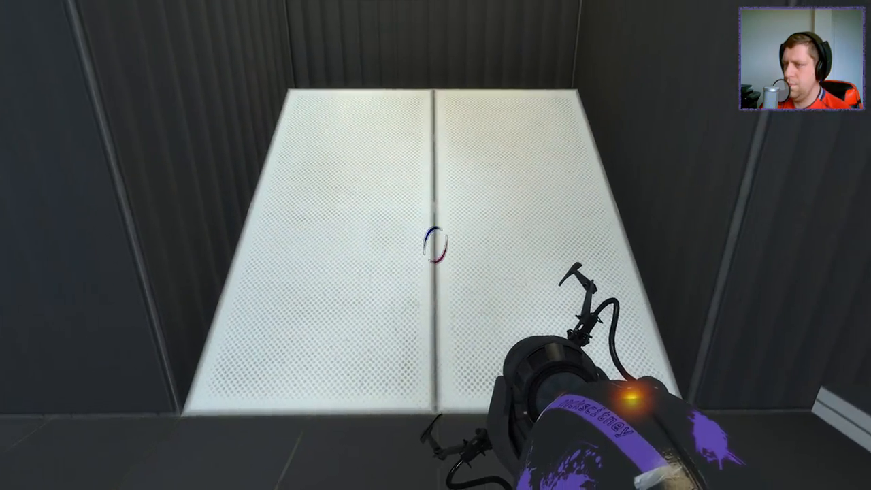
Fire a portal at the raised angled white panel above the floor hatch.
{"action": "left_click", "coordinate": [435, 245]}
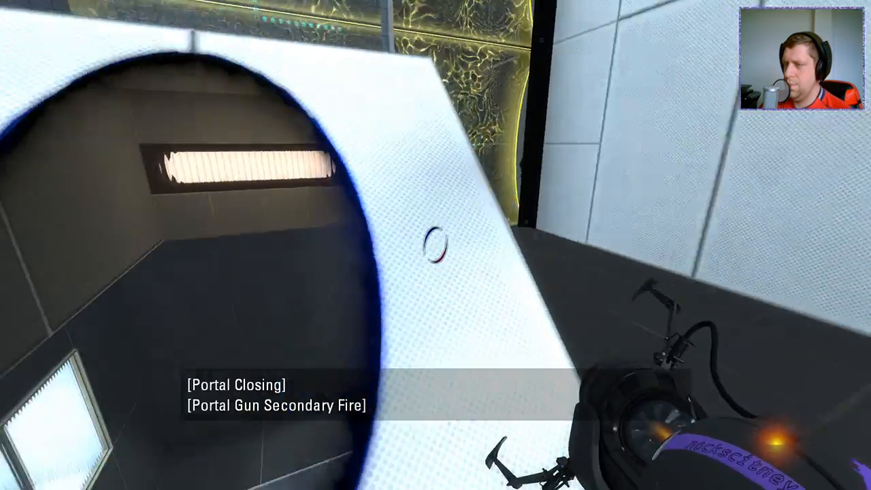
{"action": "mouse_move", "coordinate": [435, 245]}
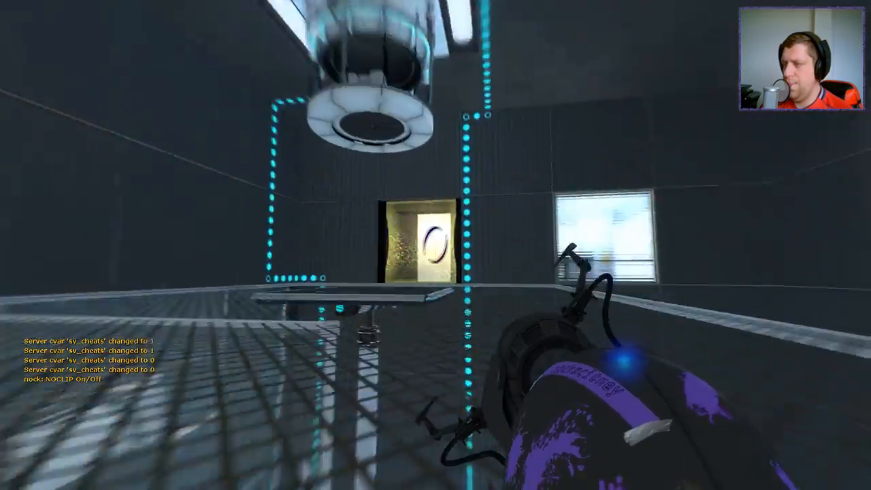
Fire a portal at the small white surface in the side corridor.
{"action": "left_click", "coordinate": [435, 245]}
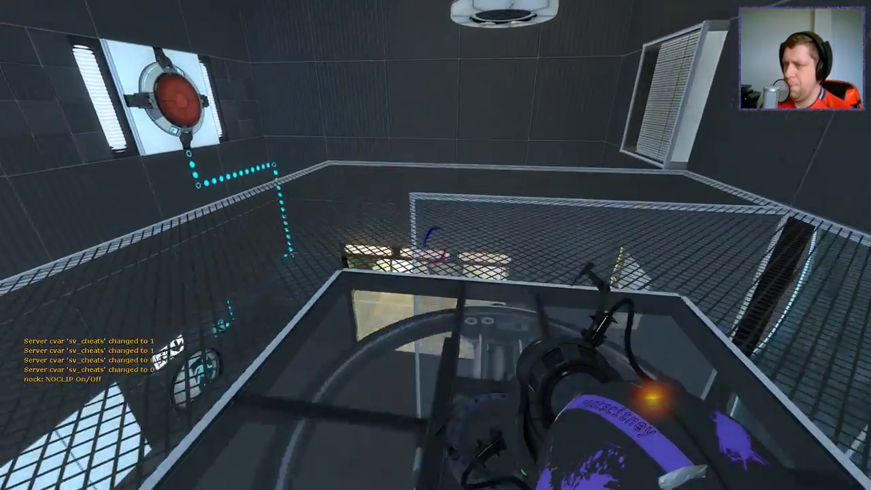
{"action": "mouse_move", "coordinate": [436, 245]}
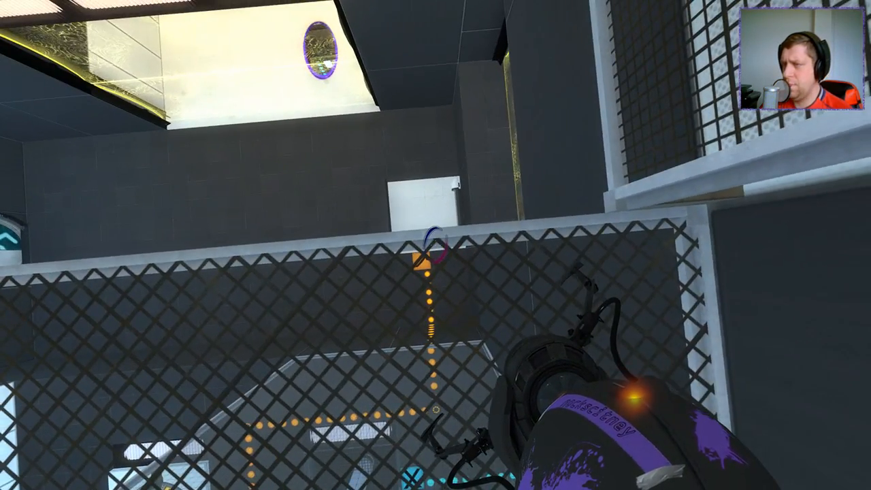
{"action": "mouse_move", "coordinate": [436, 245]}
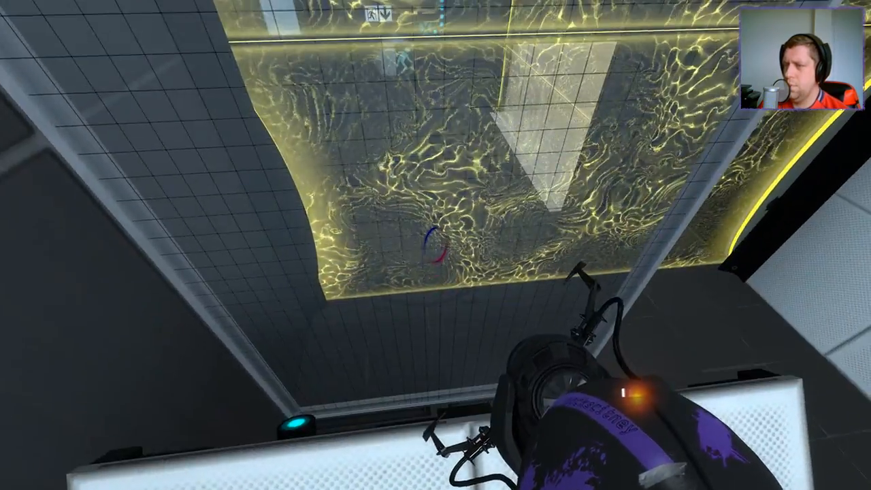
{"action": "mouse_move", "coordinate": [435, 245]}
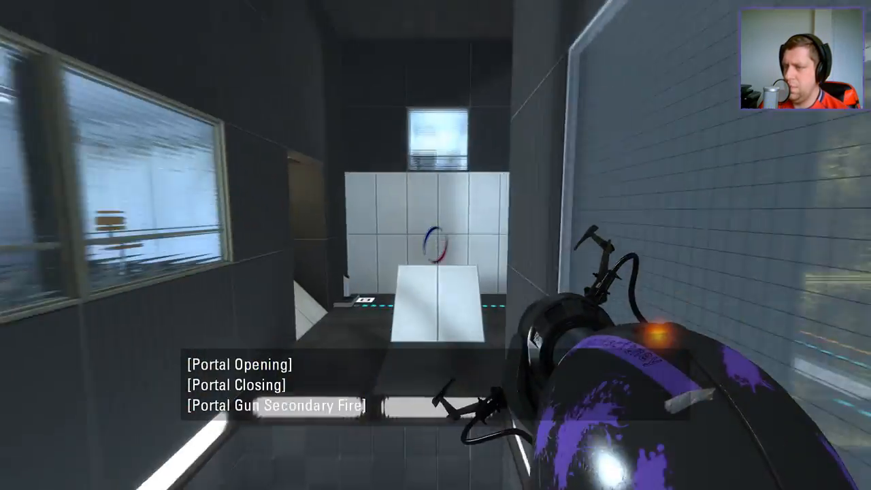
Fire portals onto the white tiled wall beside the goo pool.
{"action": "left_click", "coordinate": [435, 245]}
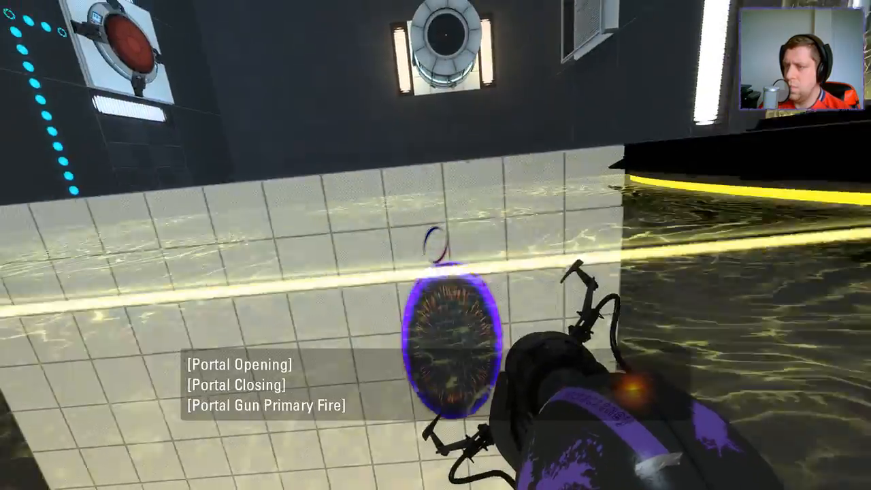
{"action": "mouse_move", "coordinate": [435, 245]}
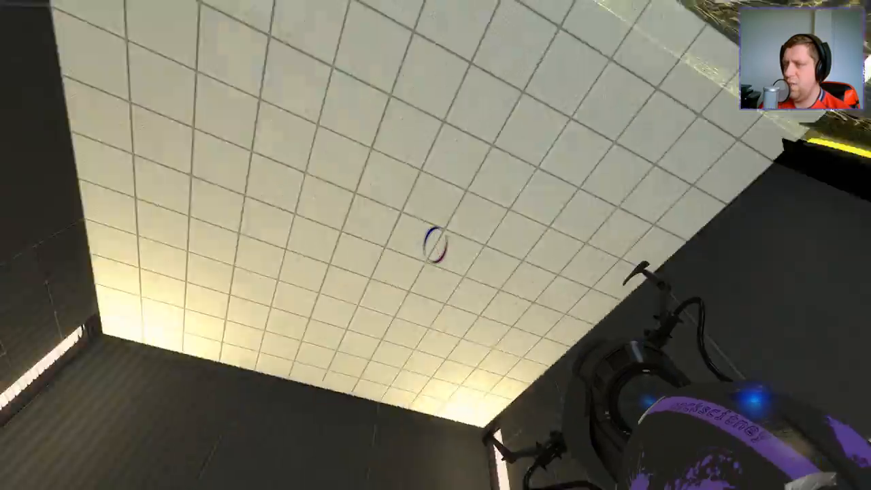
{"action": "left_click", "coordinate": [435, 245]}
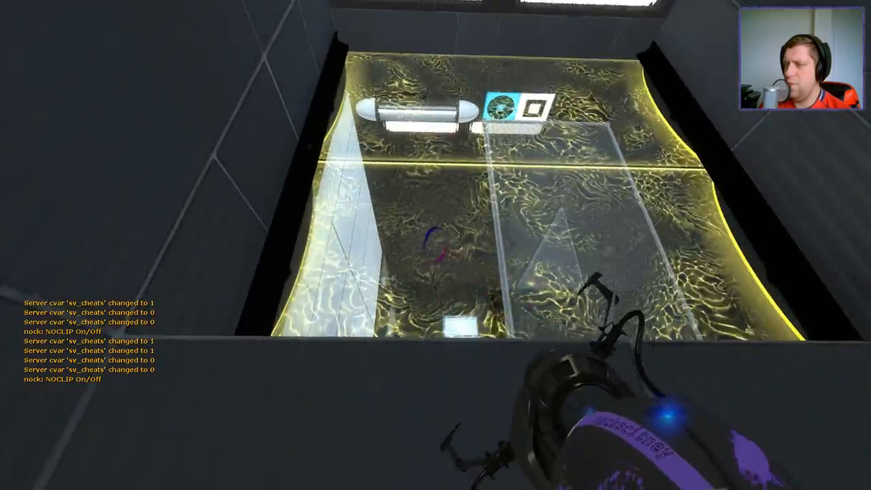
Fire the portal gun while flying up toward the ceiling opening.
{"action": "left_click", "coordinate": [436, 245]}
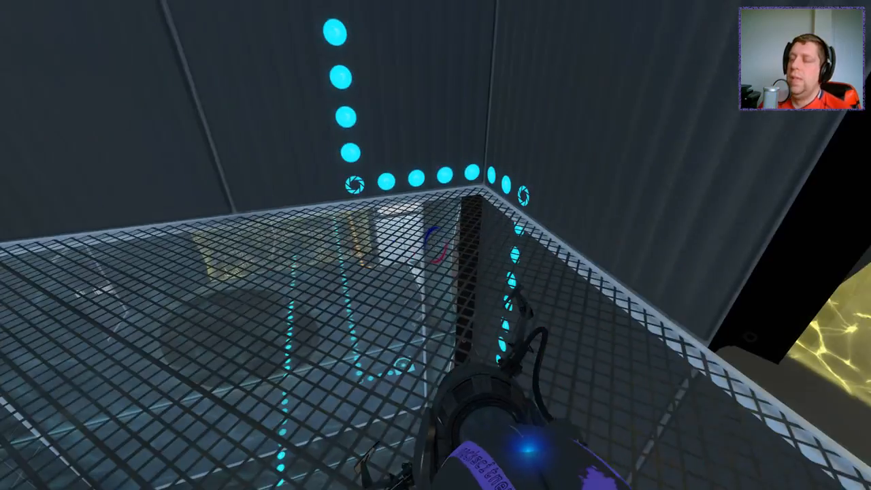
{"action": "mouse_move", "coordinate": [435, 245]}
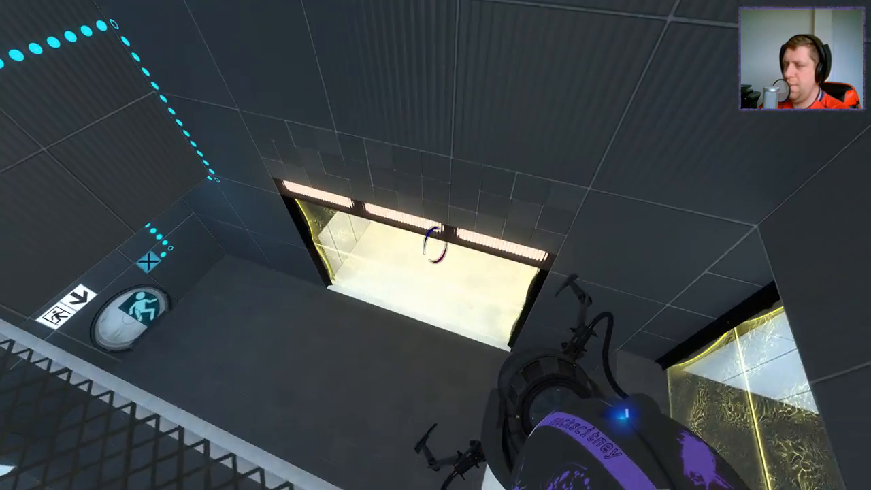
{"action": "mouse_move", "coordinate": [435, 245]}
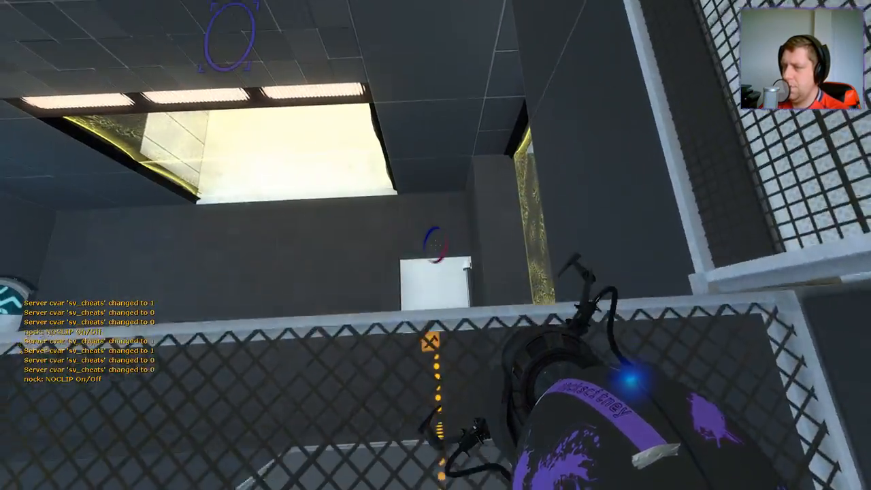
Enter the small dark room and place a portal on the white angled panel.
{"action": "left_click", "coordinate": [436, 245]}
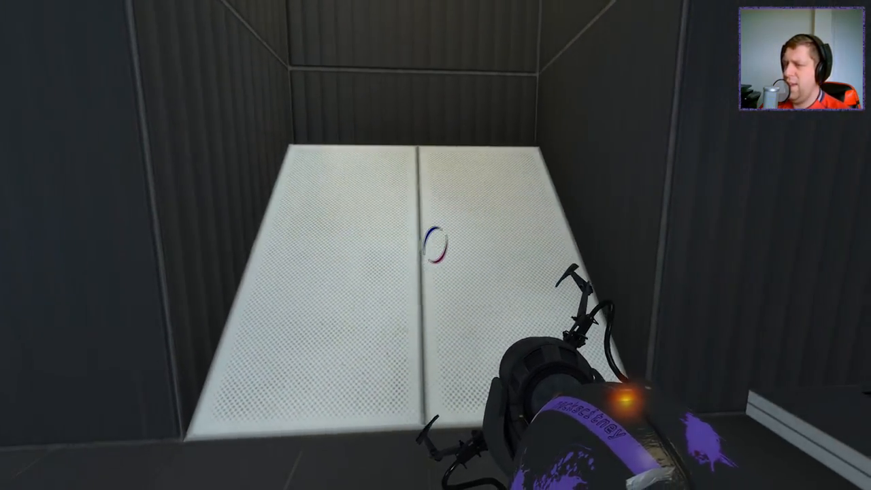
{"action": "left_click", "coordinate": [435, 245]}
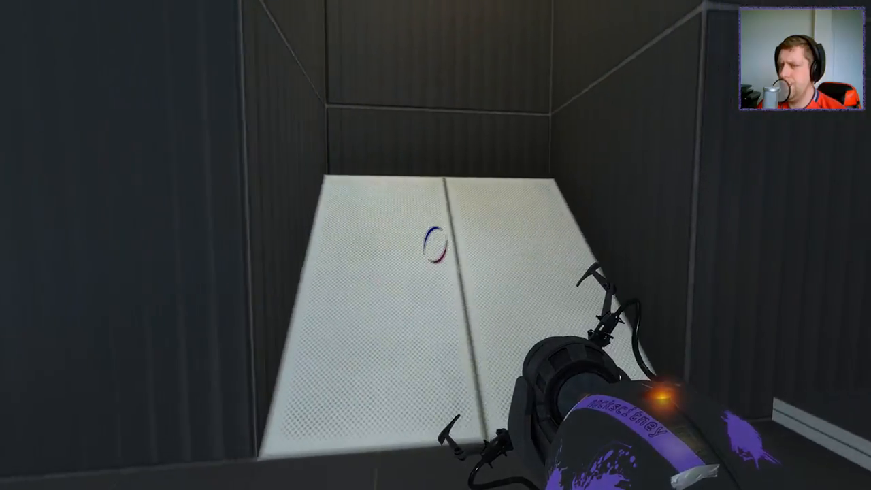
Fire more portals at the angled white panel until the Aperture Laboratories loading screen appears.
{"action": "left_click", "coordinate": [436, 245]}
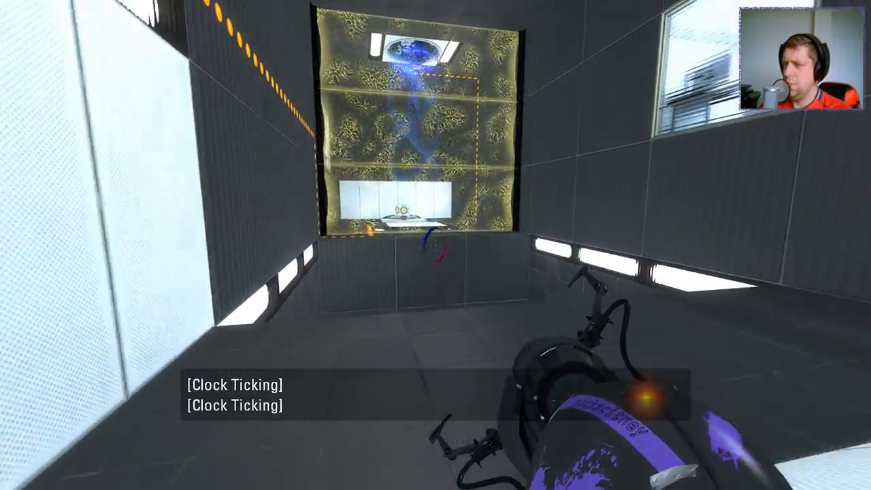
{"action": "mouse_move", "coordinate": [435, 245]}
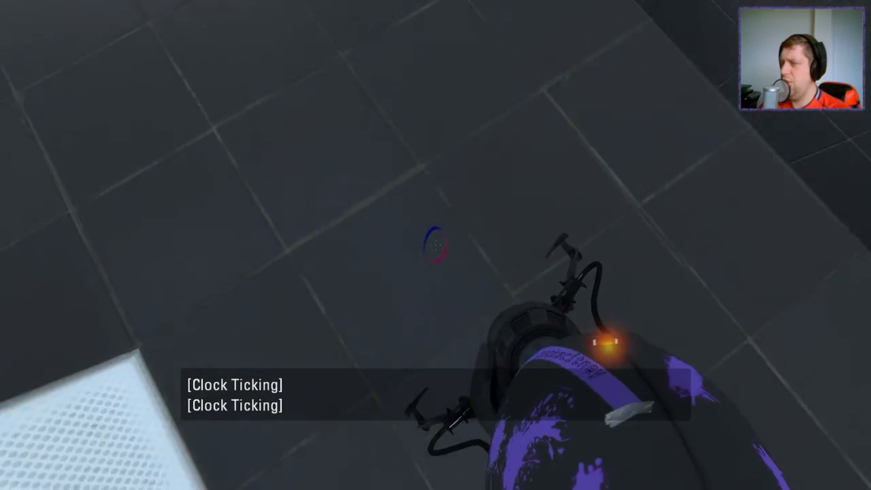
{"action": "left_click", "coordinate": [435, 245]}
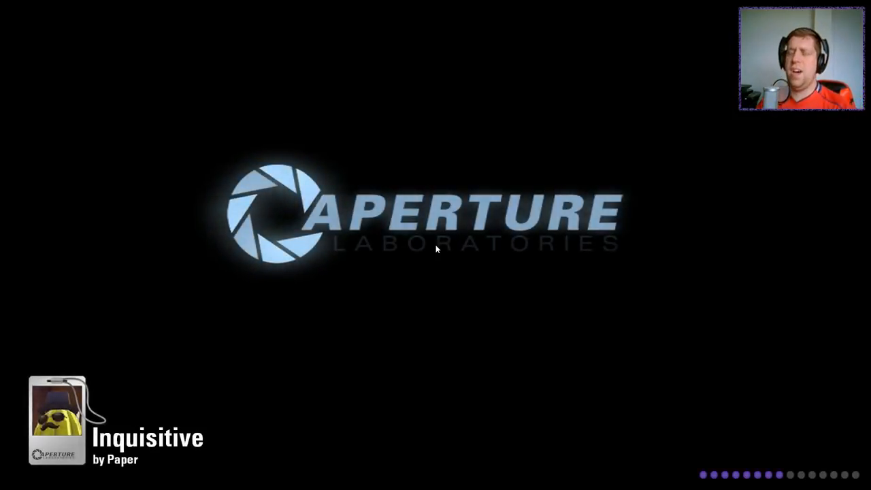
{"action": "mouse_move", "coordinate": [199, 211]}
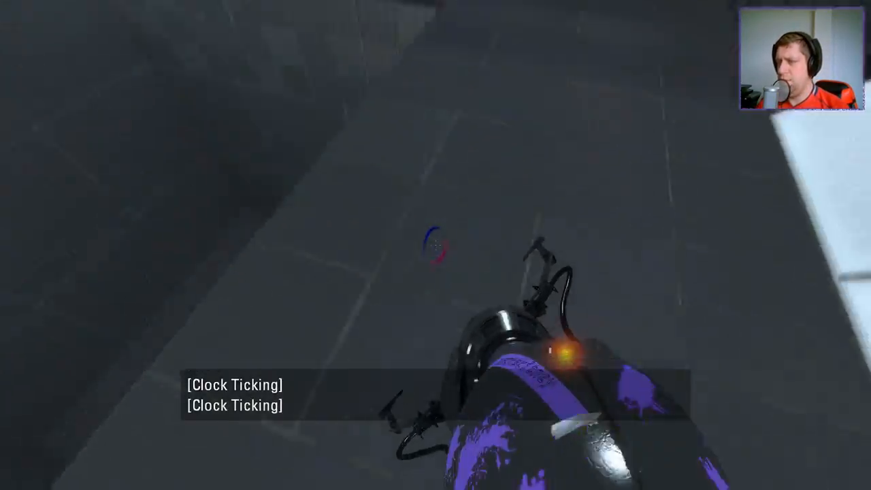
Place a portal on the angled panel, then dismiss the overlay over the evaluation screen.
{"action": "left_click", "coordinate": [435, 245]}
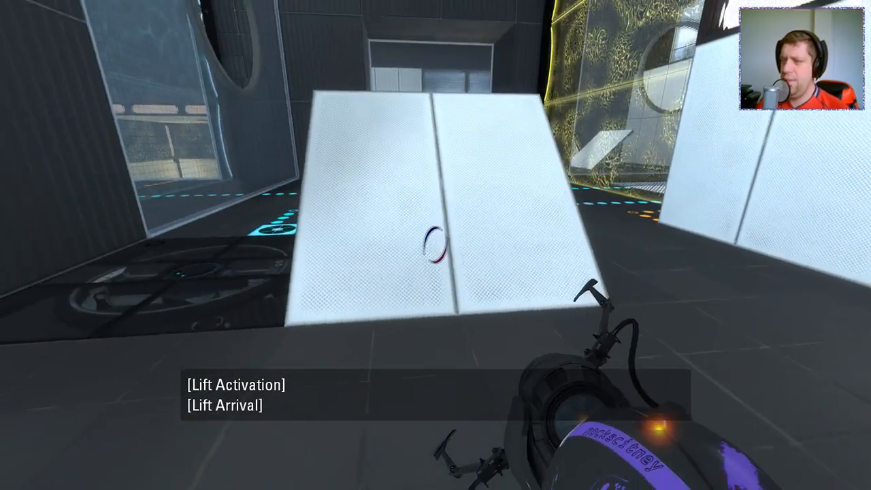
{"action": "left_click", "coordinate": [429, 245]}
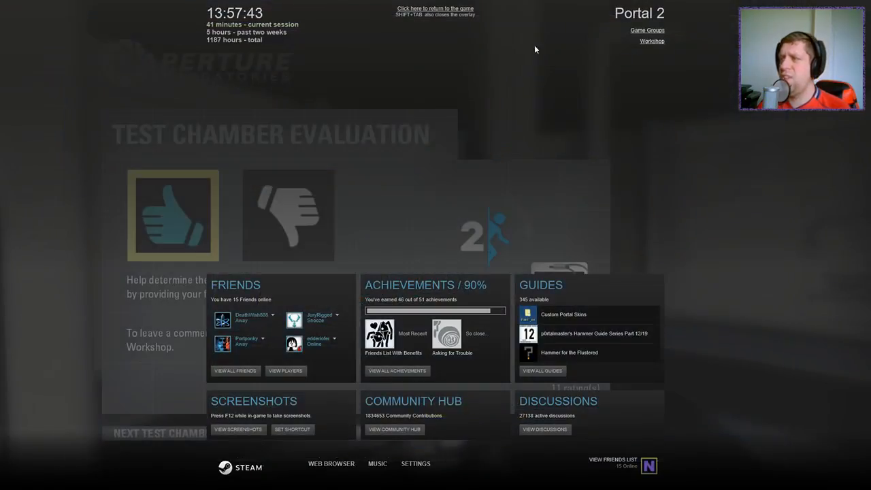
{"action": "left_click", "coordinate": [435, 8]}
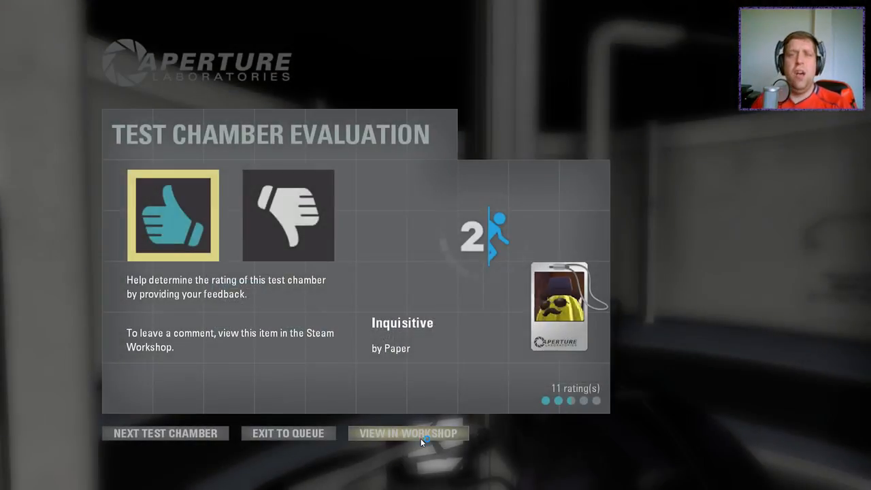